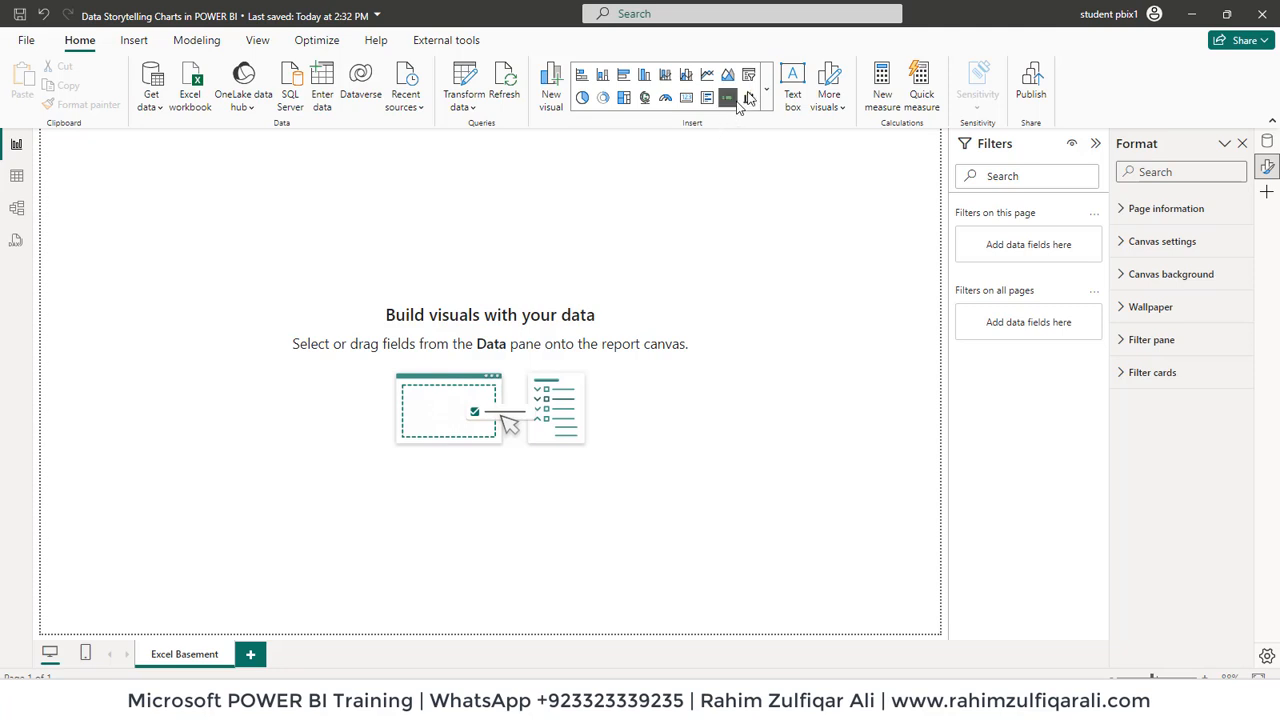
Expand the Home ribbon's Insert visuals gallery to show every built-in chart type.
click(766, 96)
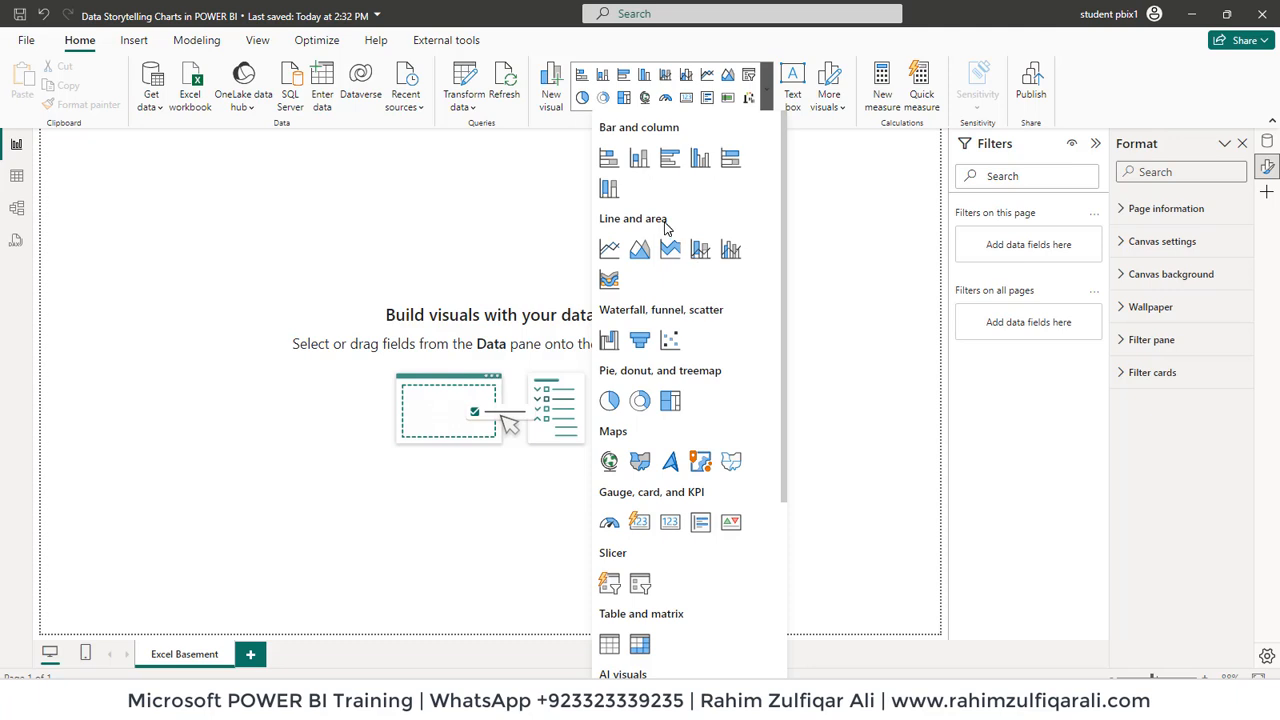
mouse_move(504, 244)
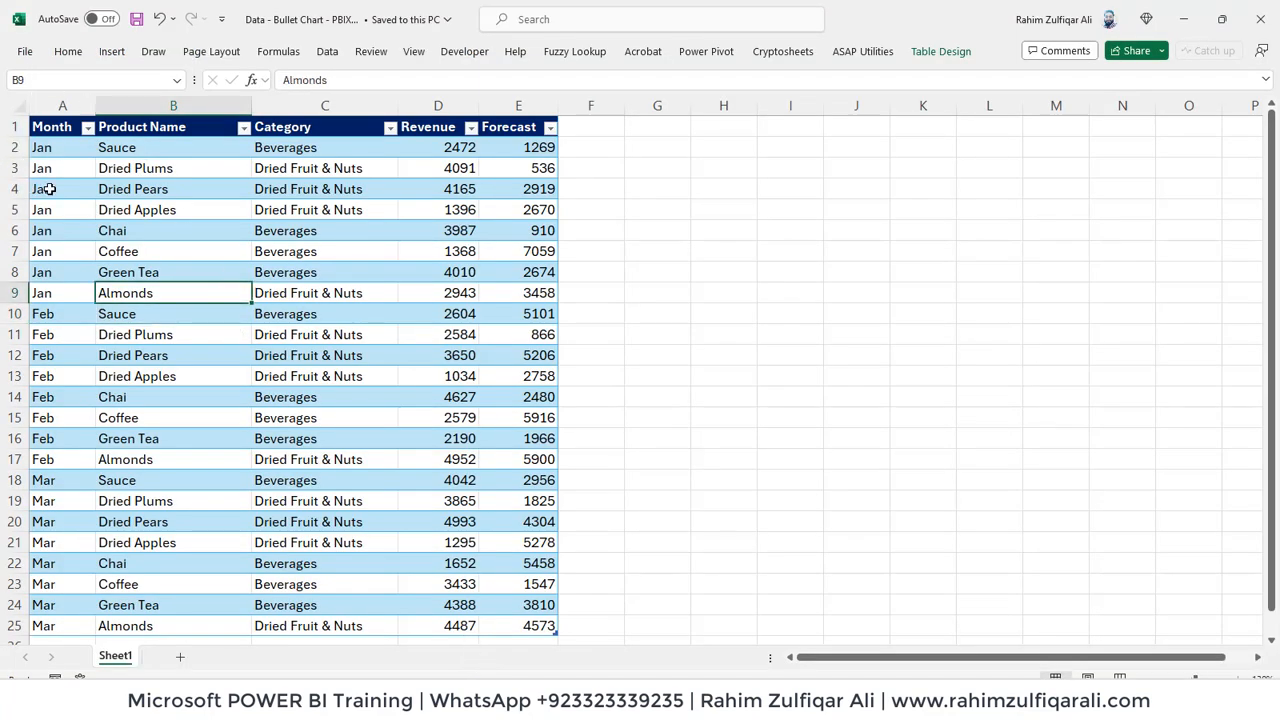
click(62, 188)
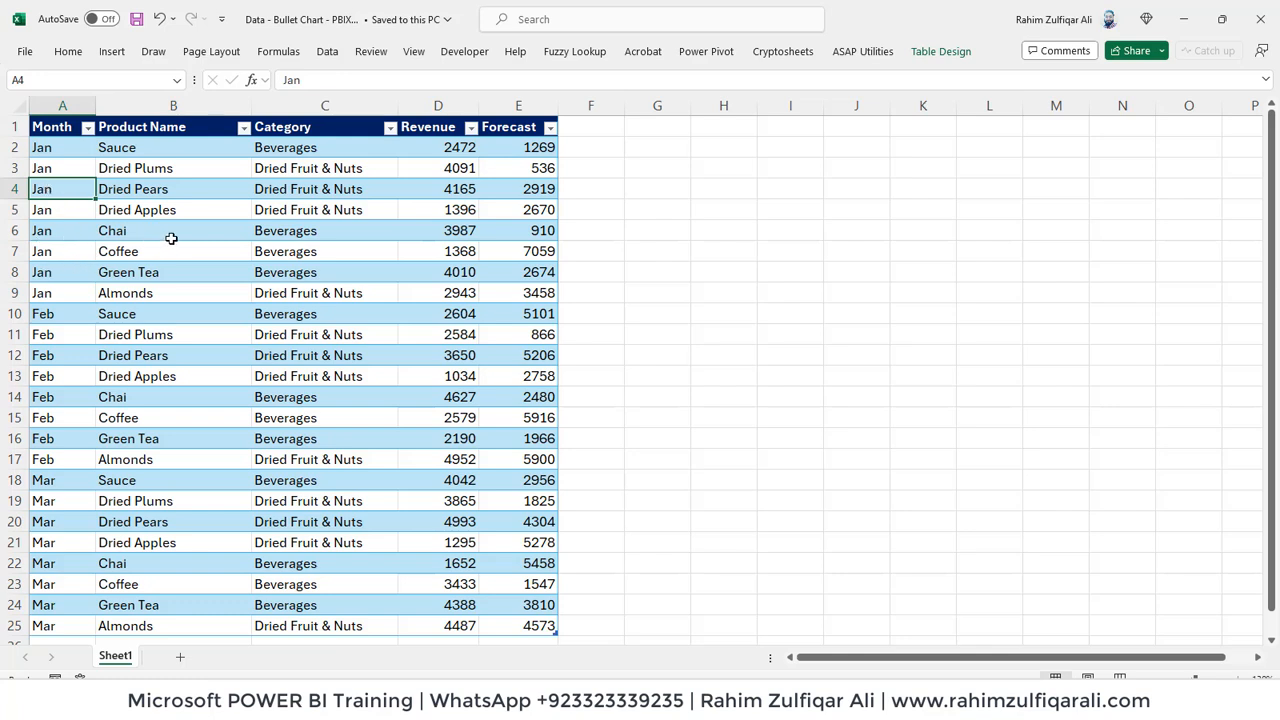
click(284, 230)
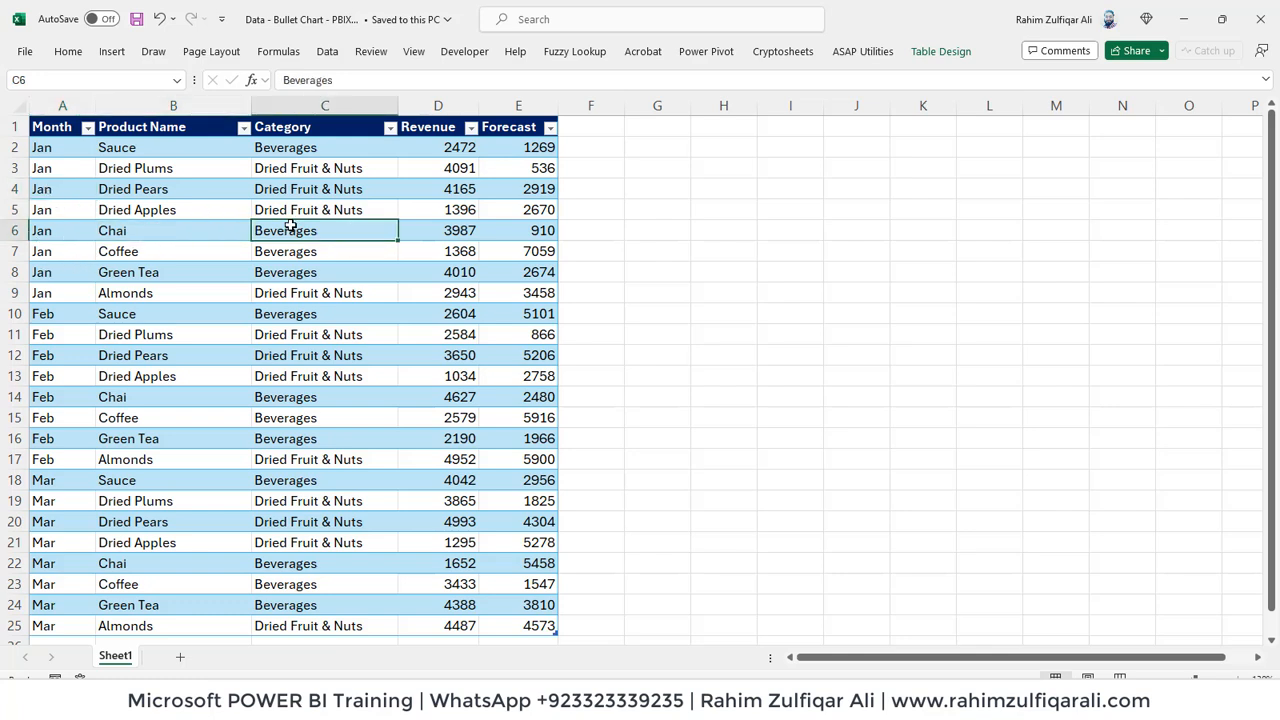
click(438, 230)
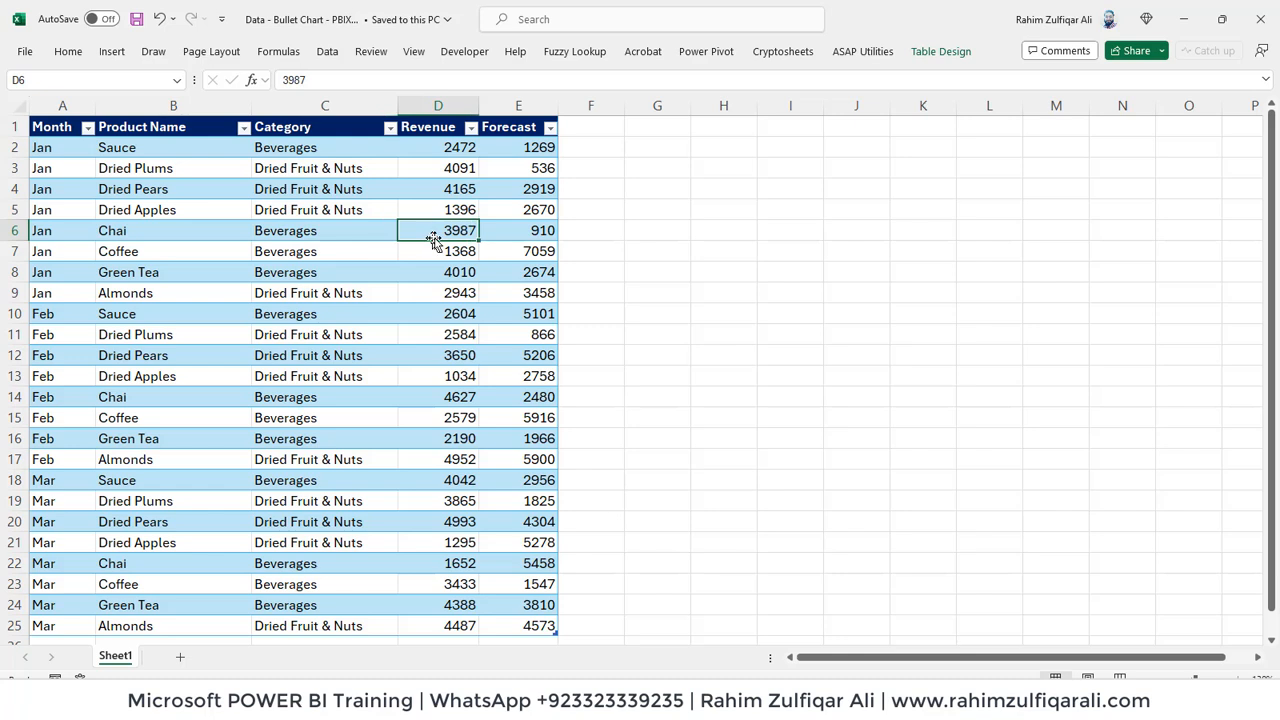
click(518, 230)
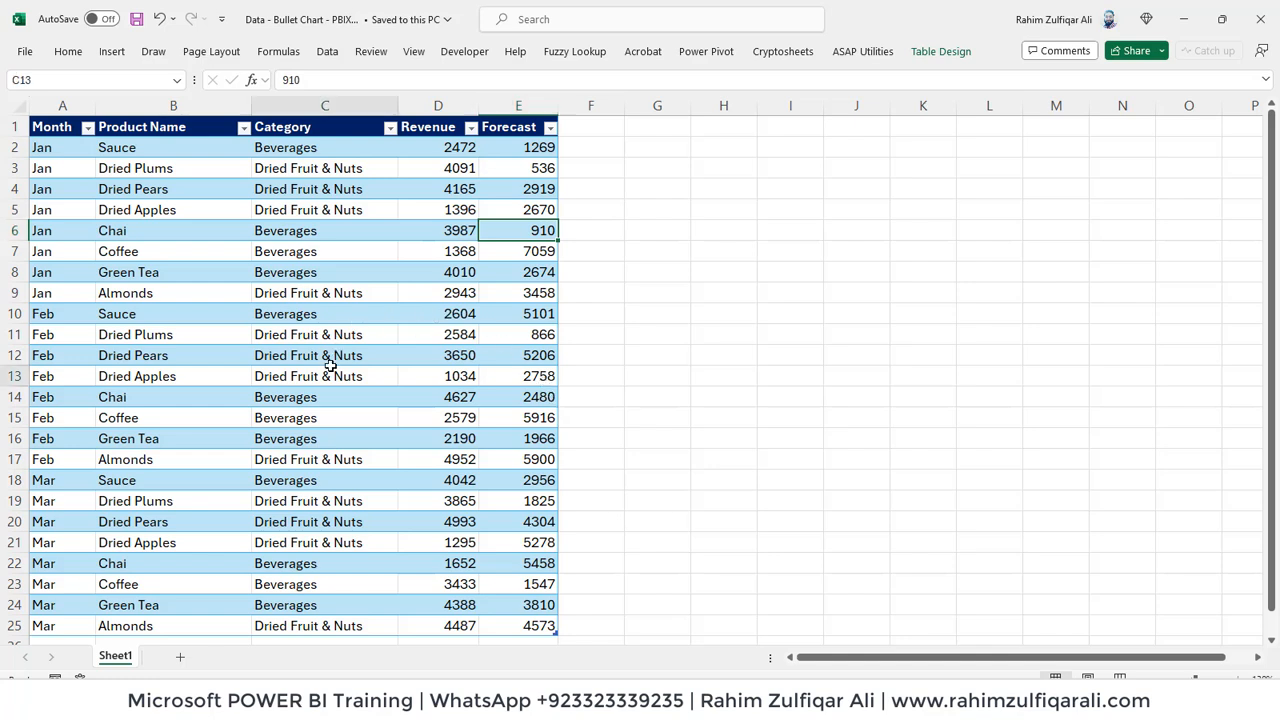
click(324, 376)
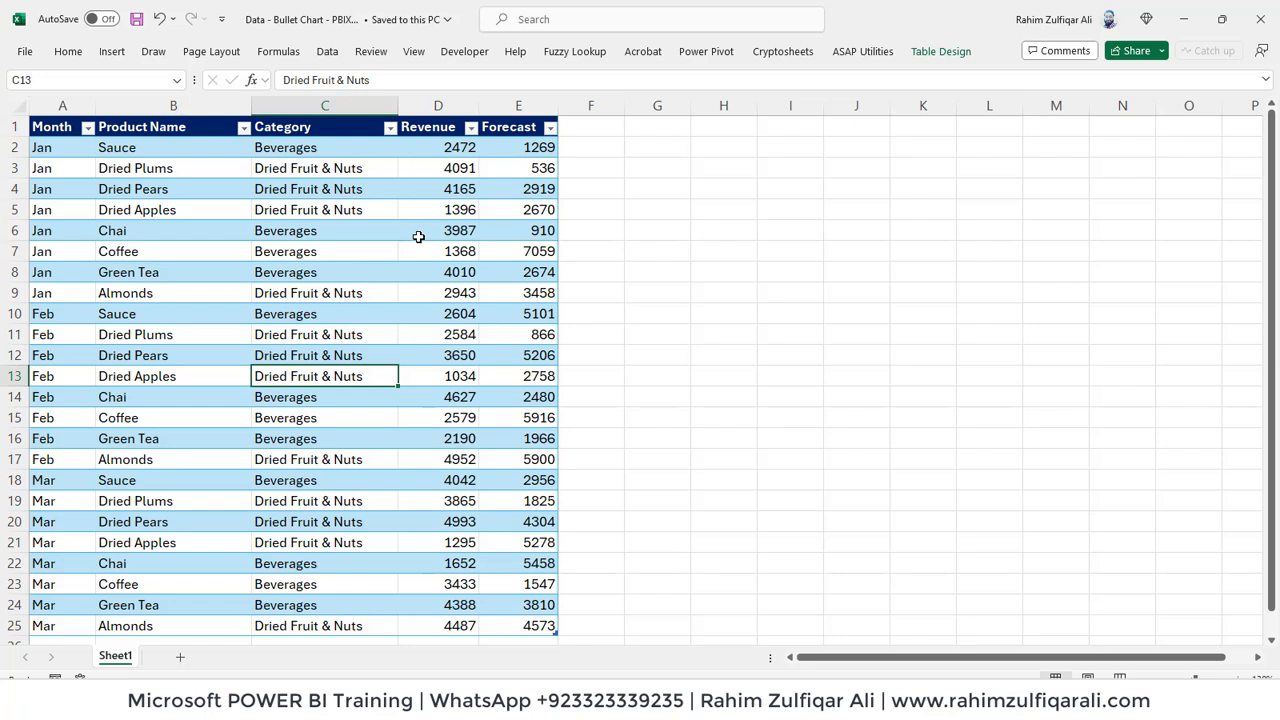
click(518, 252)
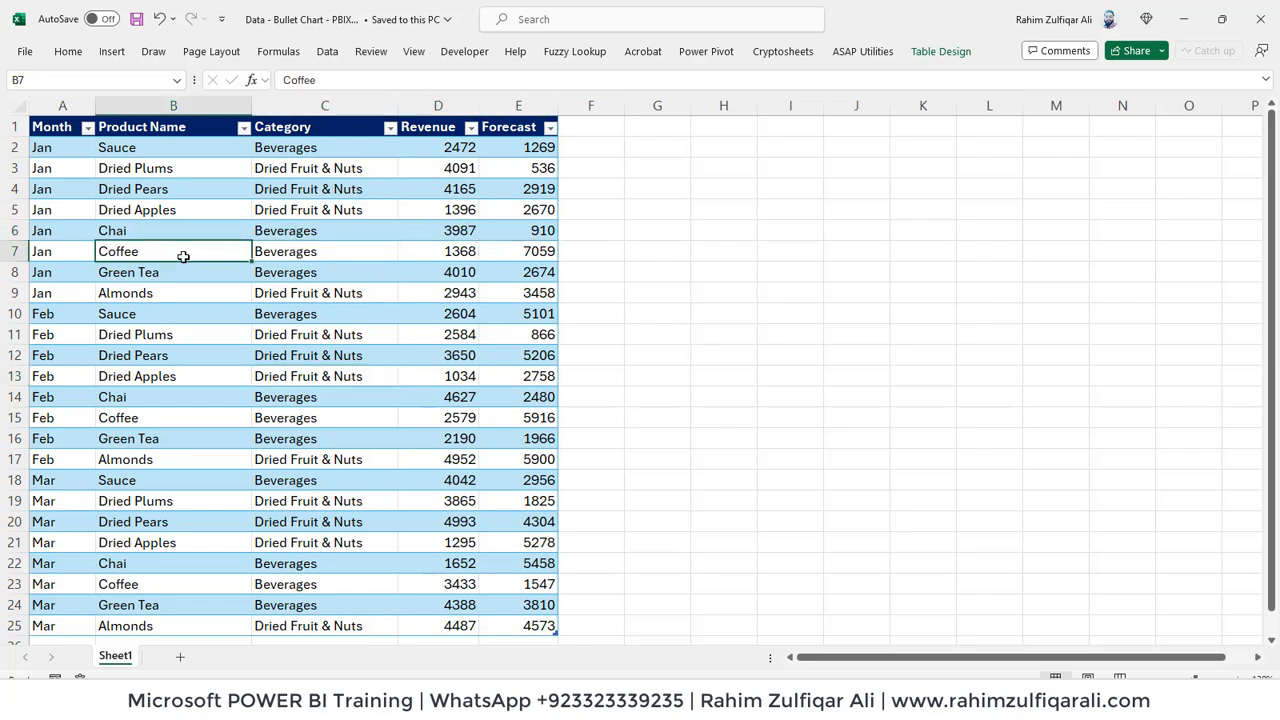
click(438, 376)
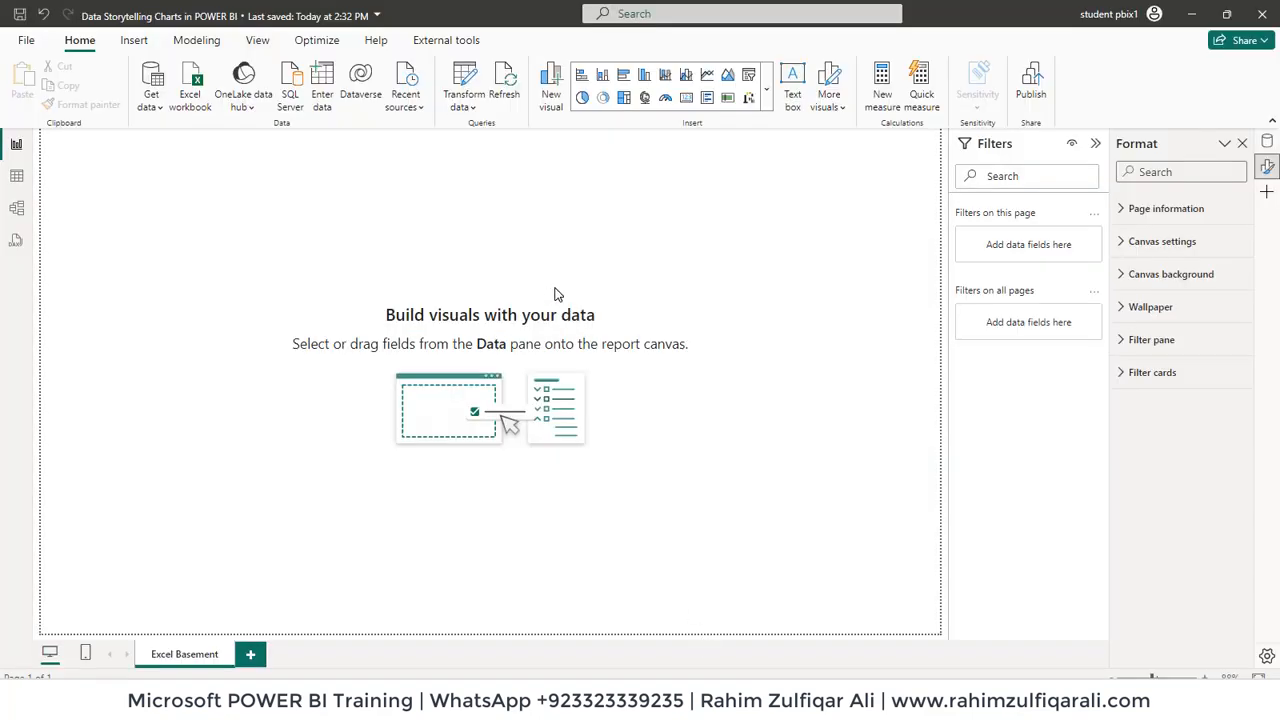
mouse_move(674, 224)
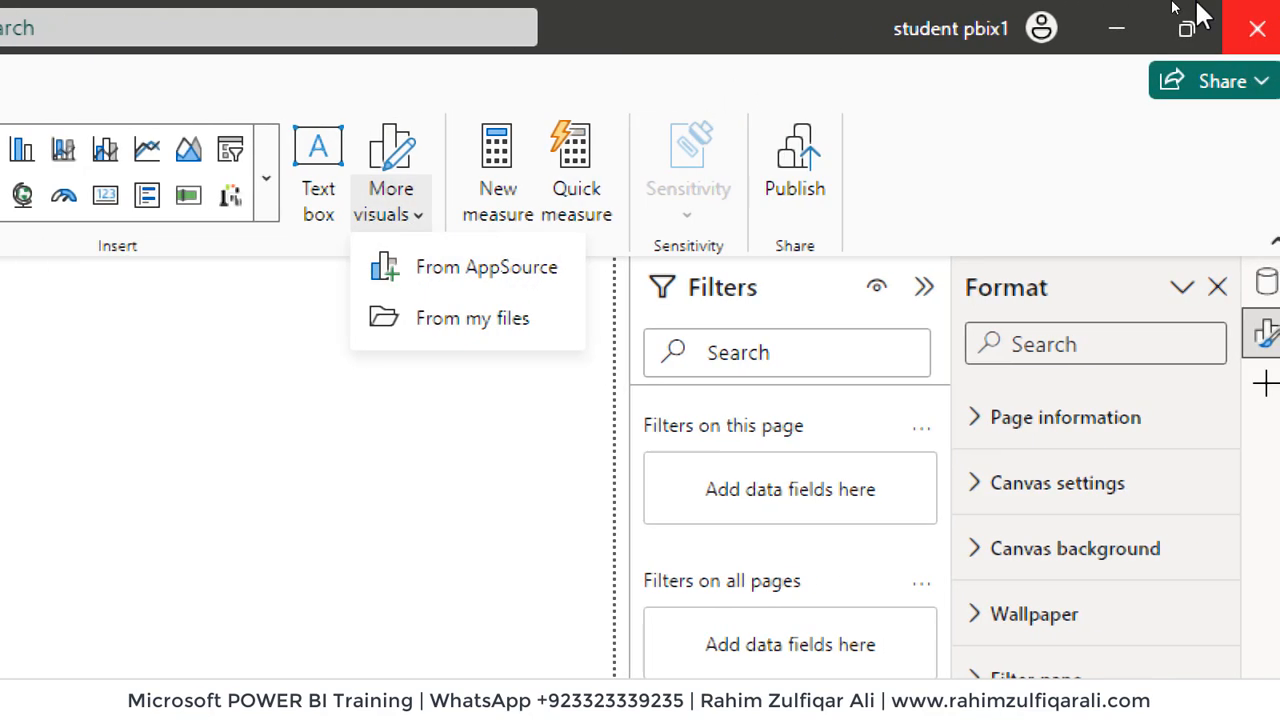
mouse_move(950, 28)
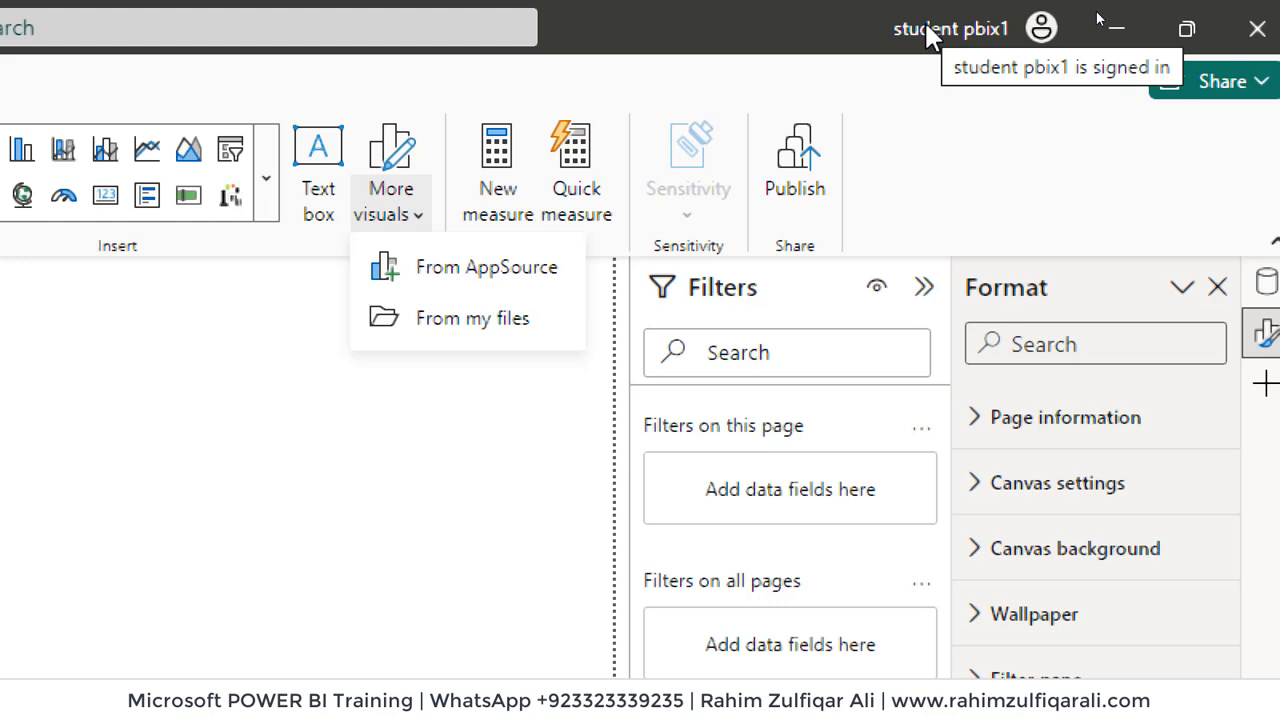
mouse_move(948, 152)
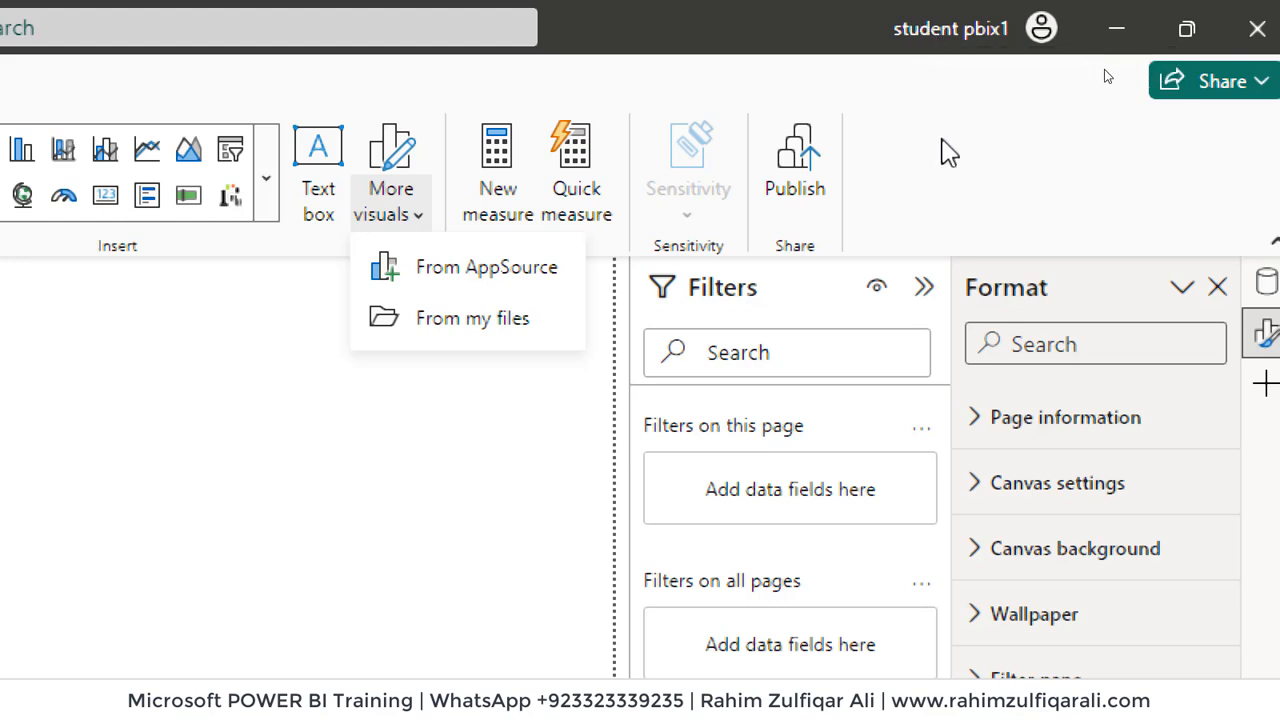
click(390, 170)
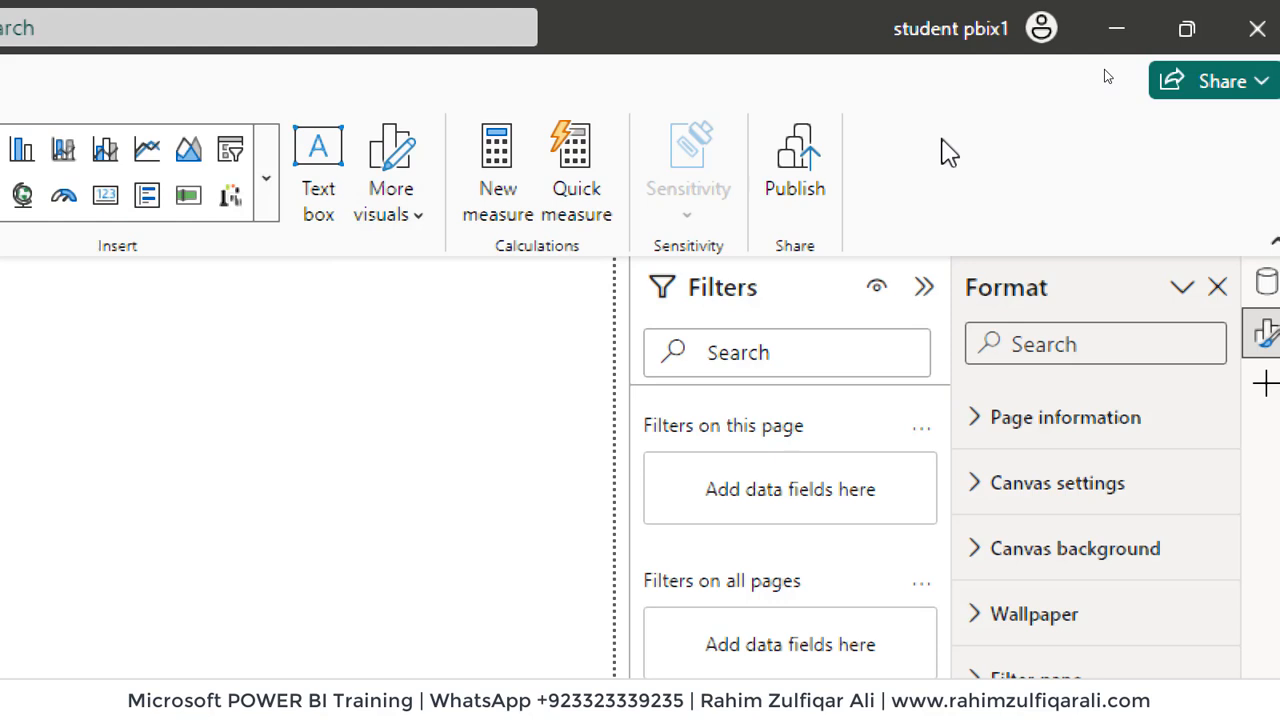
mouse_move(890, 38)
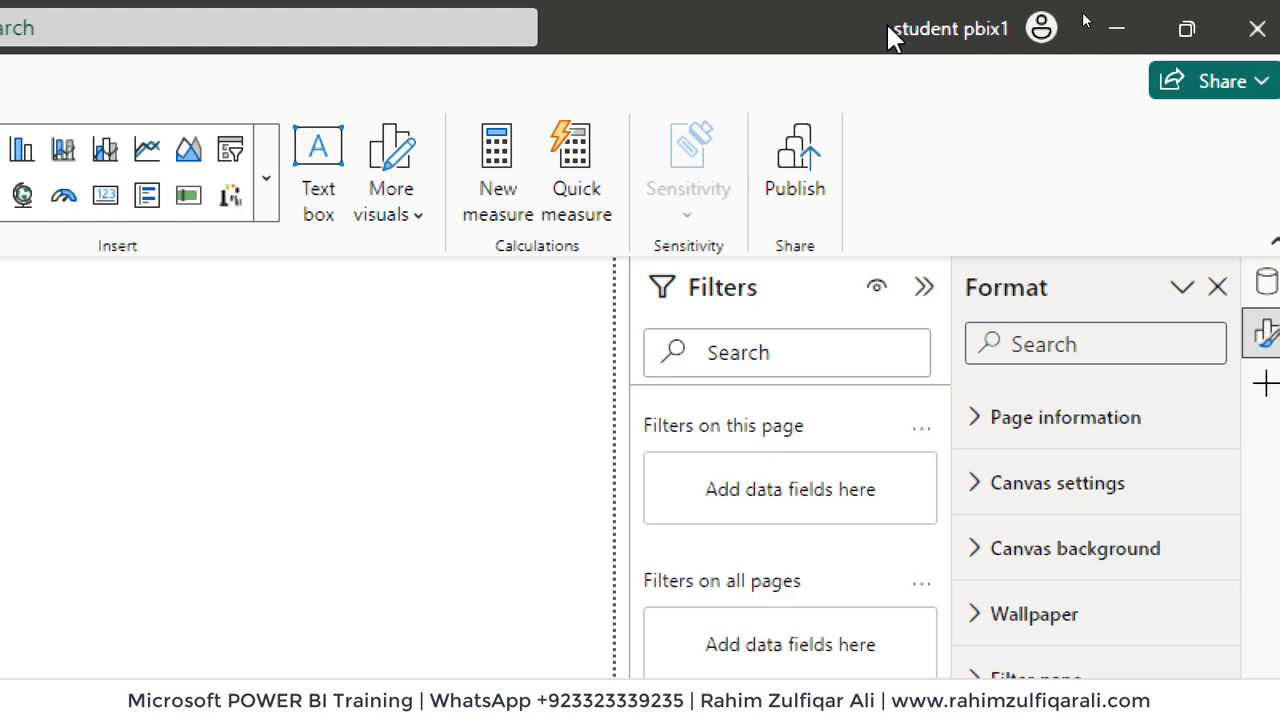
mouse_move(960, 224)
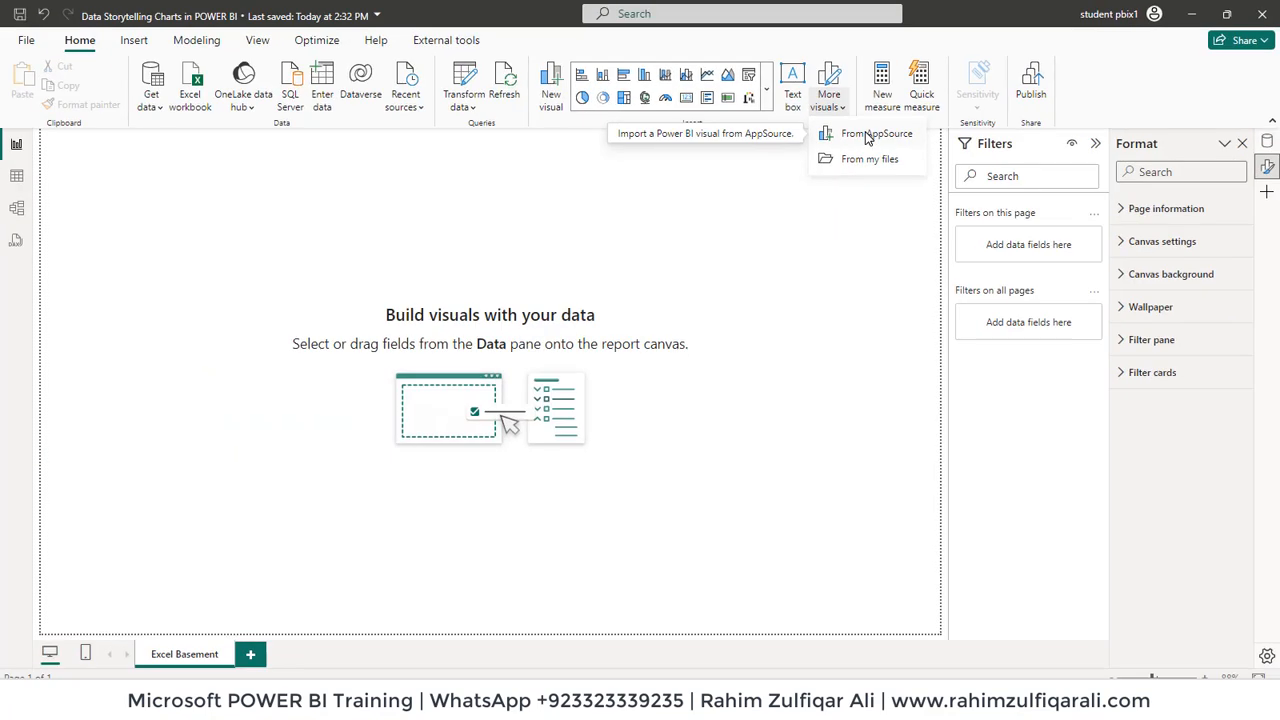
In AppSource, check the Filter by categories and search for 'bullet' visuals.
click(876, 132)
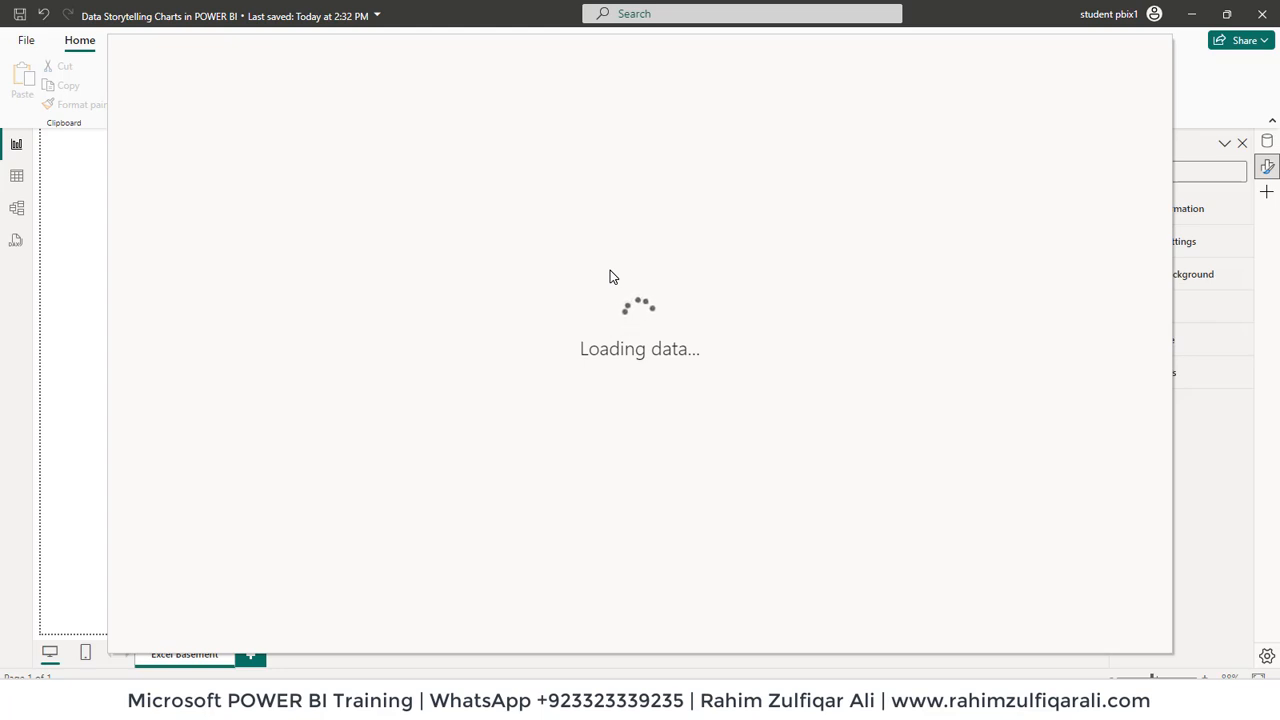
mouse_move(500, 246)
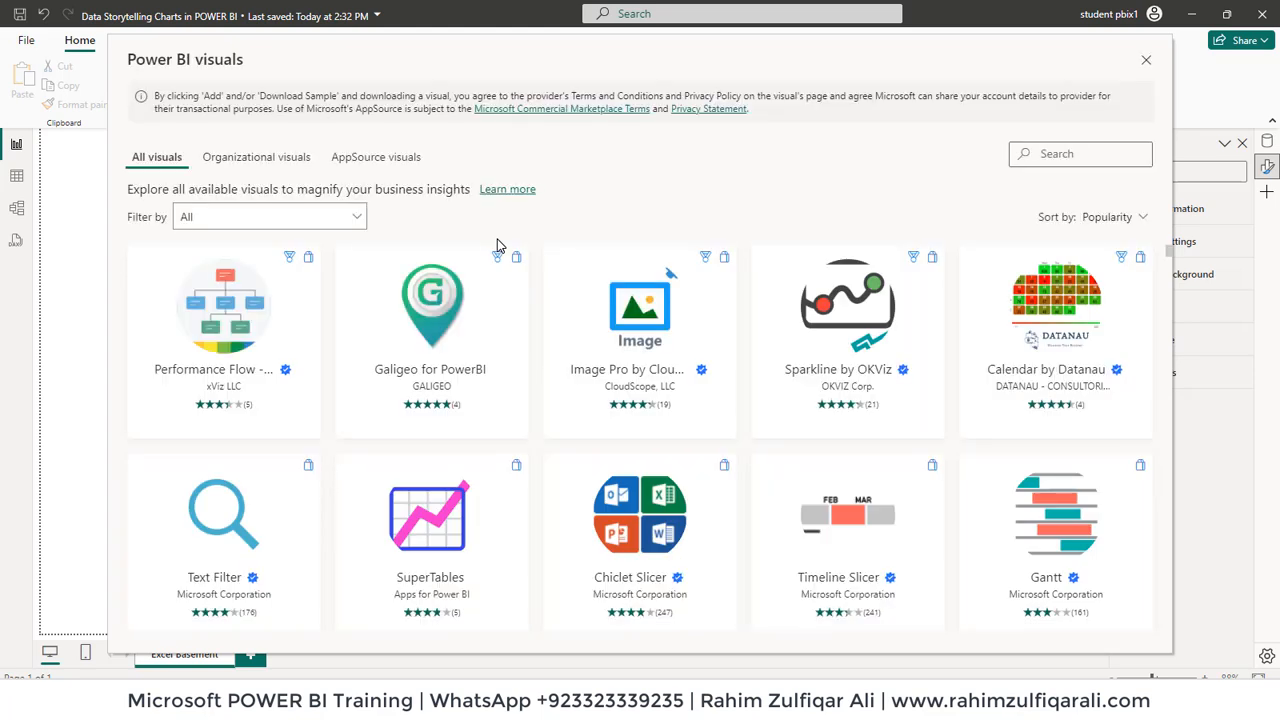
mouse_move(1040, 404)
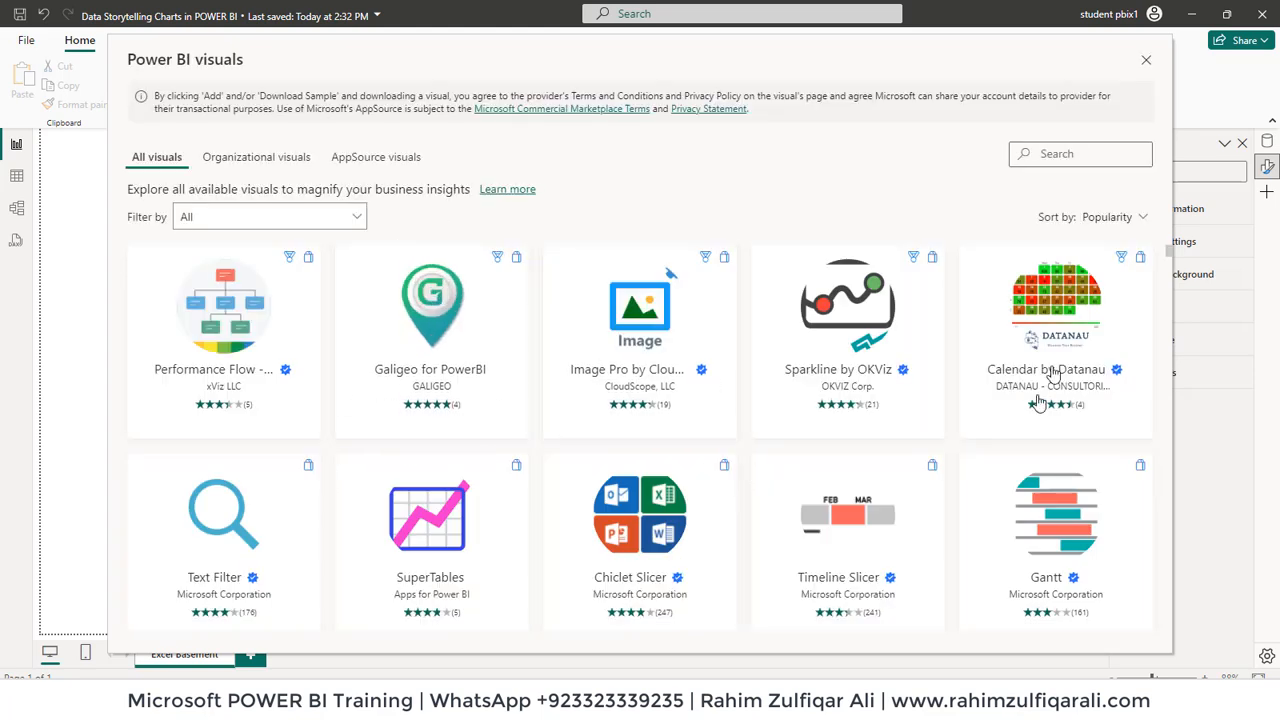
mouse_move(190, 228)
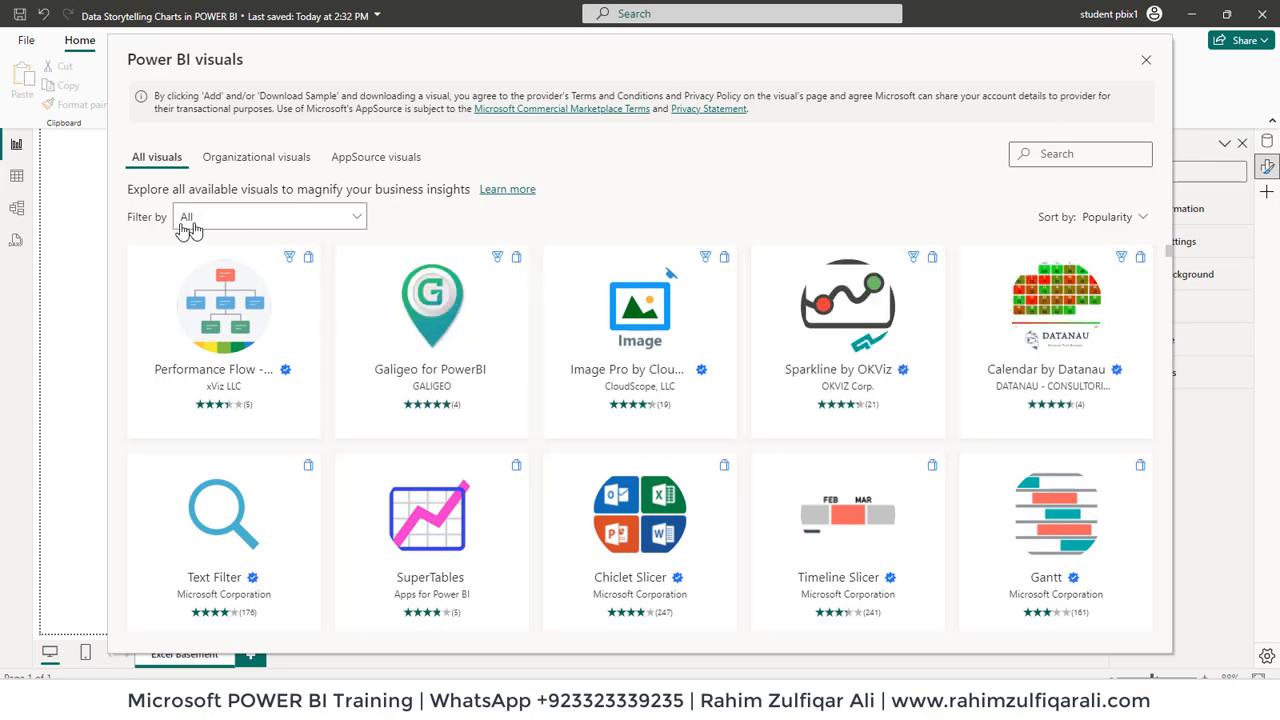
click(268, 216)
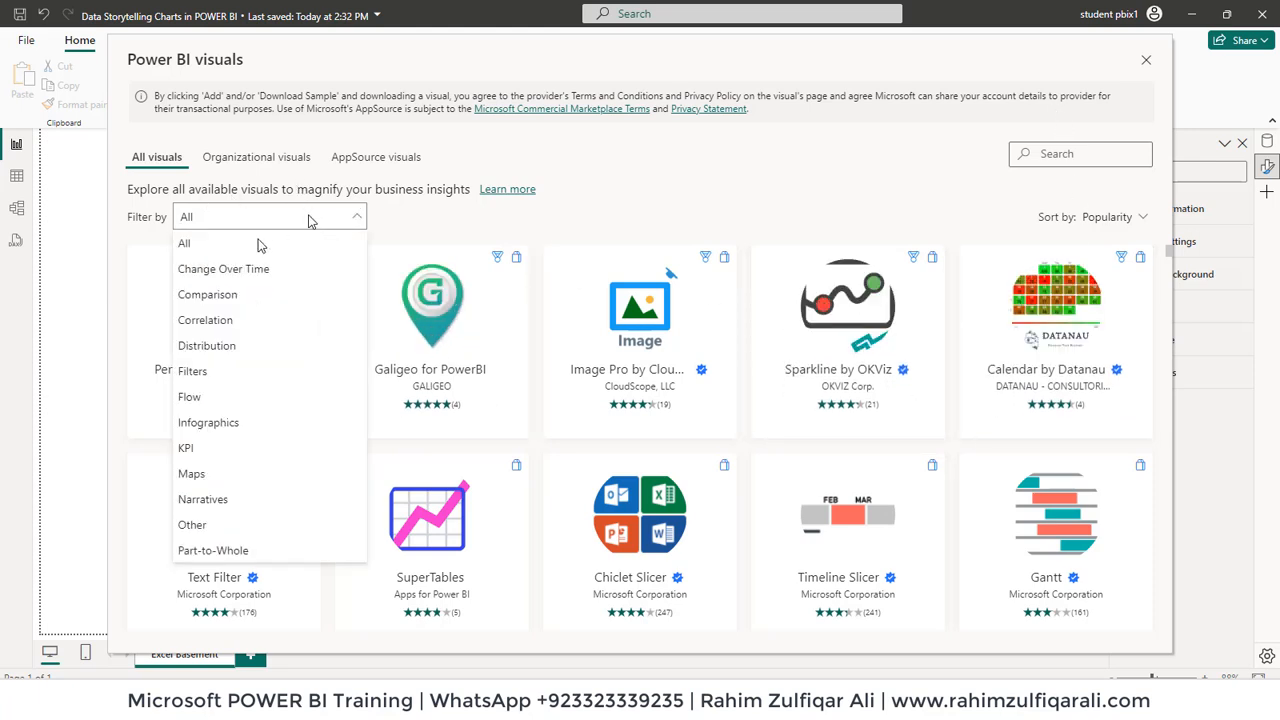
mouse_move(550, 174)
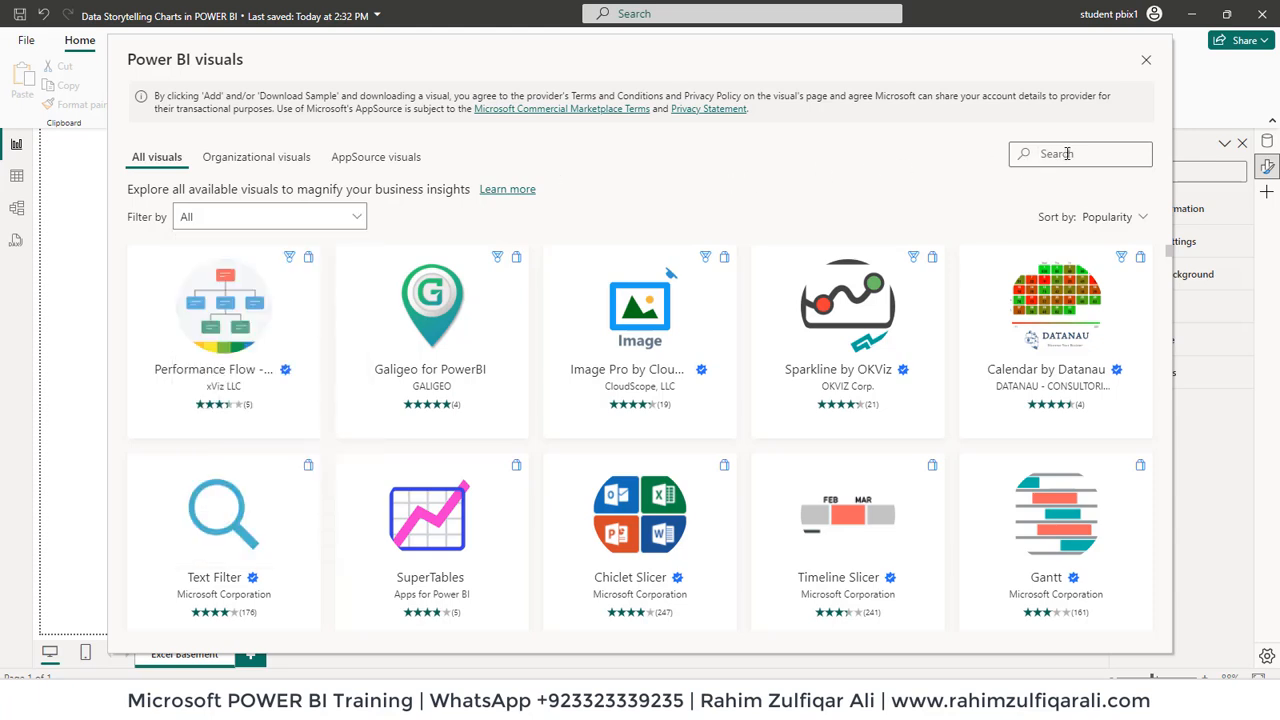
text(bullet)
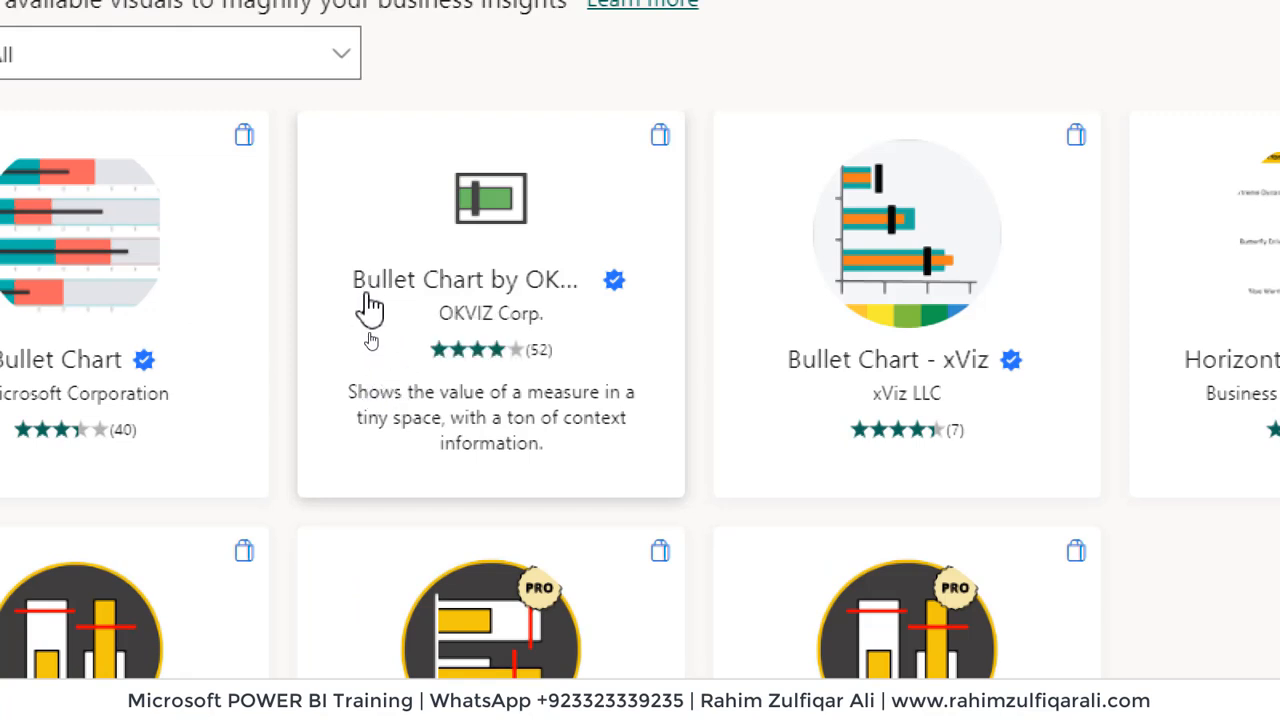
mouse_move(356, 420)
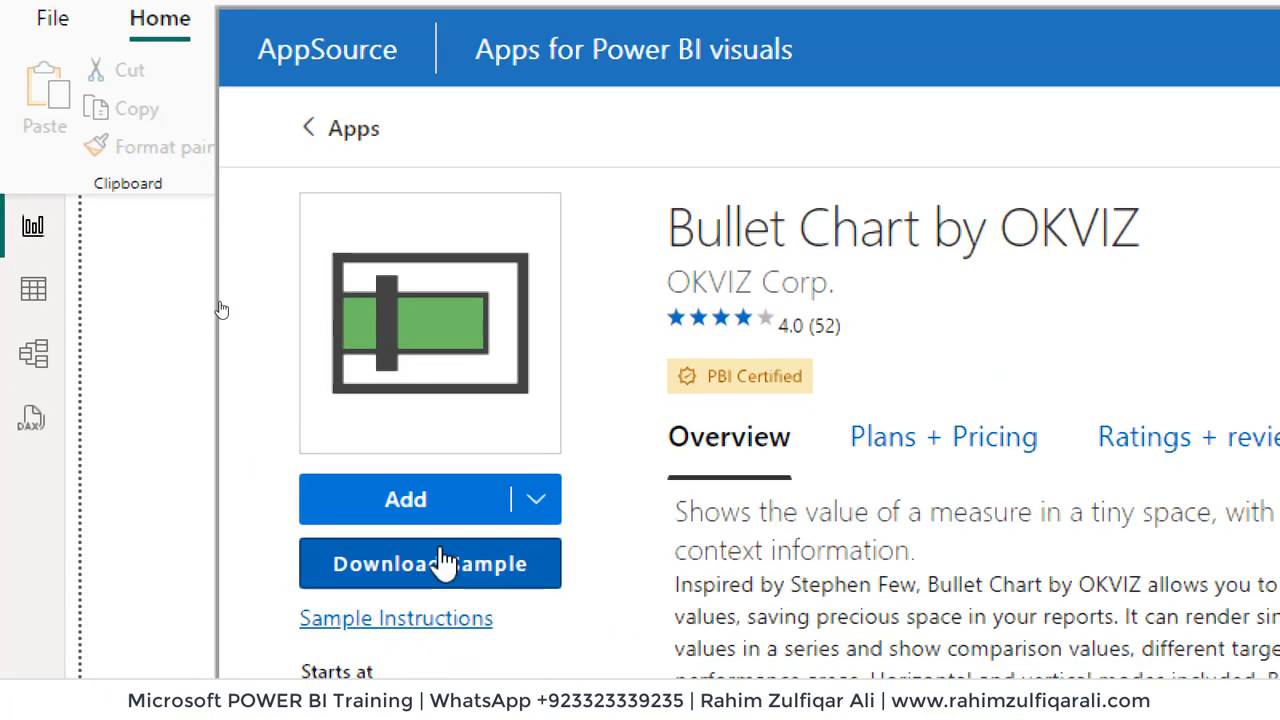
mouse_move(416, 516)
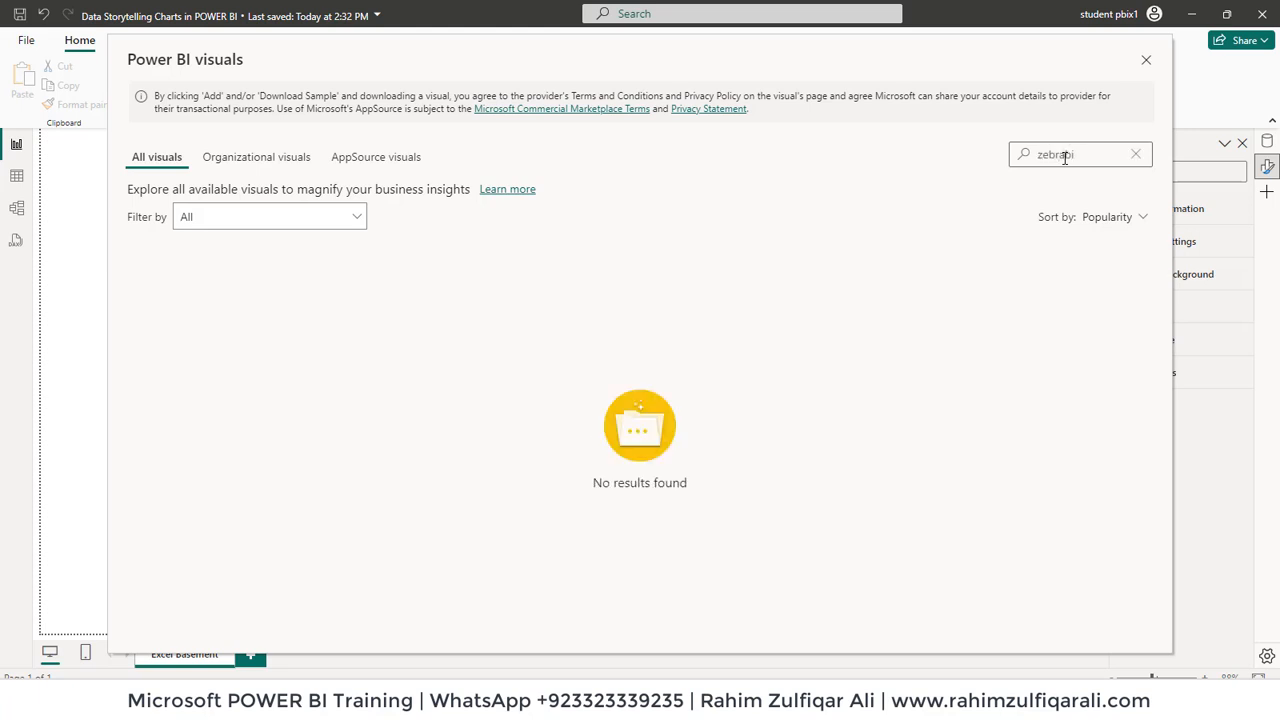
Search 'zebra' and add Zebra BI Charts to the Visualizations gallery.
text(zebra)
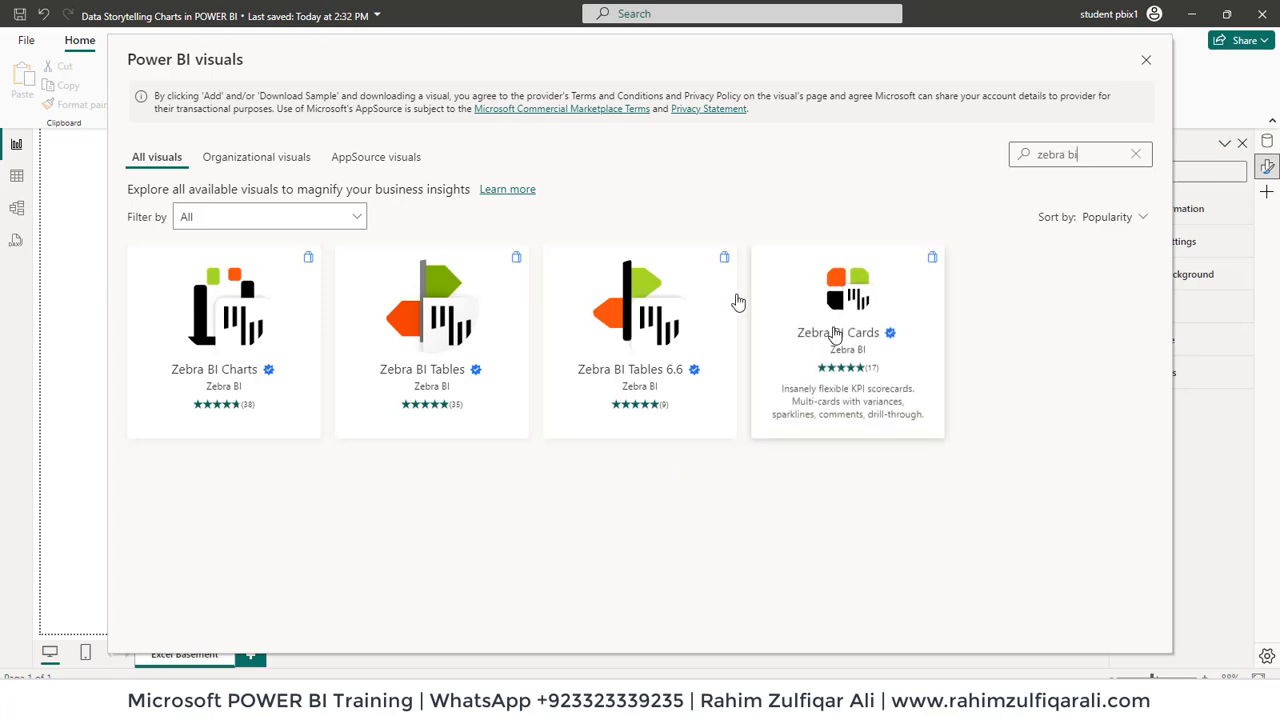
mouse_move(200, 348)
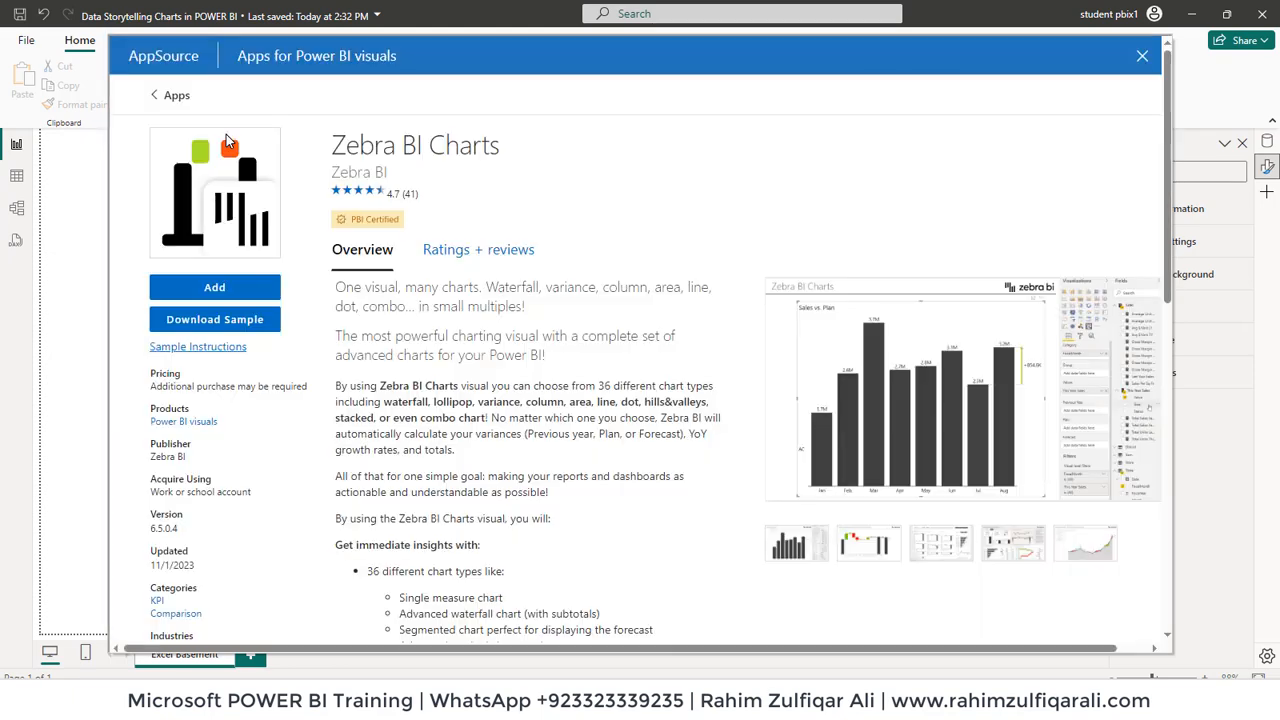
click(214, 288)
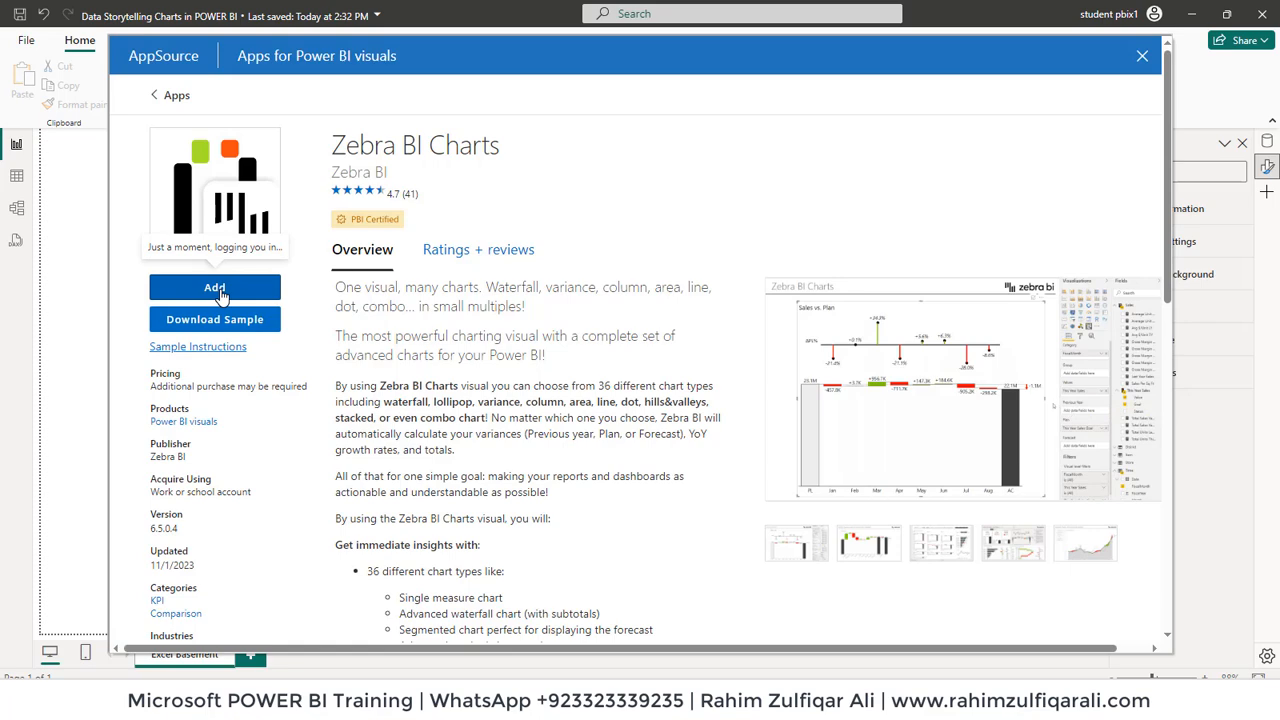
click(216, 288)
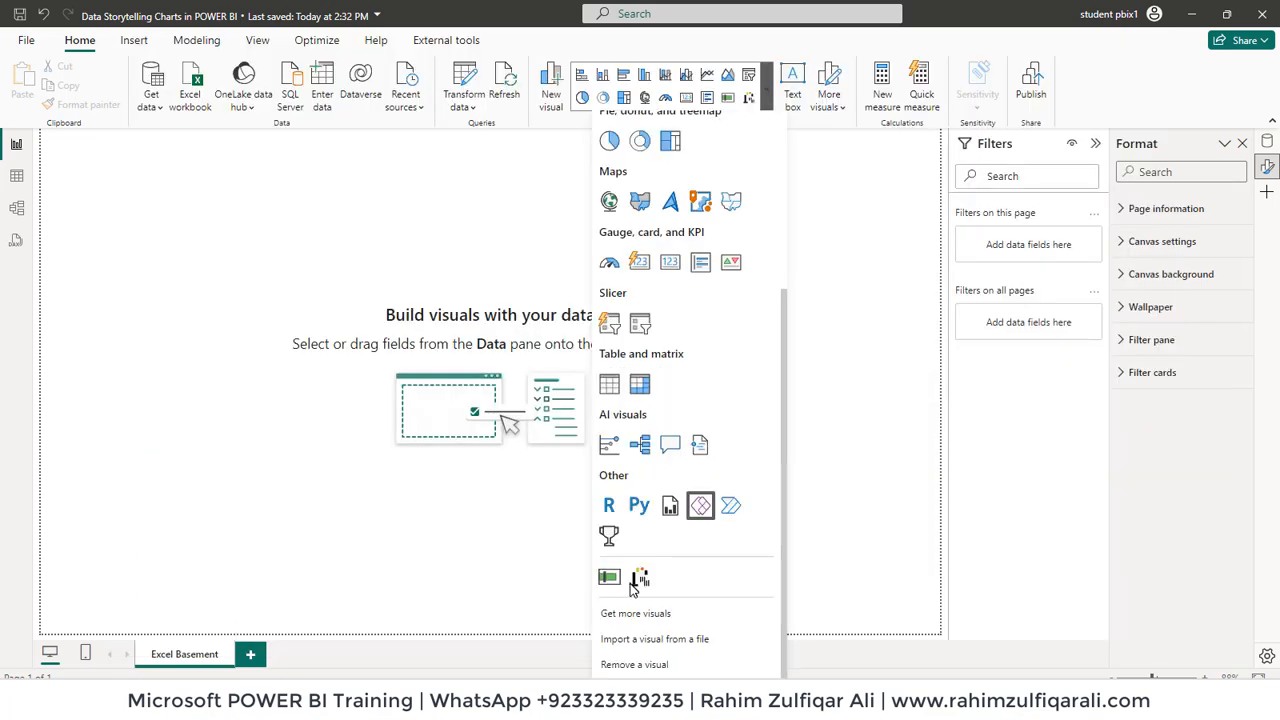
mouse_move(640, 578)
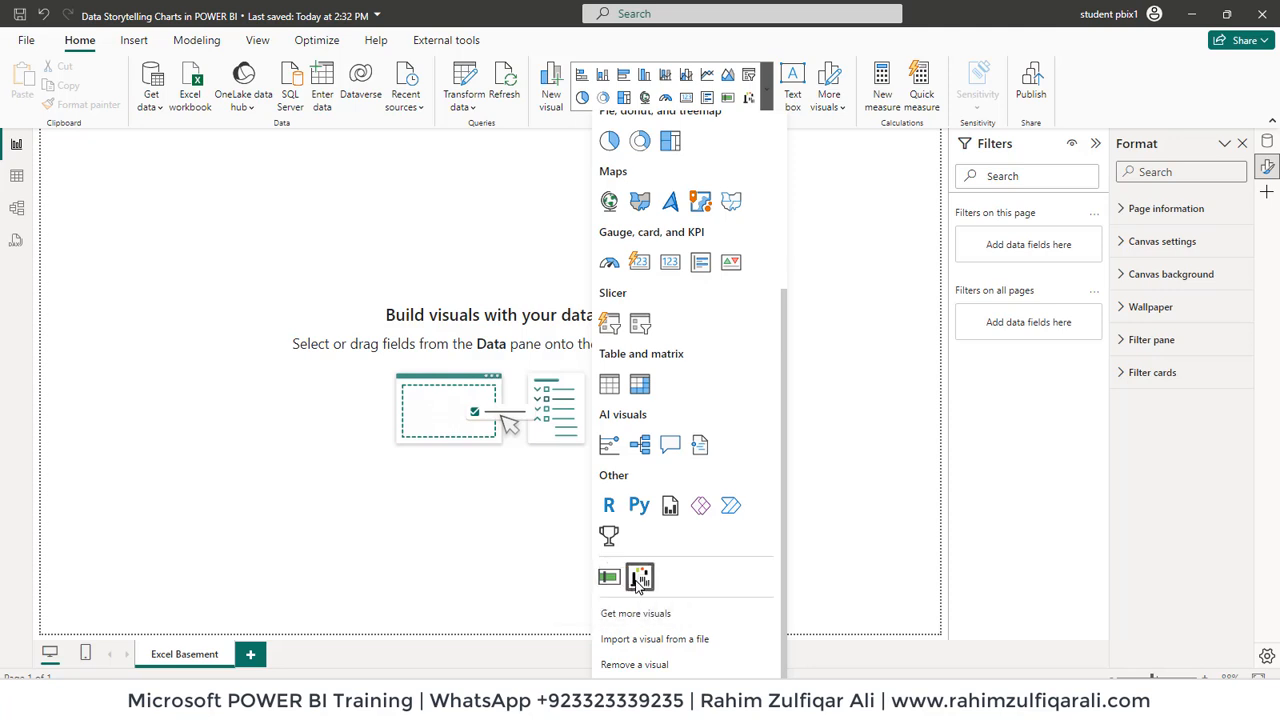
mouse_move(608, 576)
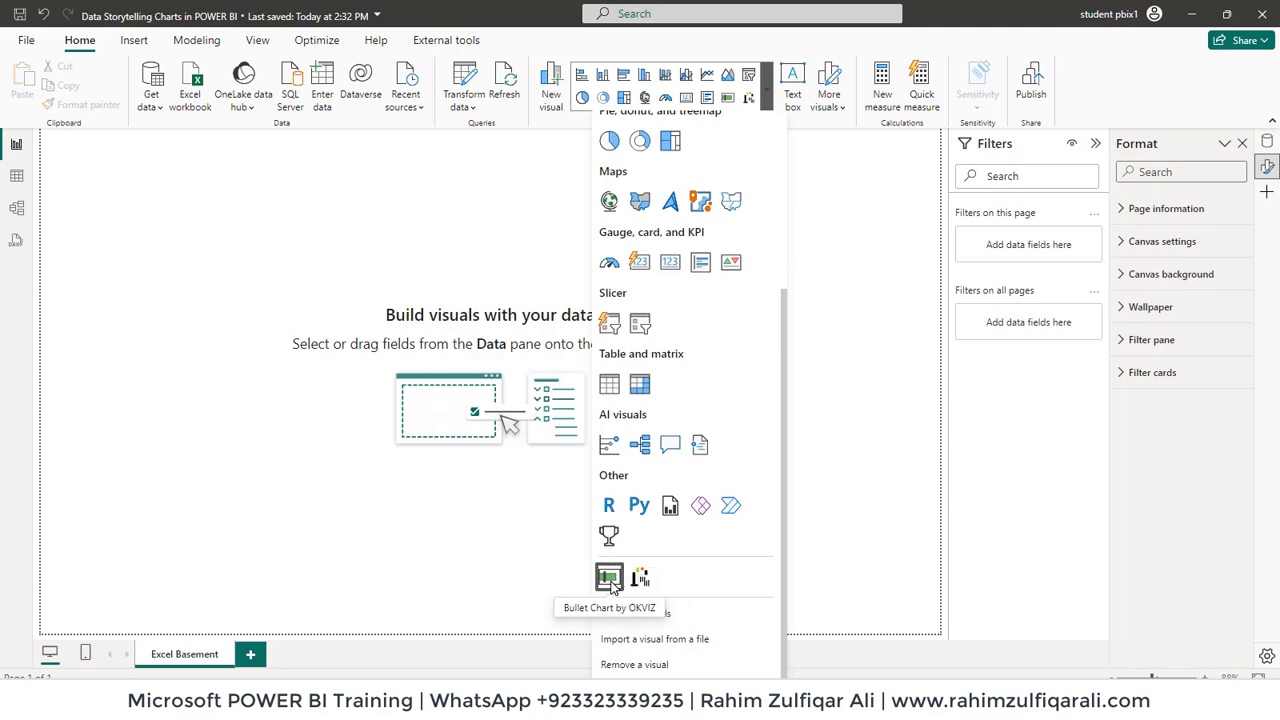
mouse_move(640, 576)
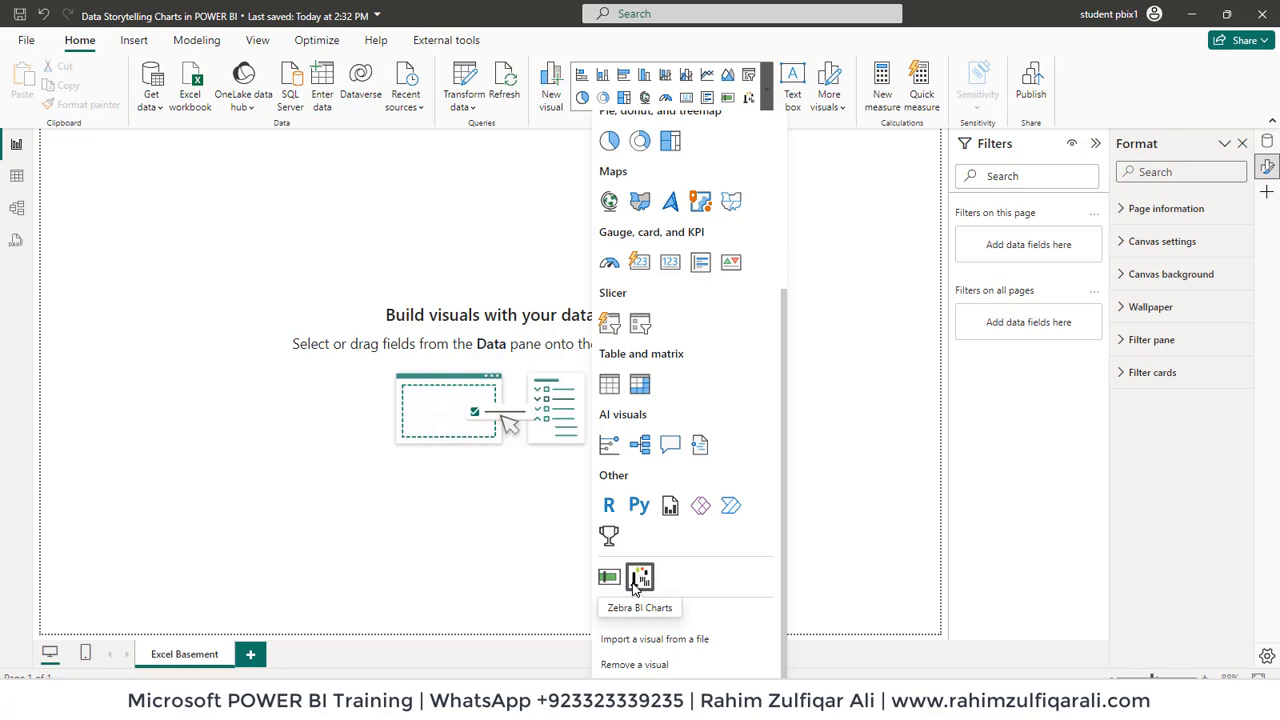
mouse_move(832, 552)
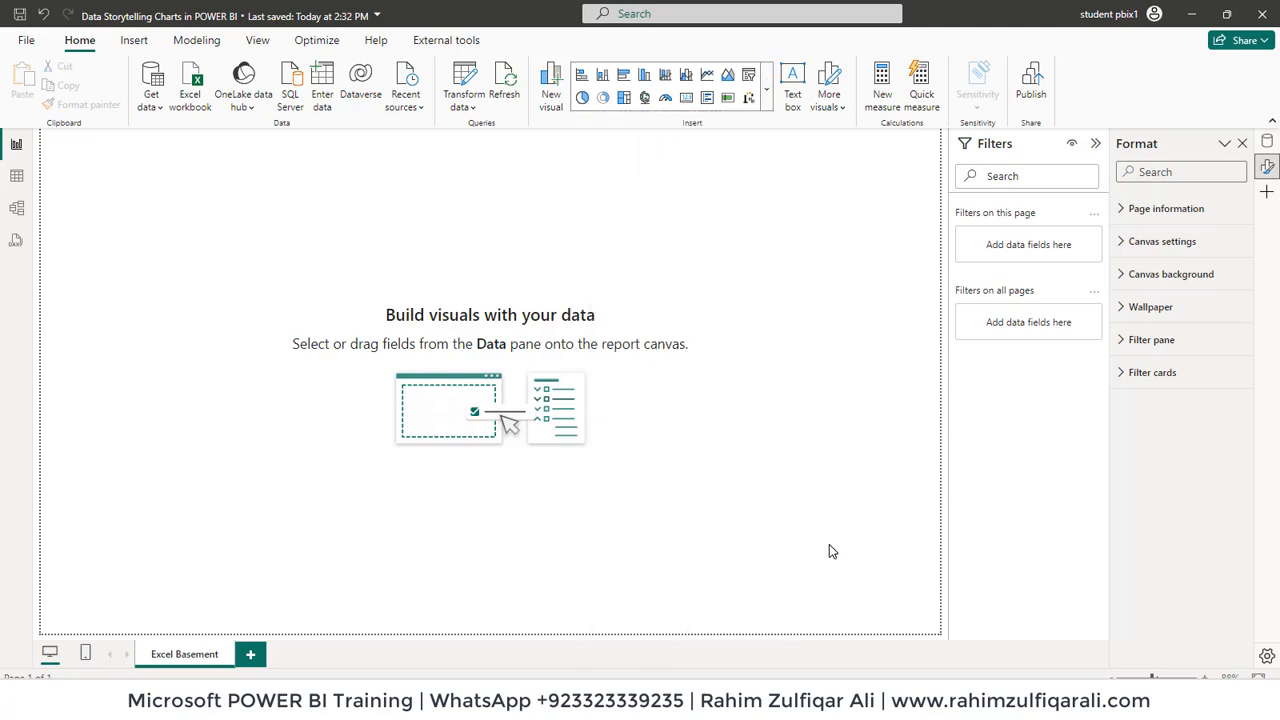
mouse_move(968, 248)
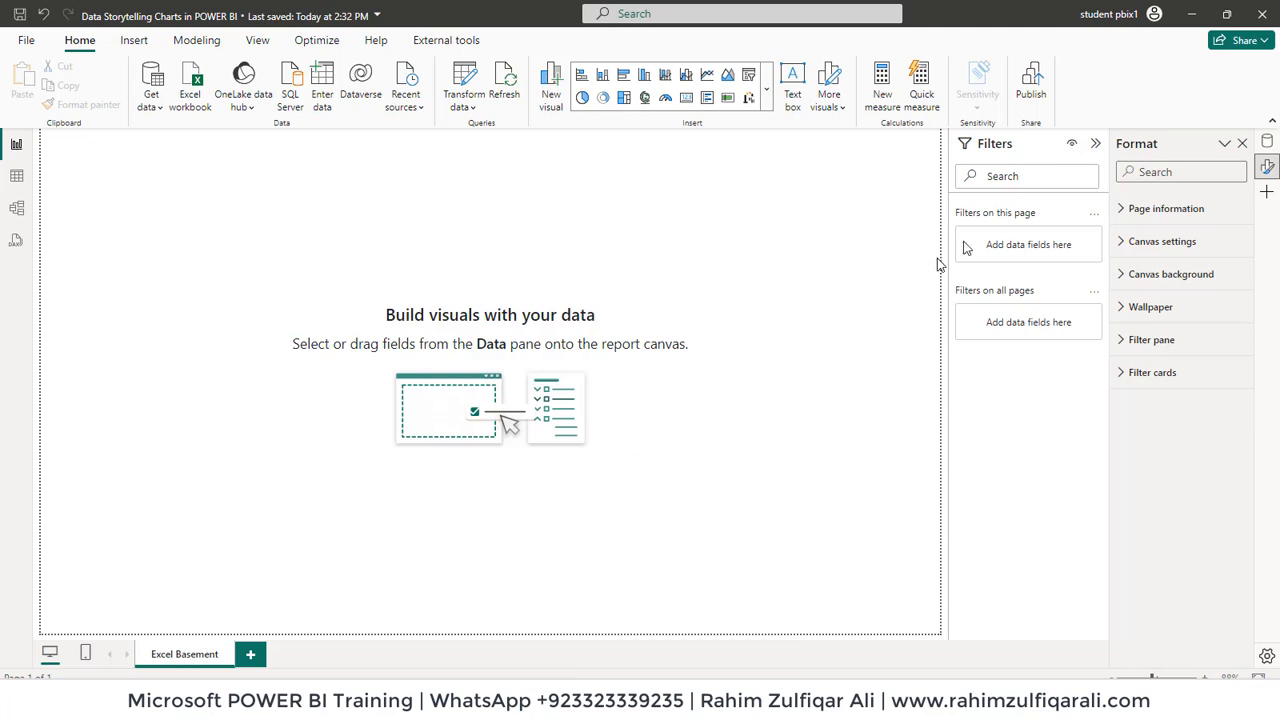
mouse_move(724, 120)
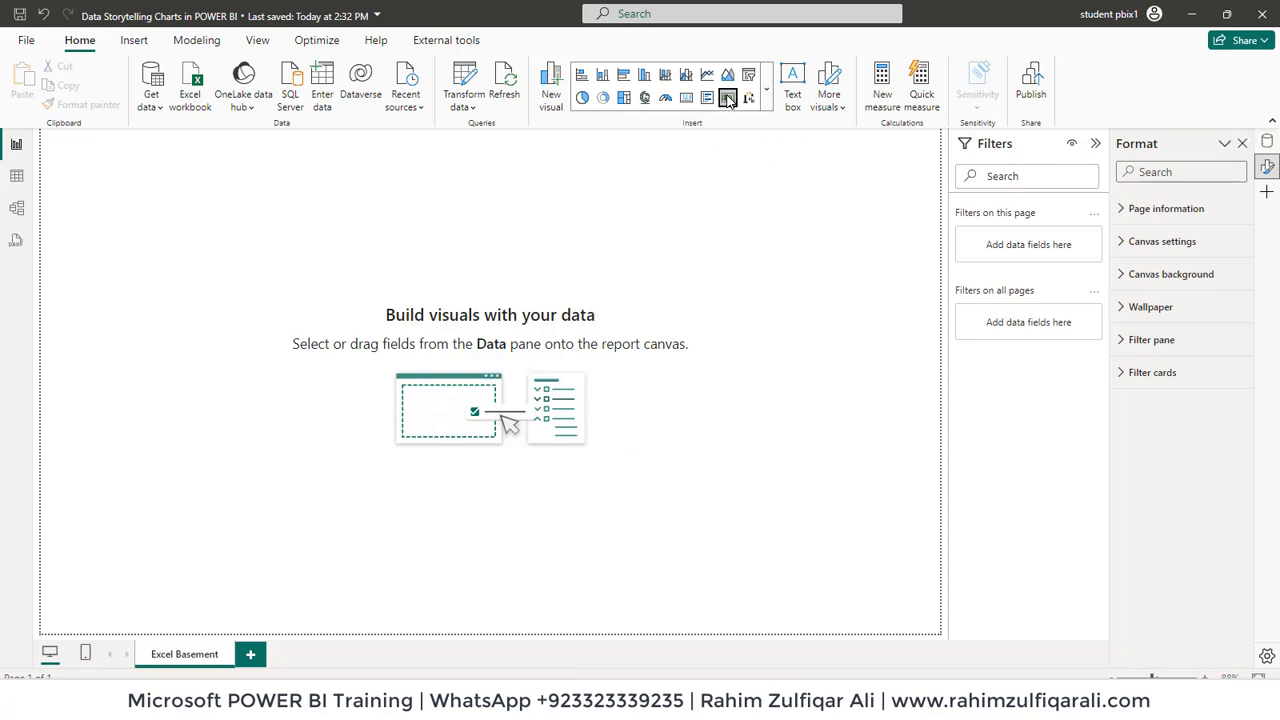
Insert an OKVIZ Bullet Chart with Product Name as Category, Revenue as Value and Forecast as Targets.
click(728, 96)
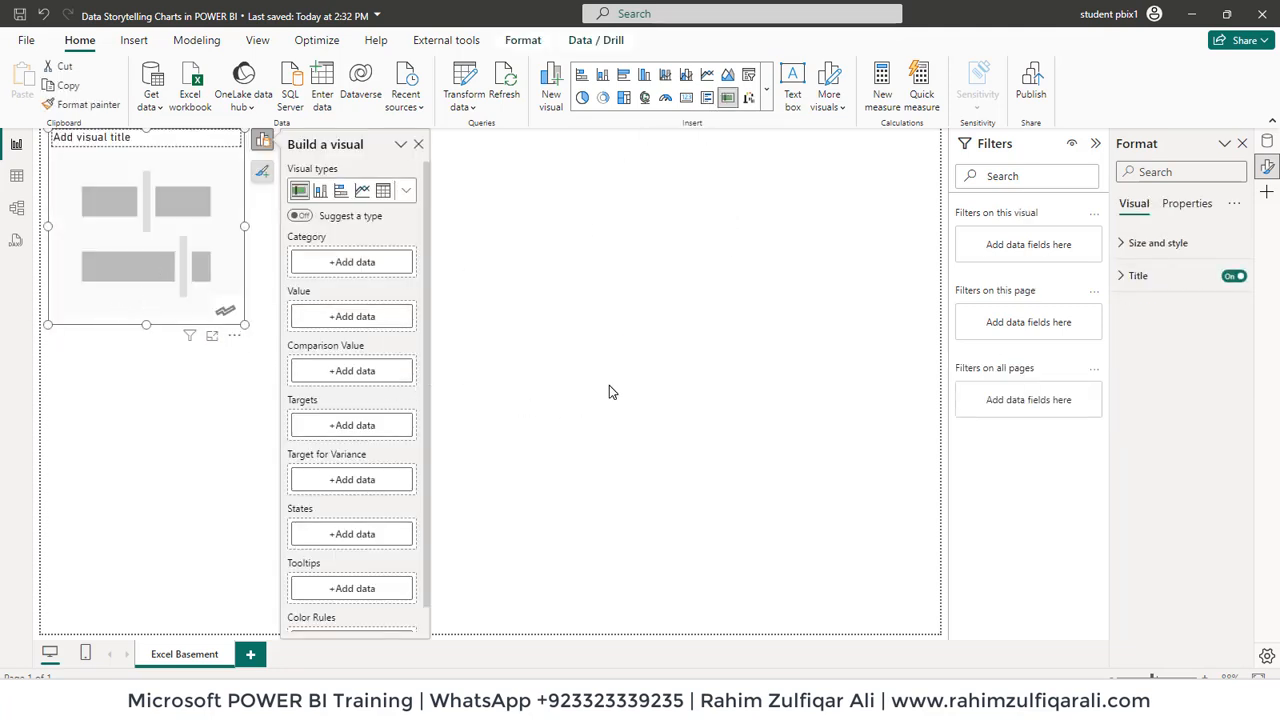
click(418, 144)
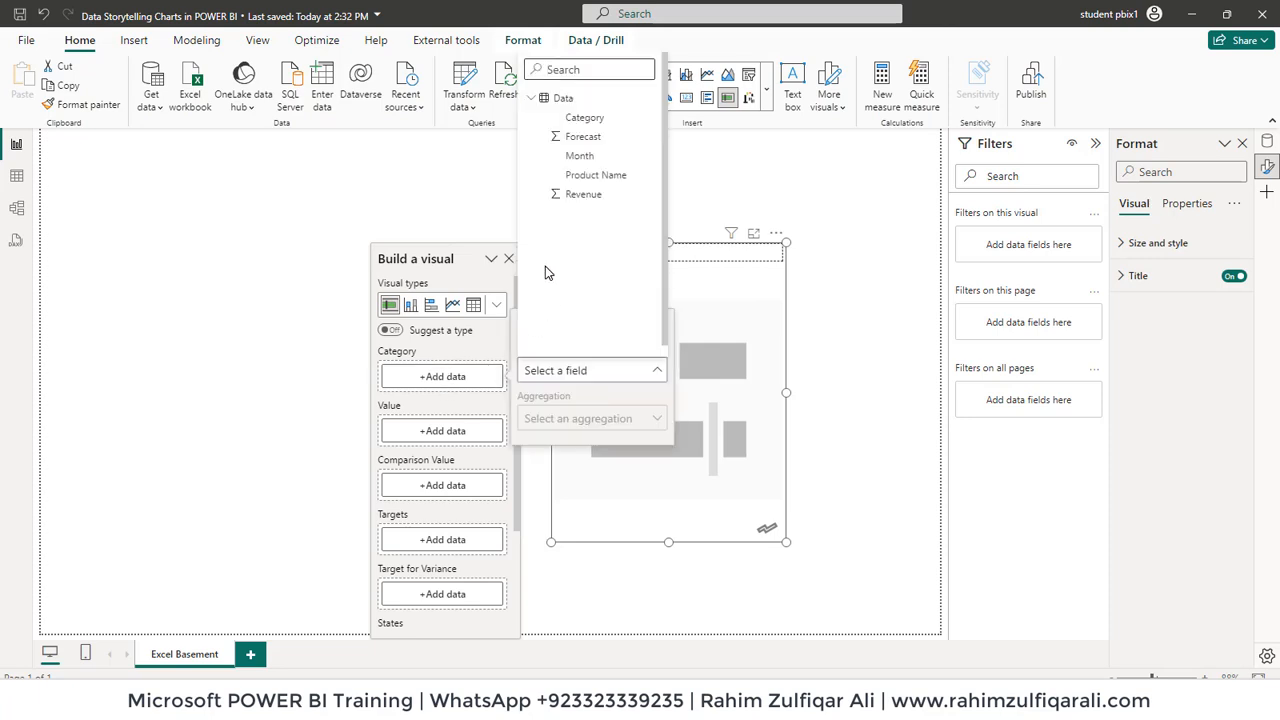
mouse_move(596, 176)
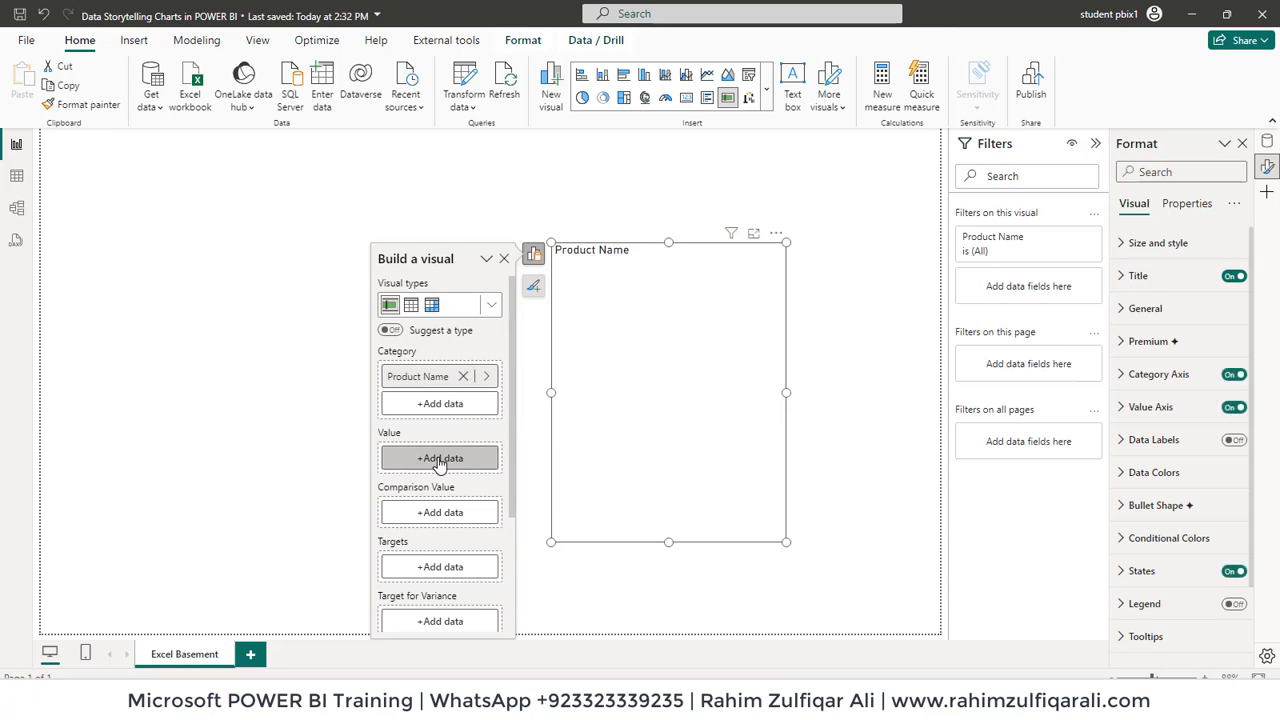
click(440, 458)
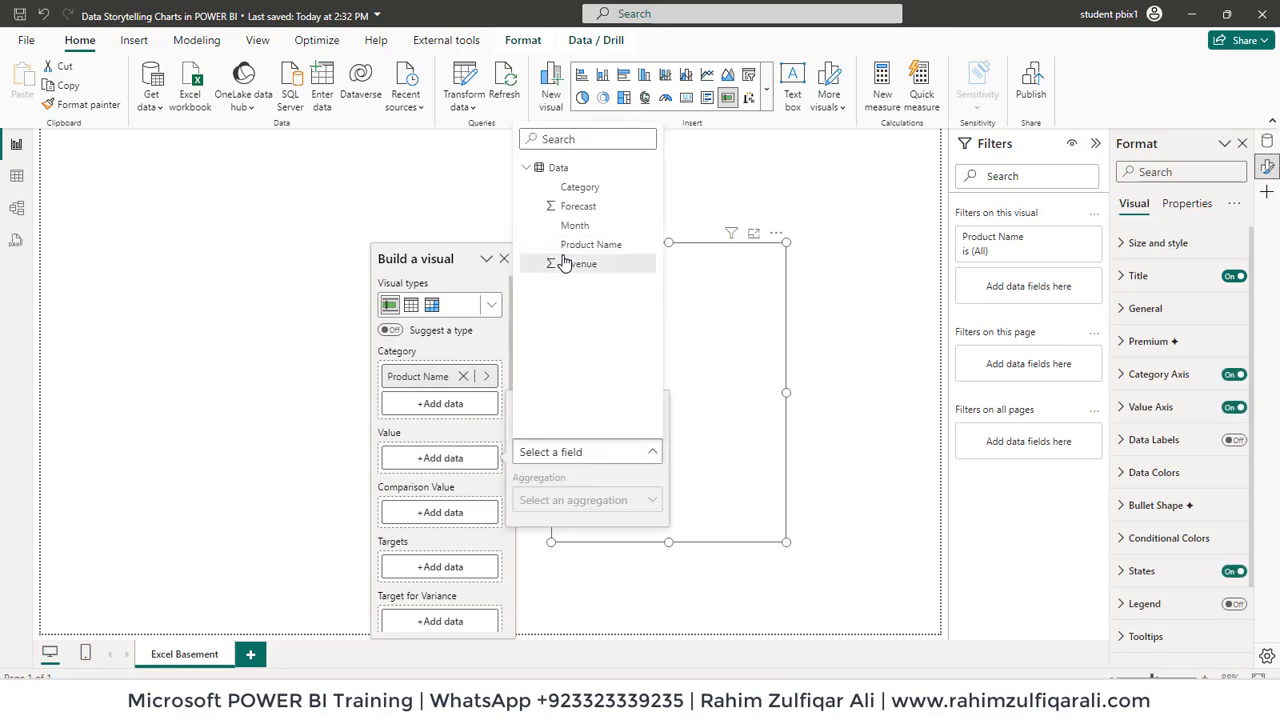
click(584, 264)
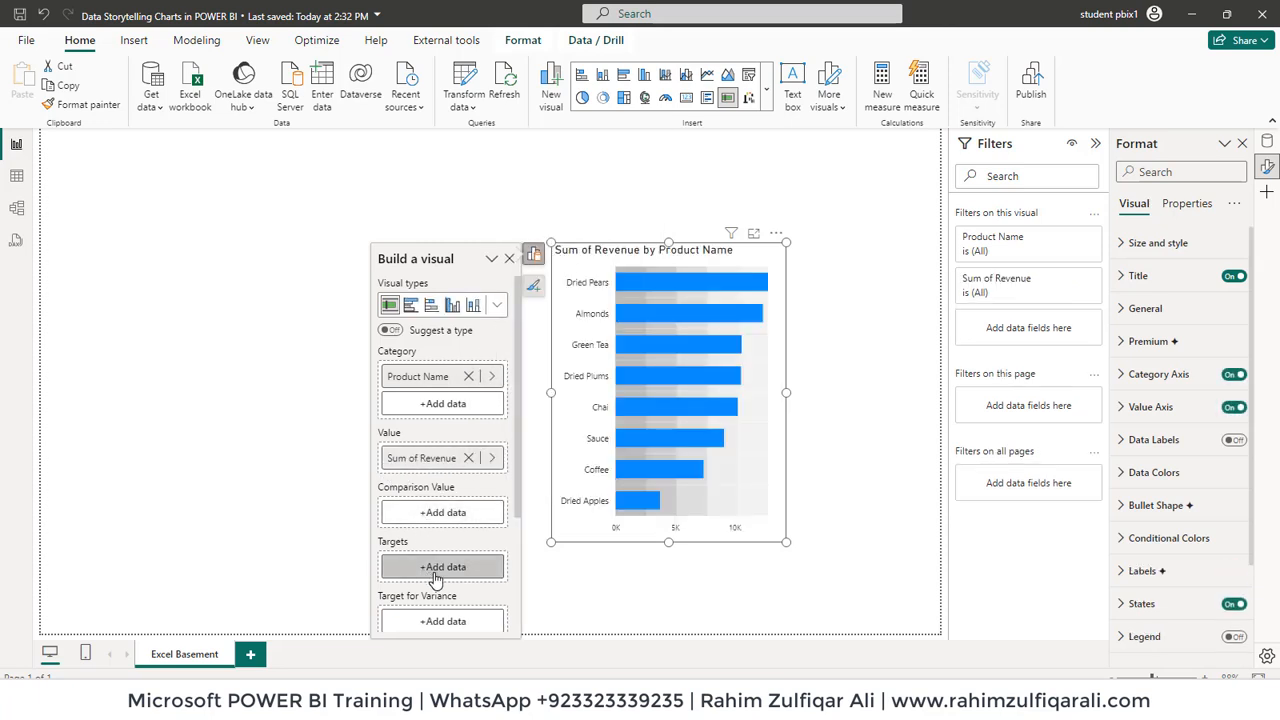
click(444, 566)
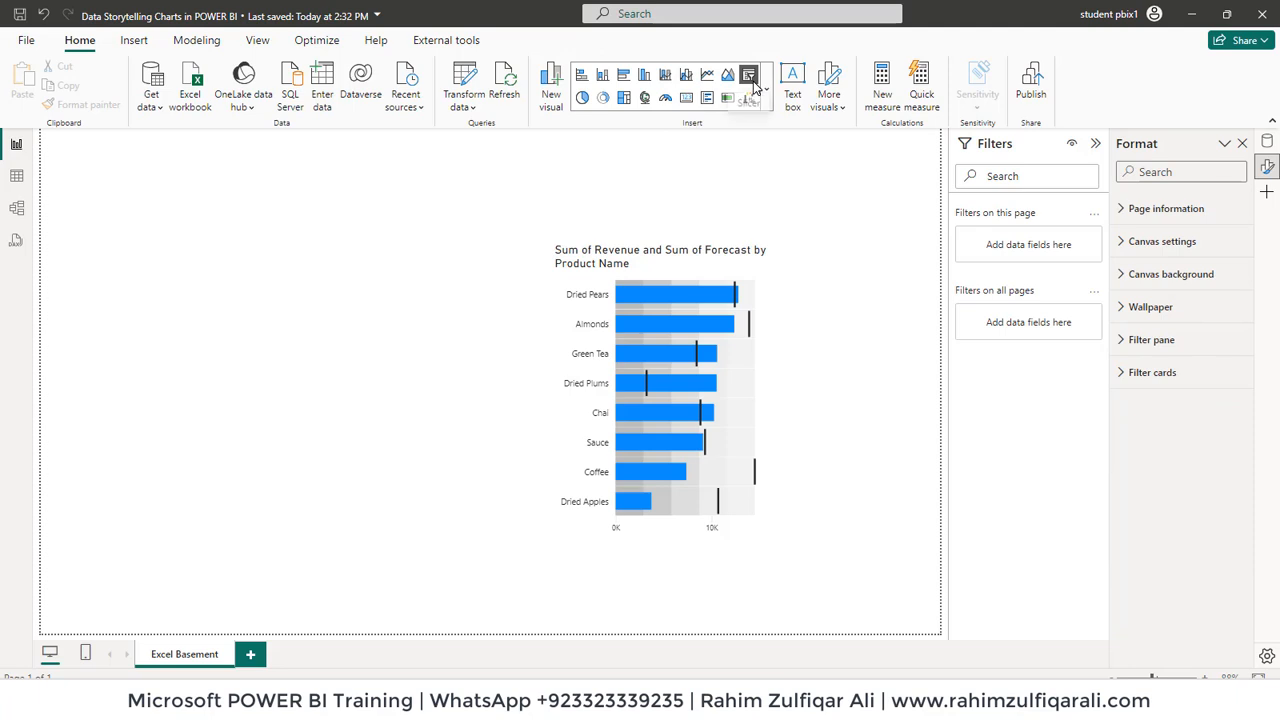
Add a Category slicer above the bullet chart and tick Beverages to show four products.
click(748, 76)
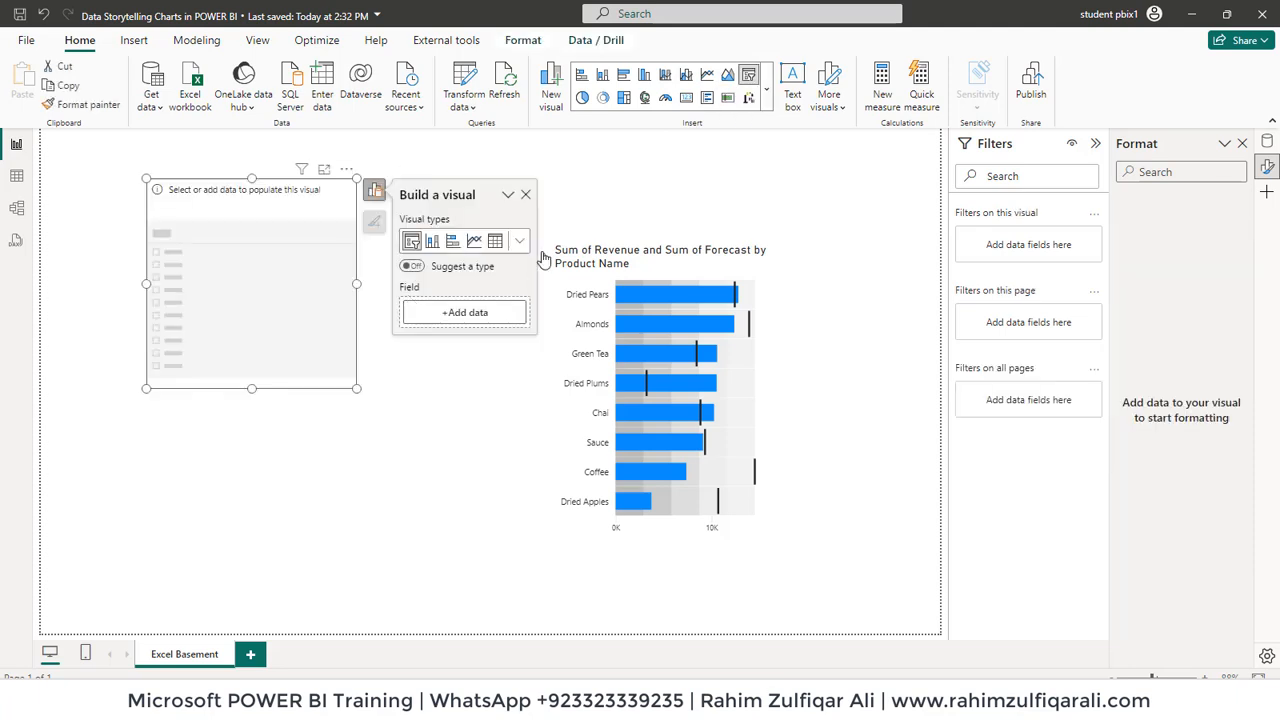
click(1266, 140)
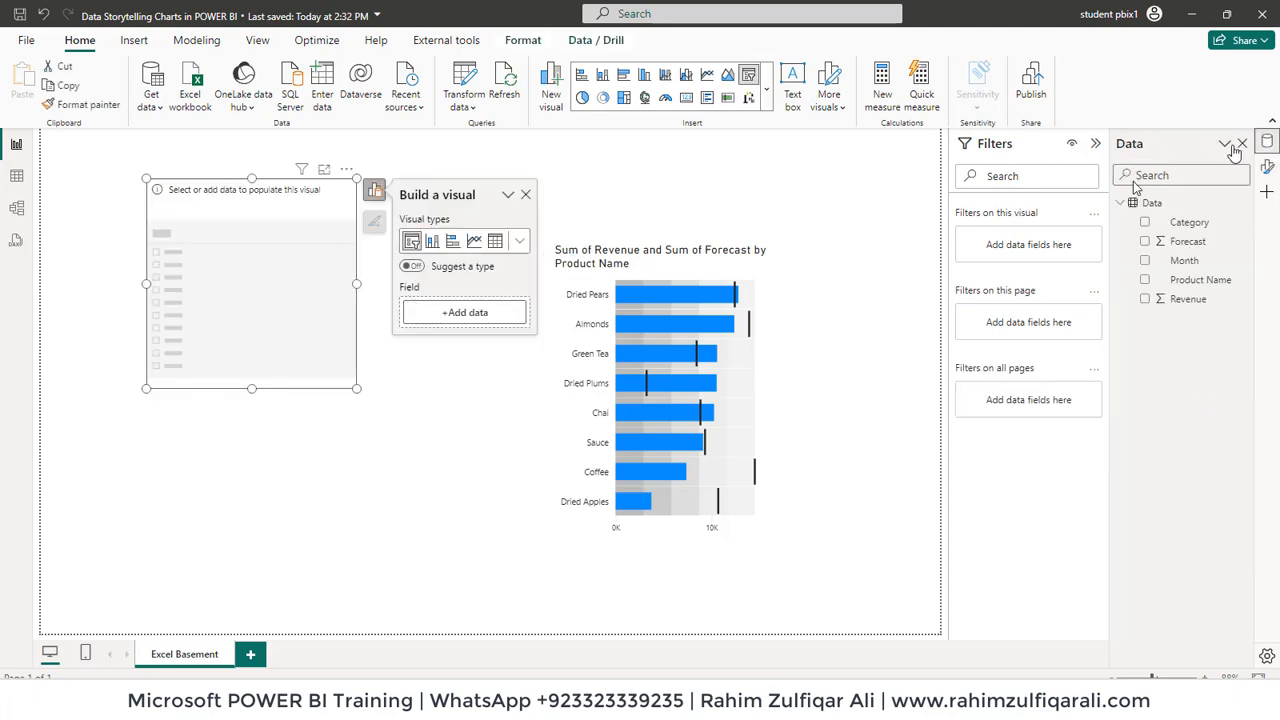
click(1144, 222)
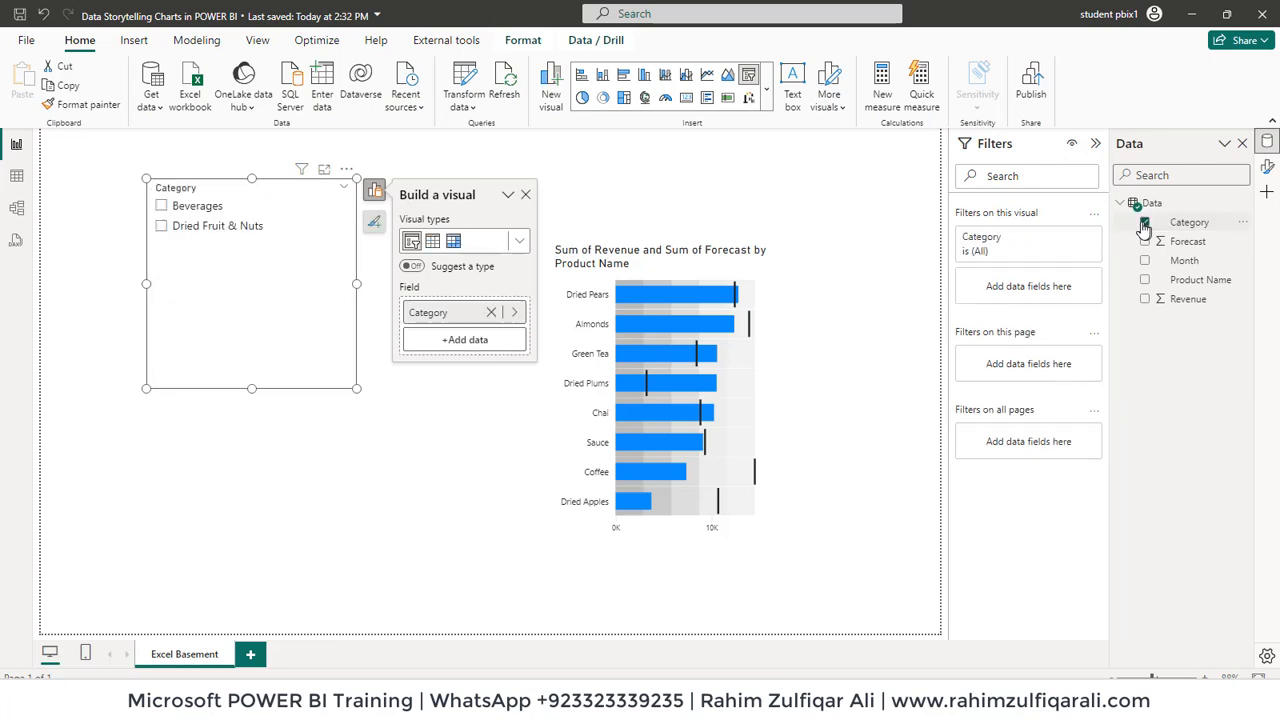
click(1144, 222)
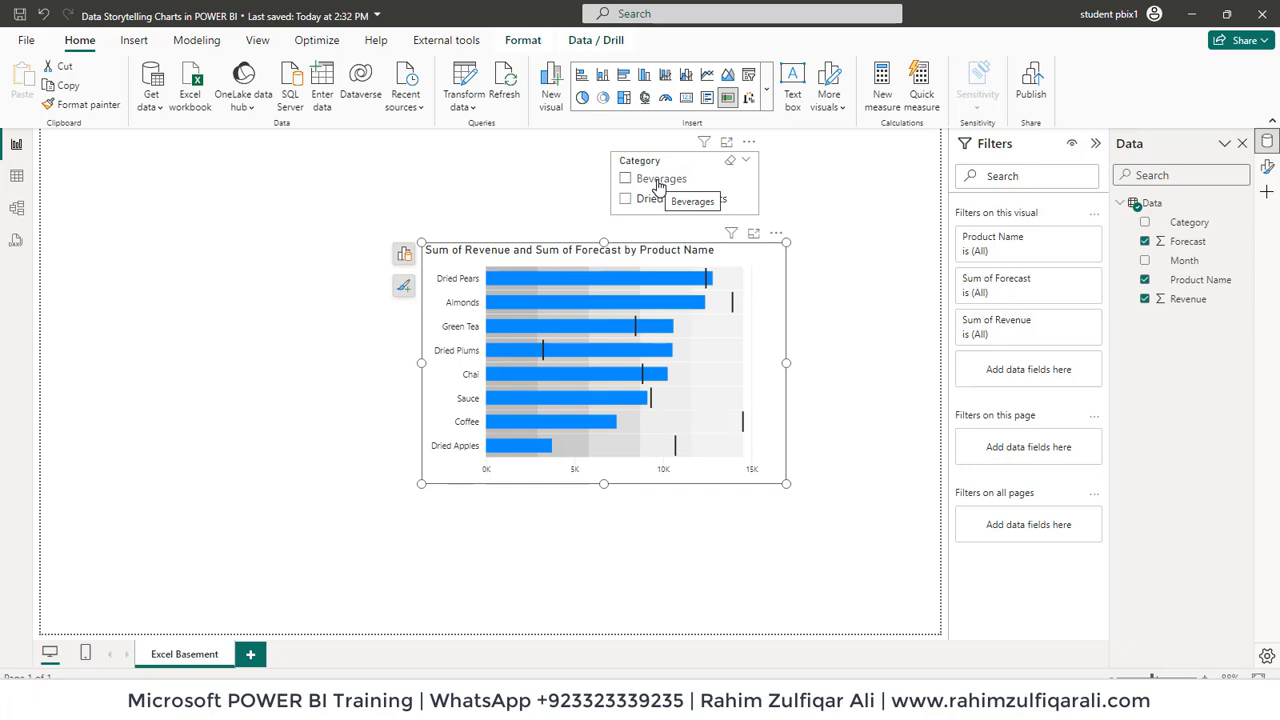
click(624, 178)
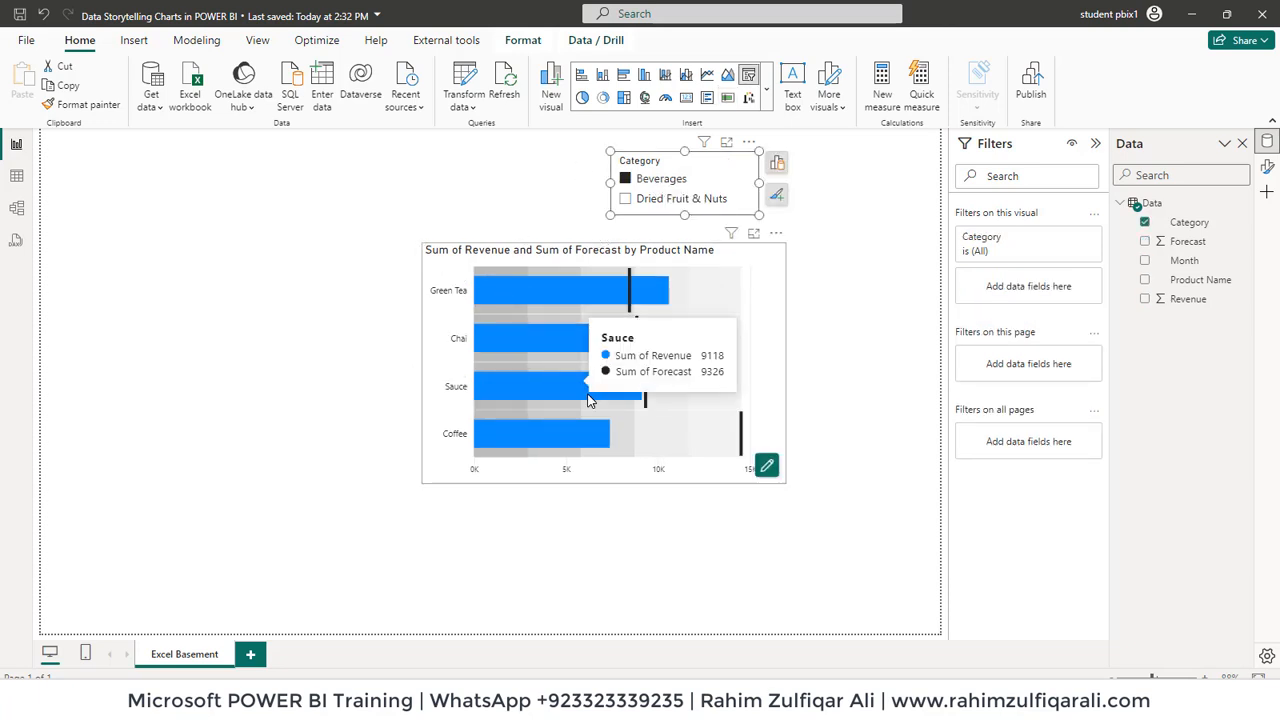
mouse_move(452, 334)
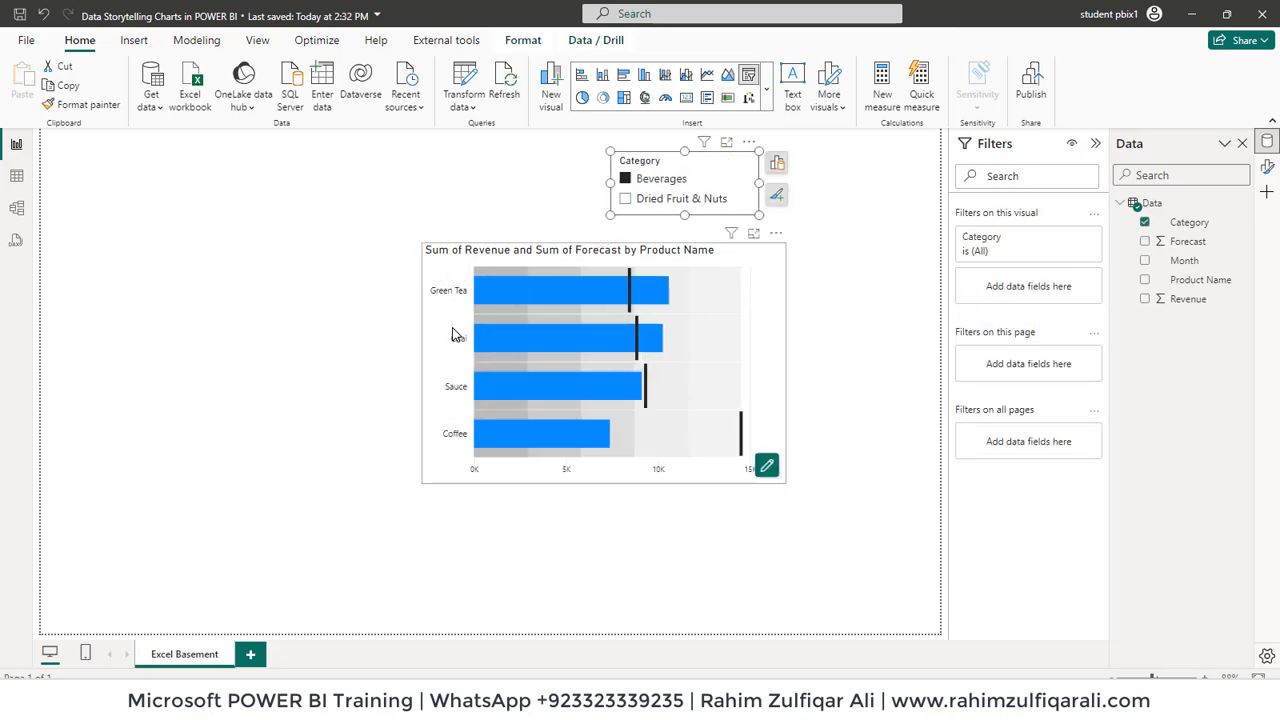
mouse_move(446, 328)
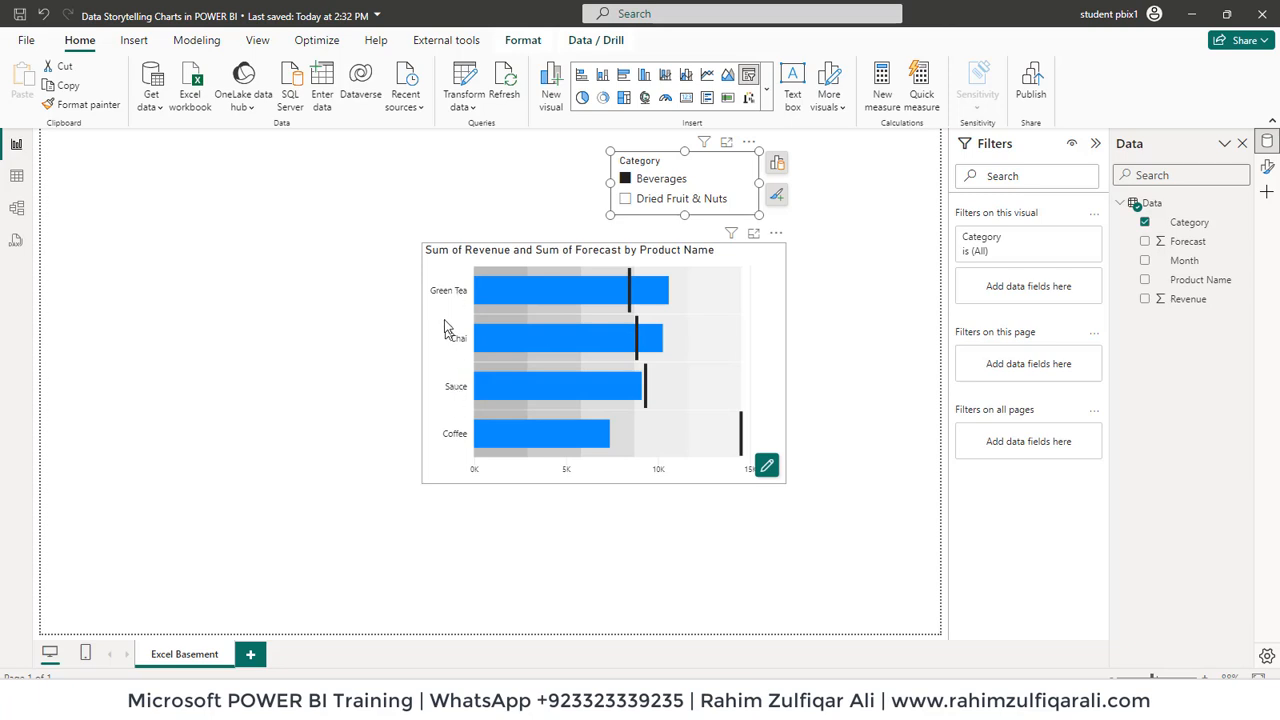
mouse_move(452, 438)
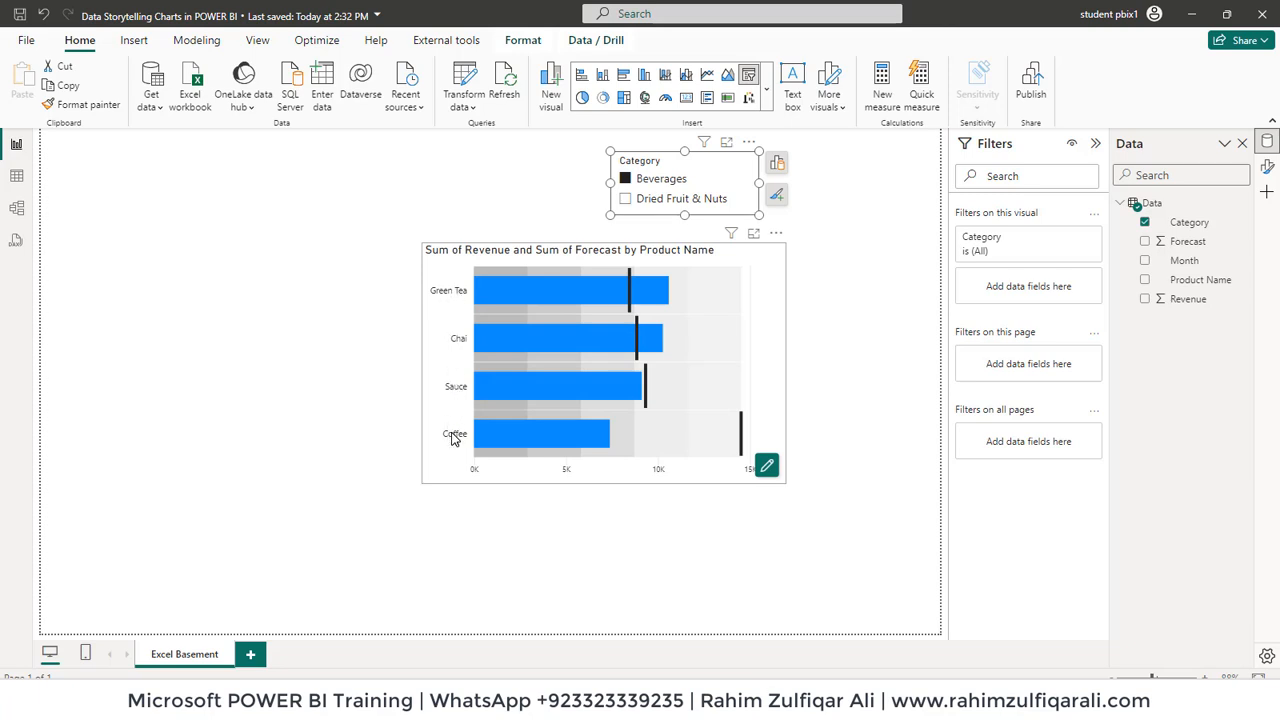
mouse_move(742, 420)
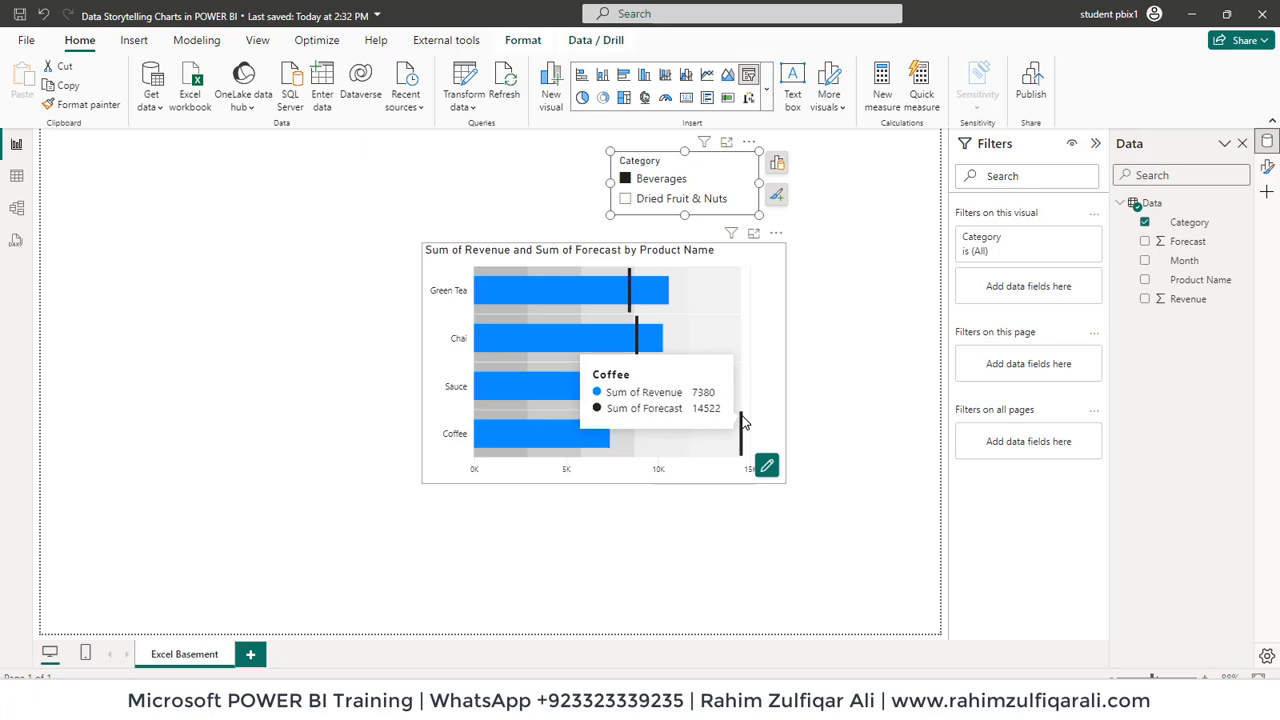
mouse_move(560, 304)
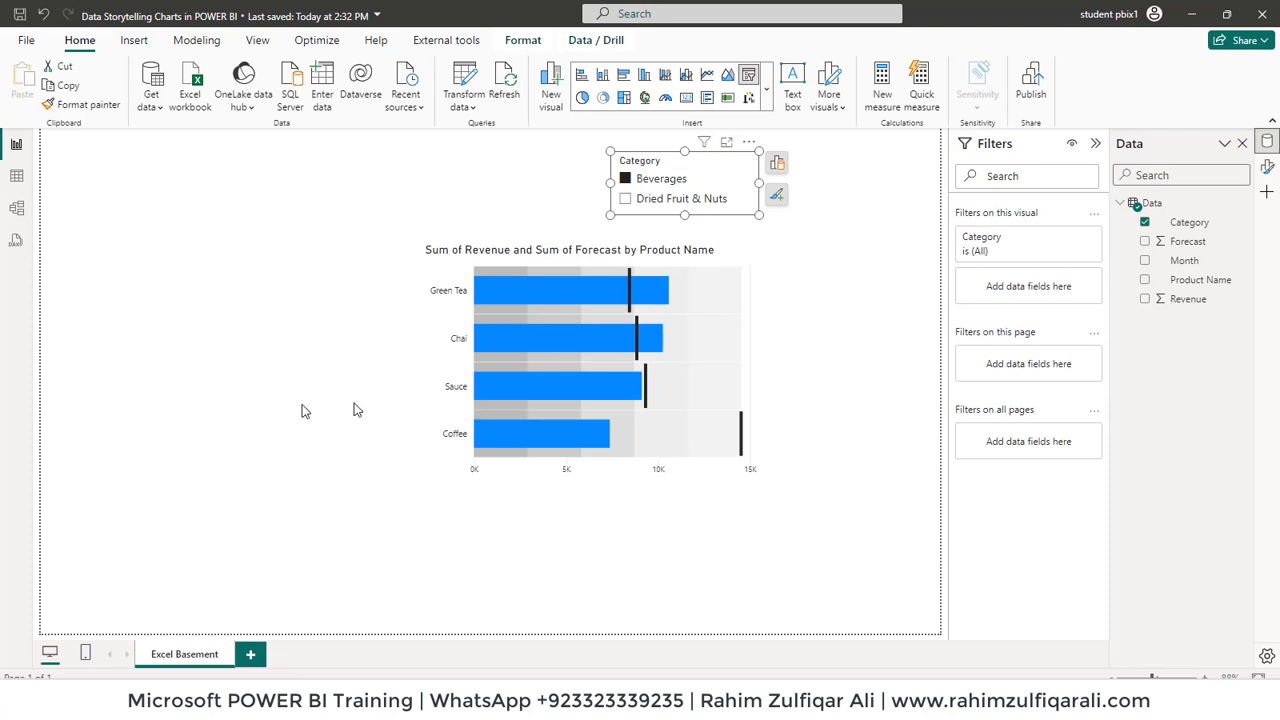
mouse_move(576, 432)
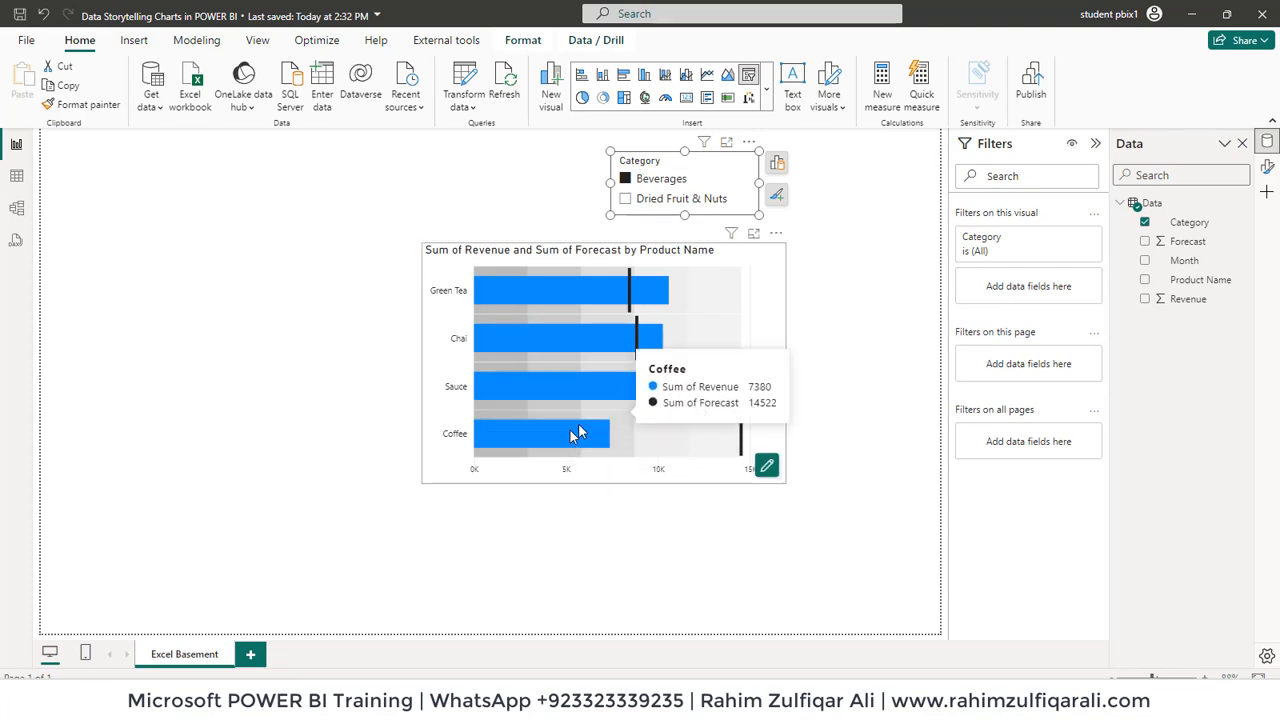
mouse_move(510, 444)
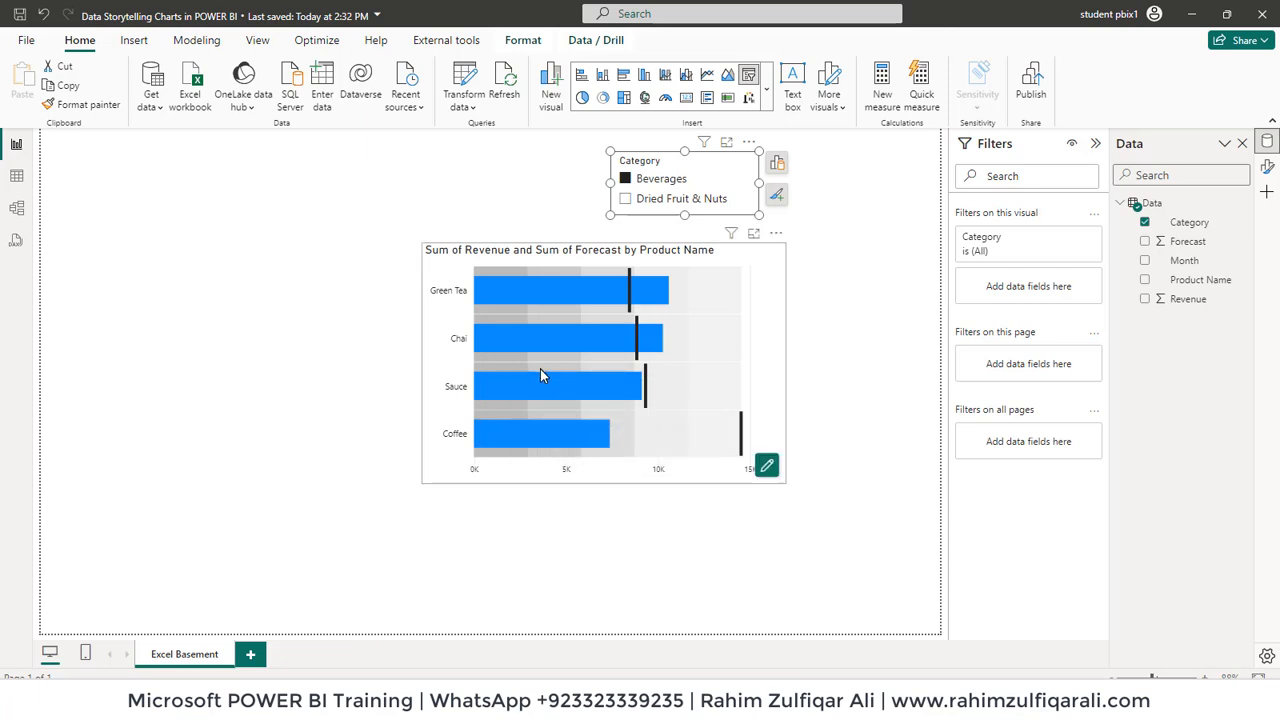
mouse_move(584, 310)
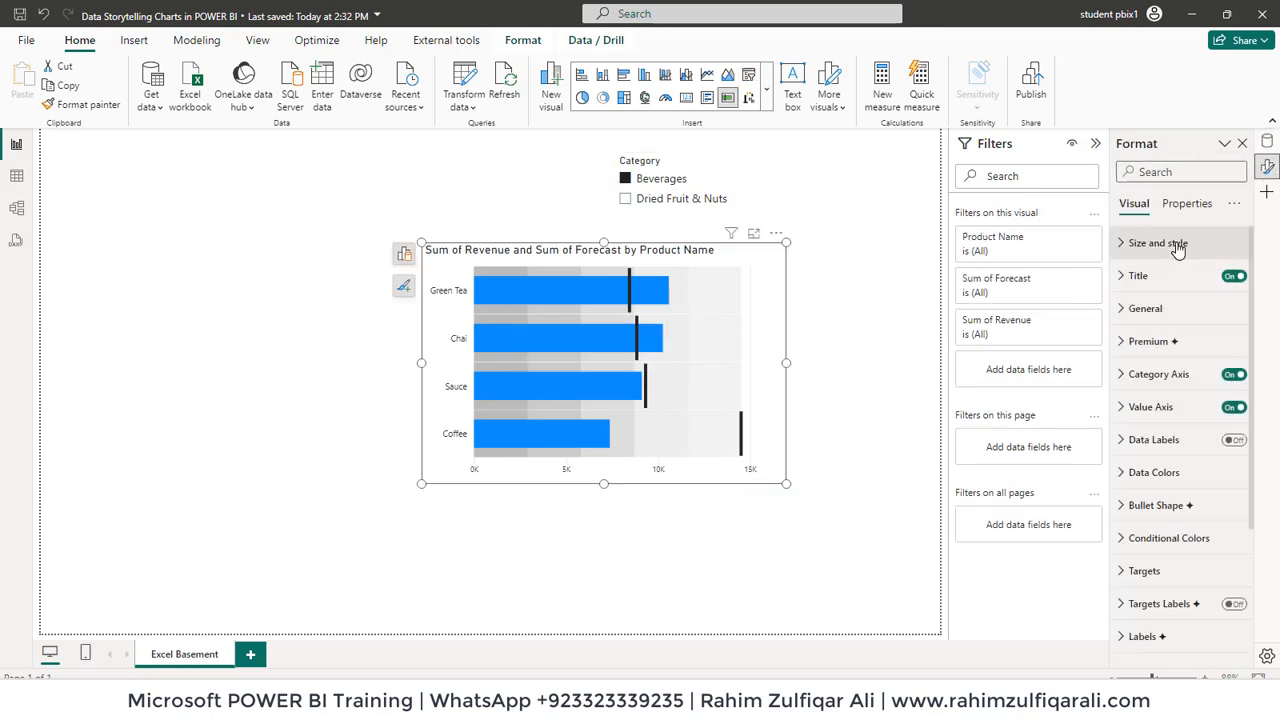
In the Format pane, set the Title text to 'Product wise Revenue vs. Forecast'.
click(1138, 276)
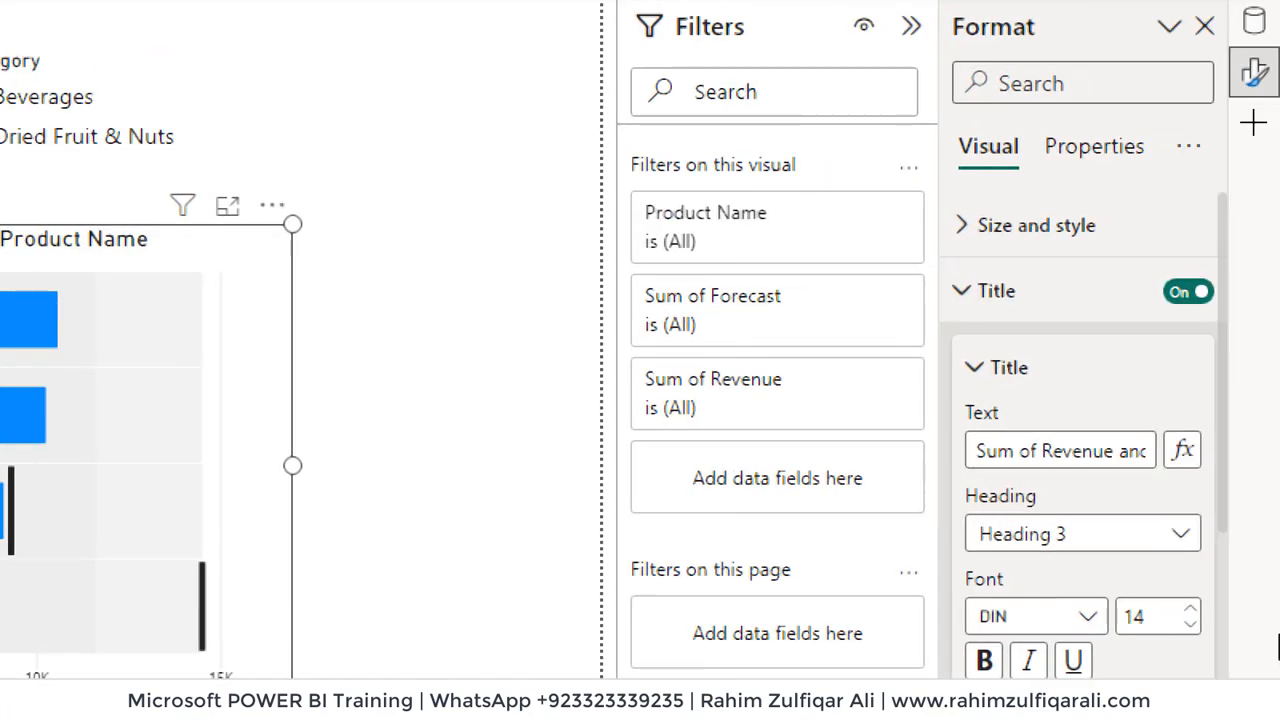
scroll(down, 3)
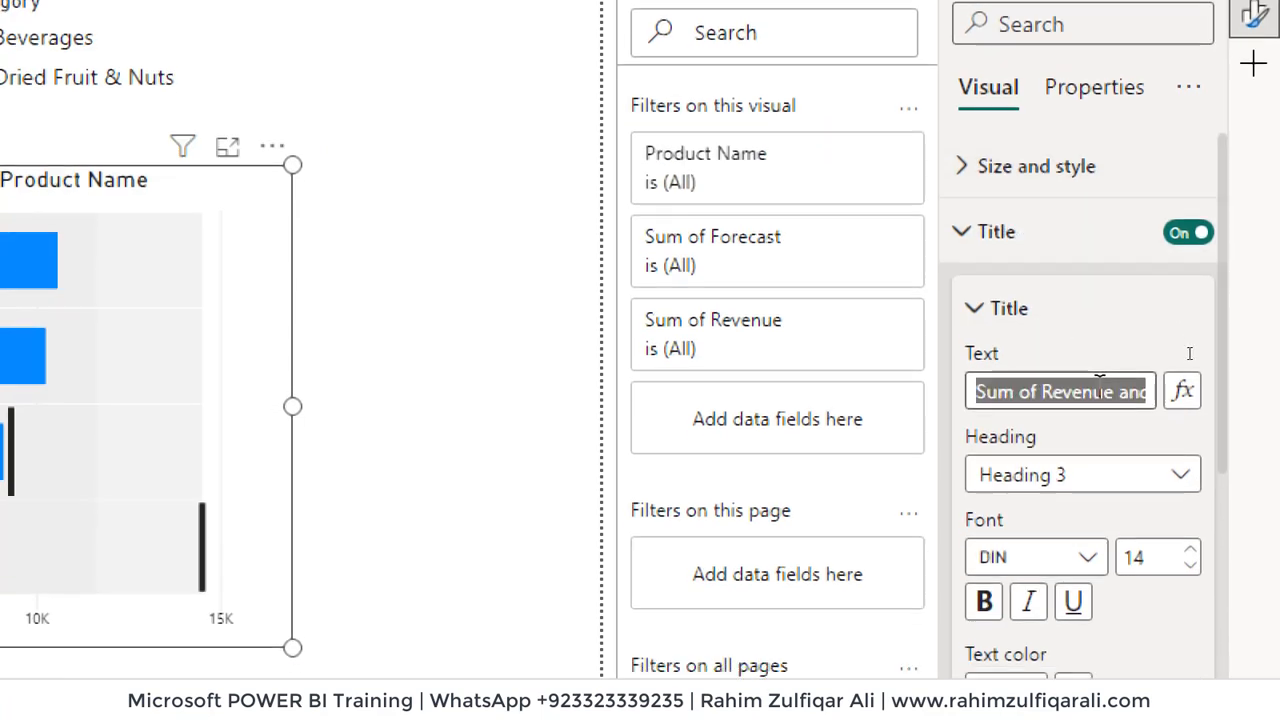
text(Prodd)
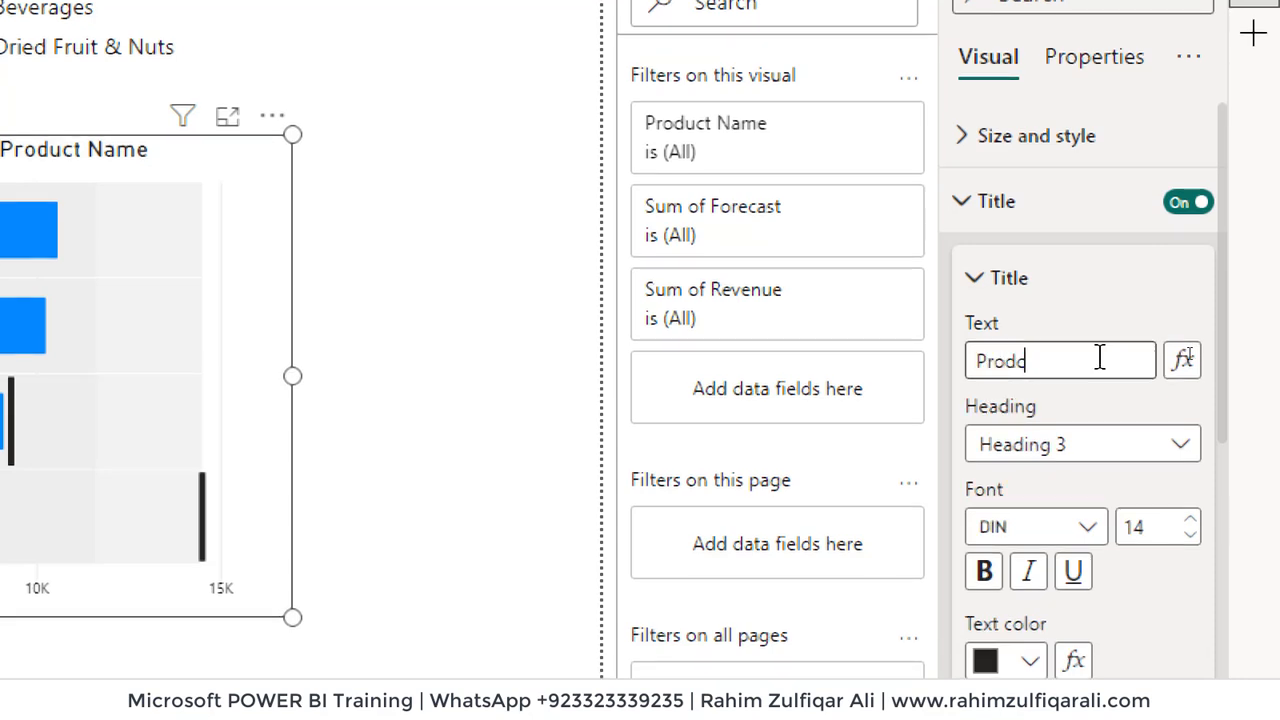
text(Product)
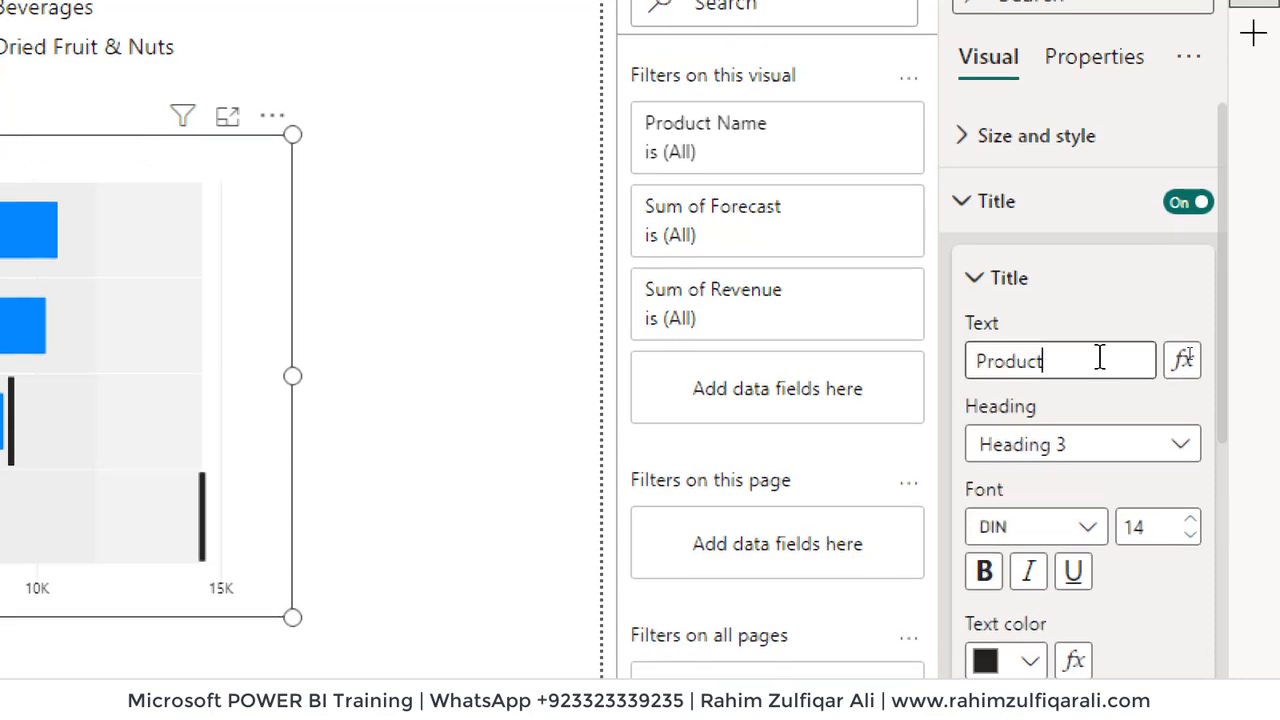
text(wise)
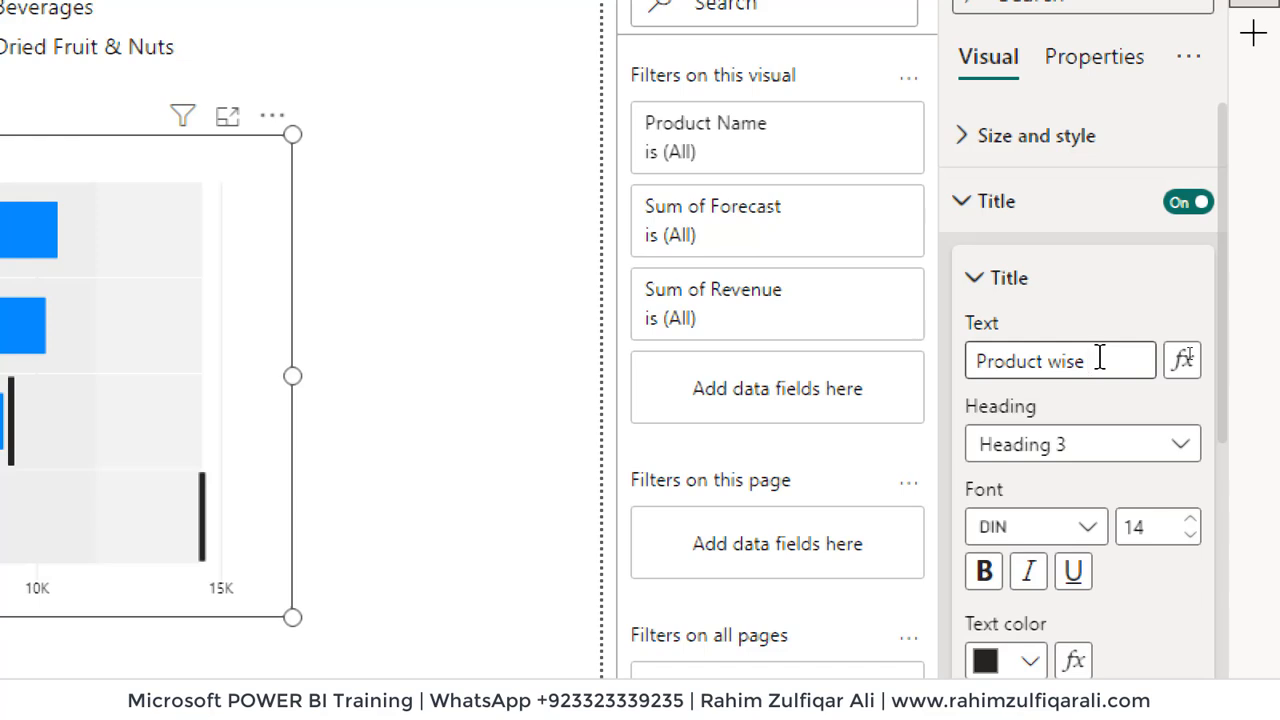
text(Revenue vs. Forecast)
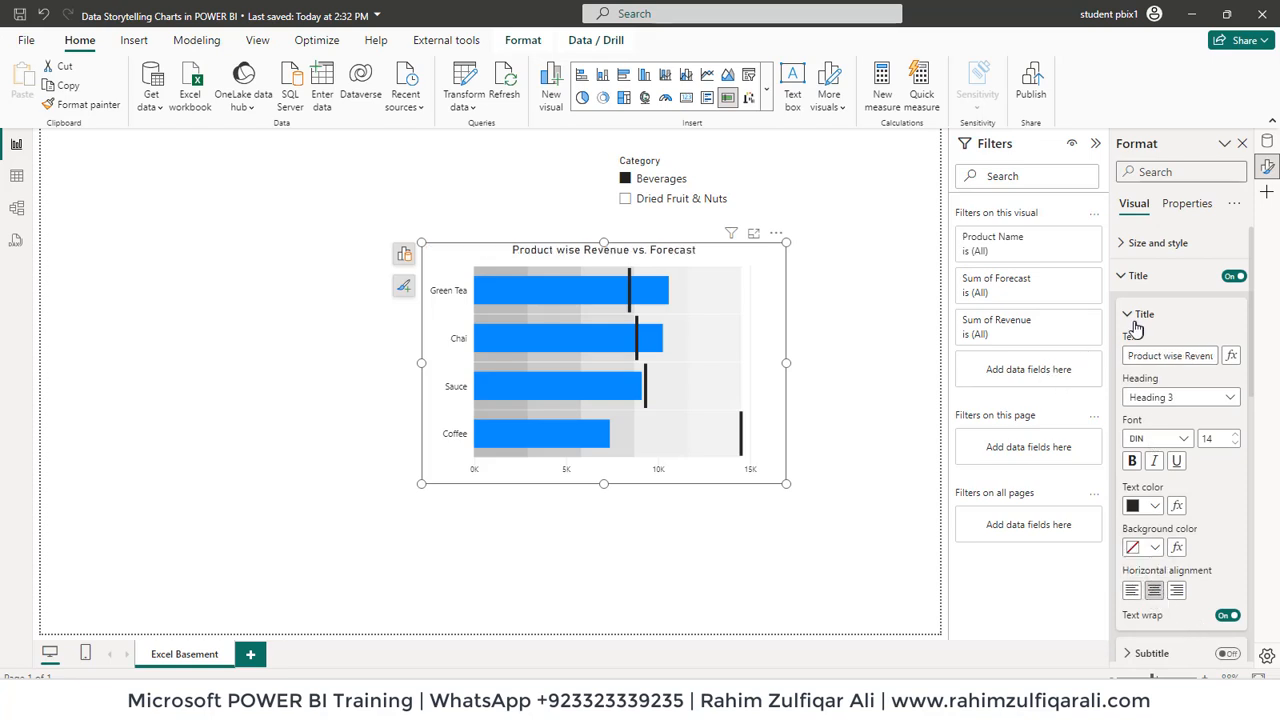
Switch on Data Labels and raise their text size to 13 pt.
click(1140, 276)
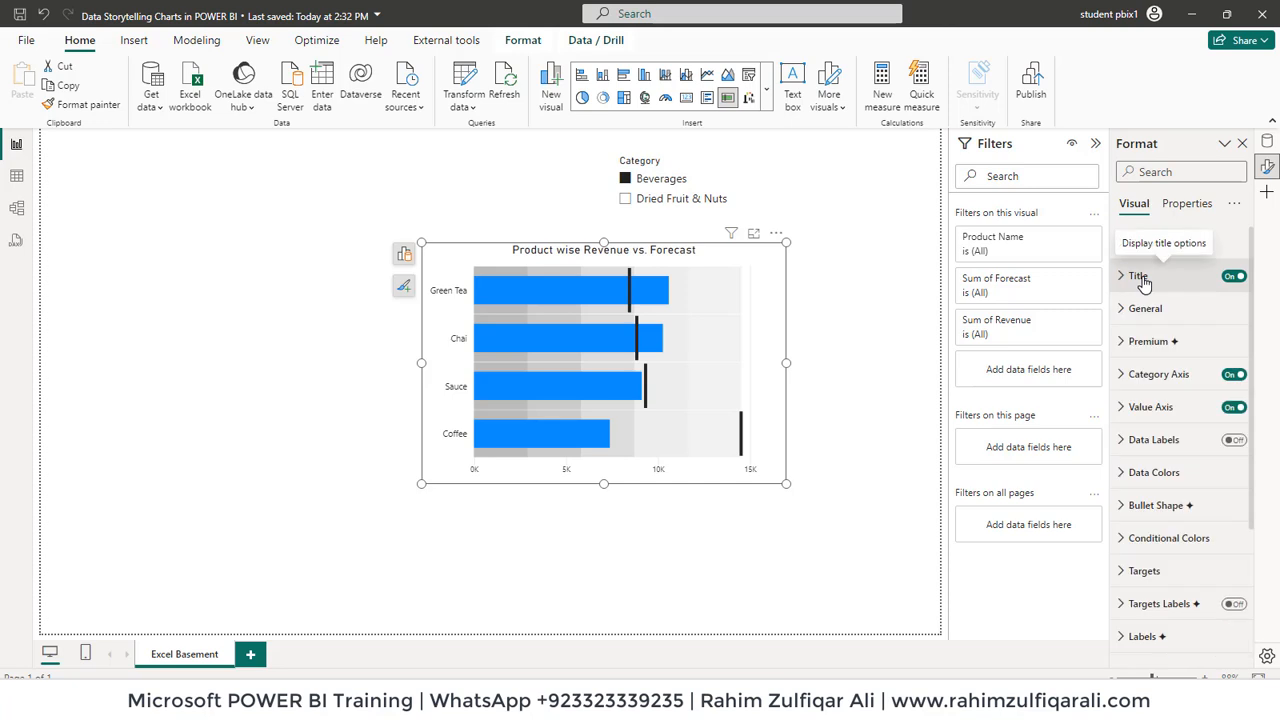
click(1160, 374)
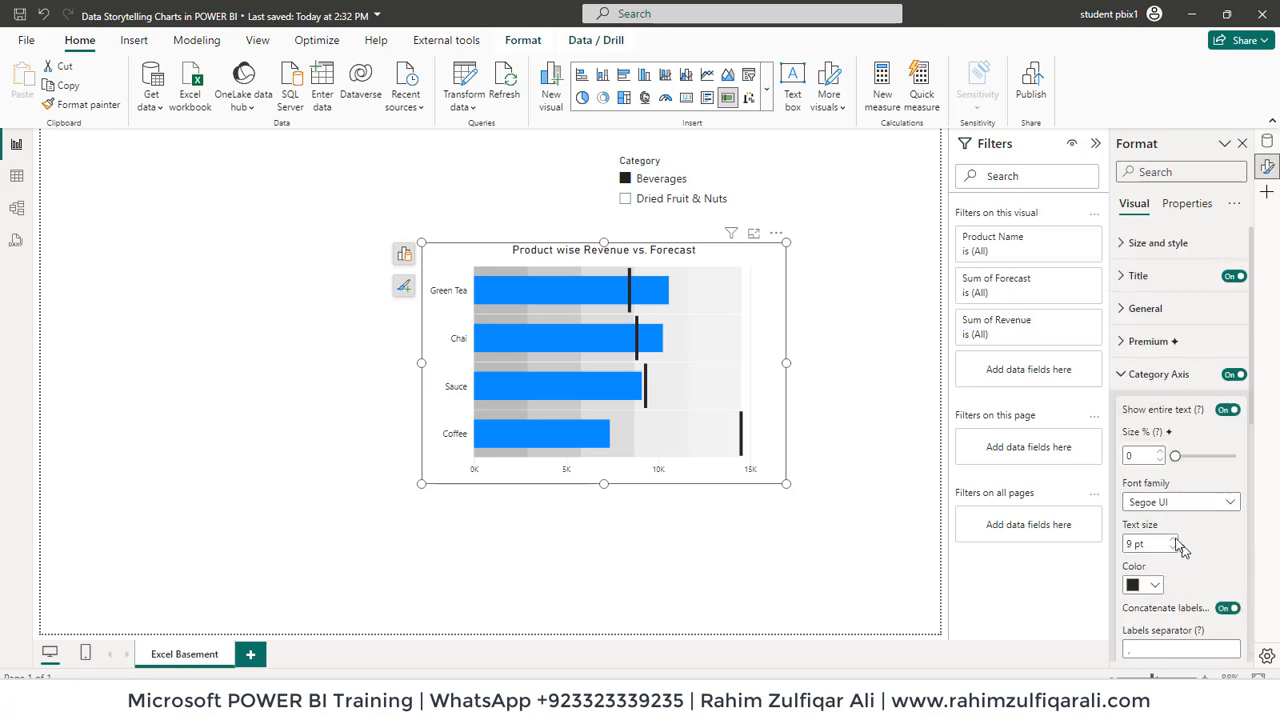
click(1160, 374)
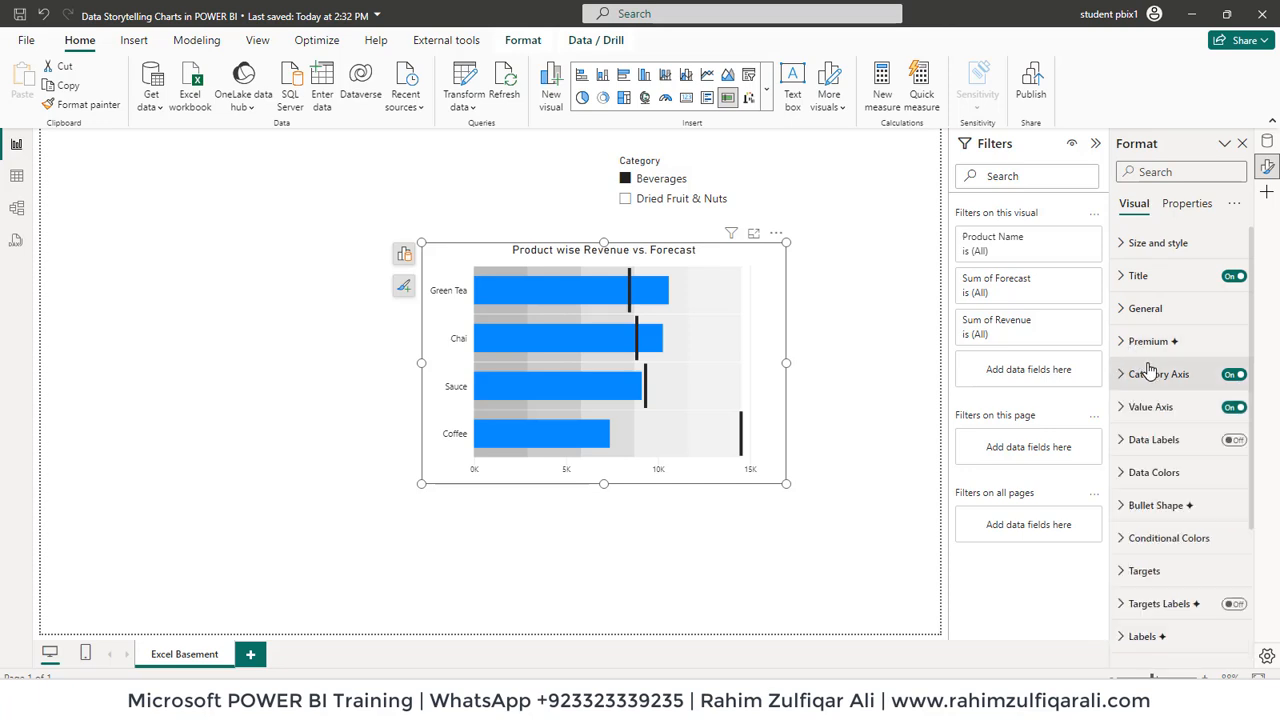
click(1150, 406)
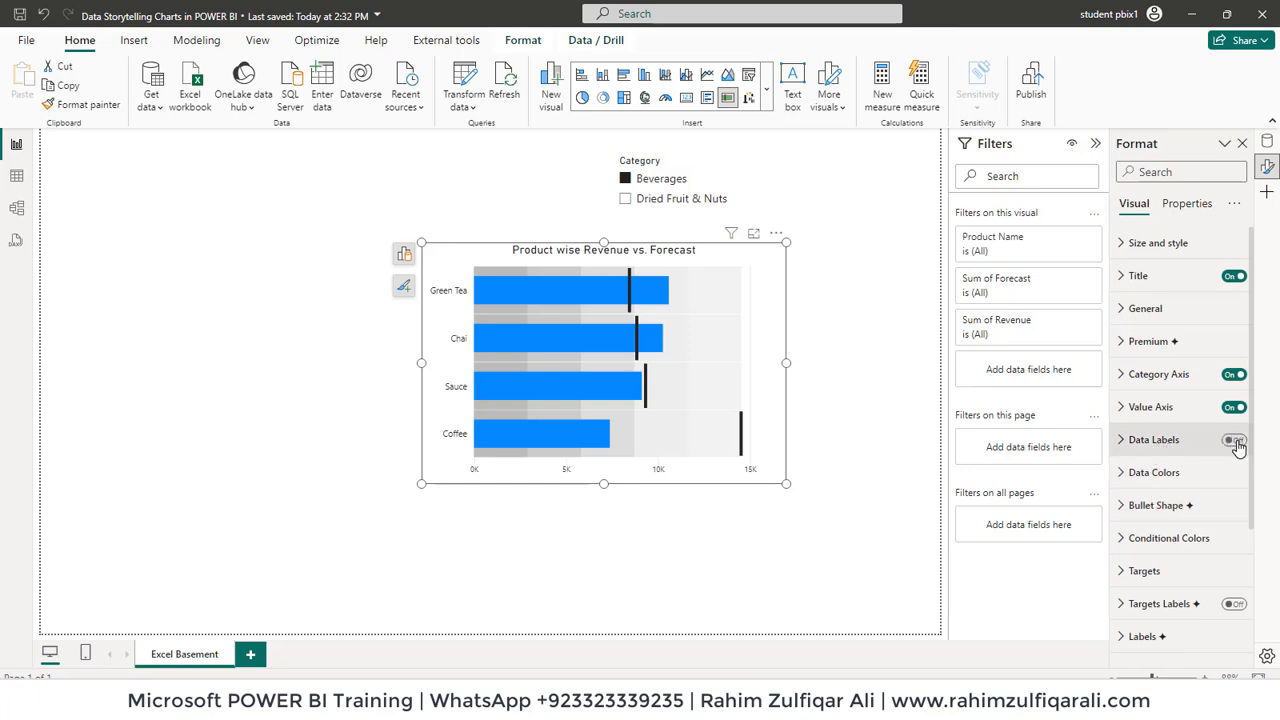
click(1234, 440)
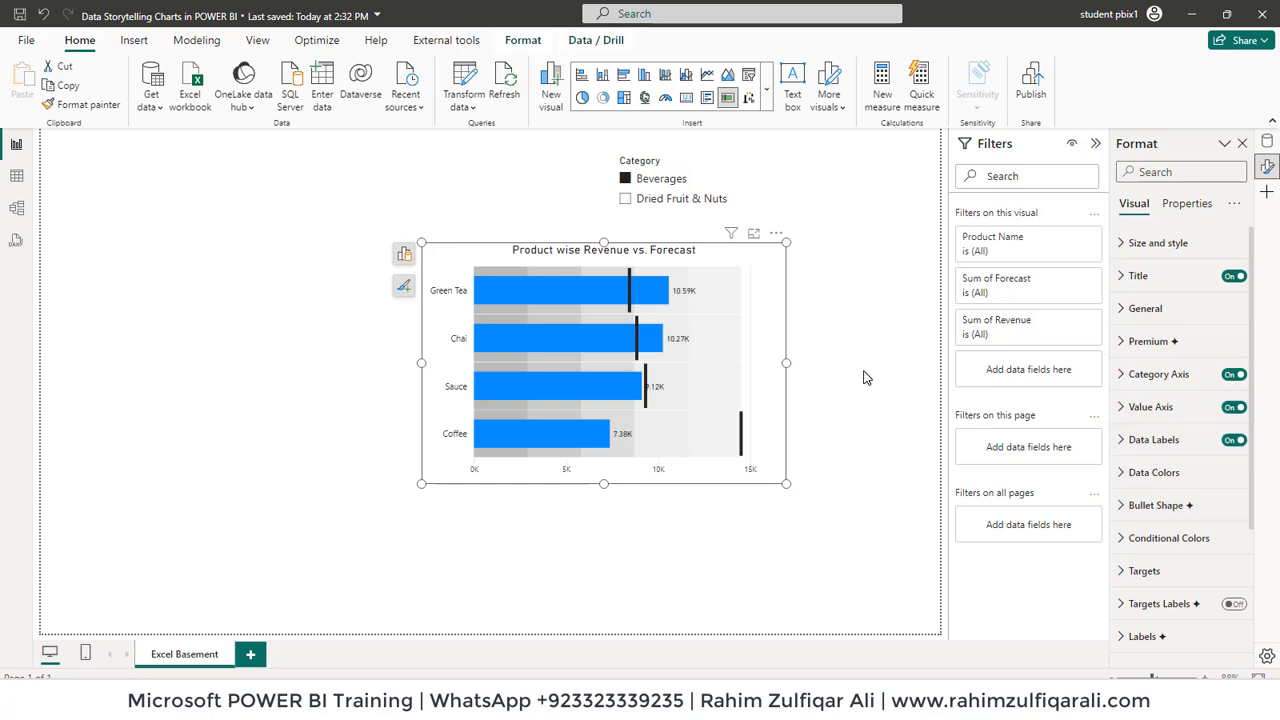
click(1152, 440)
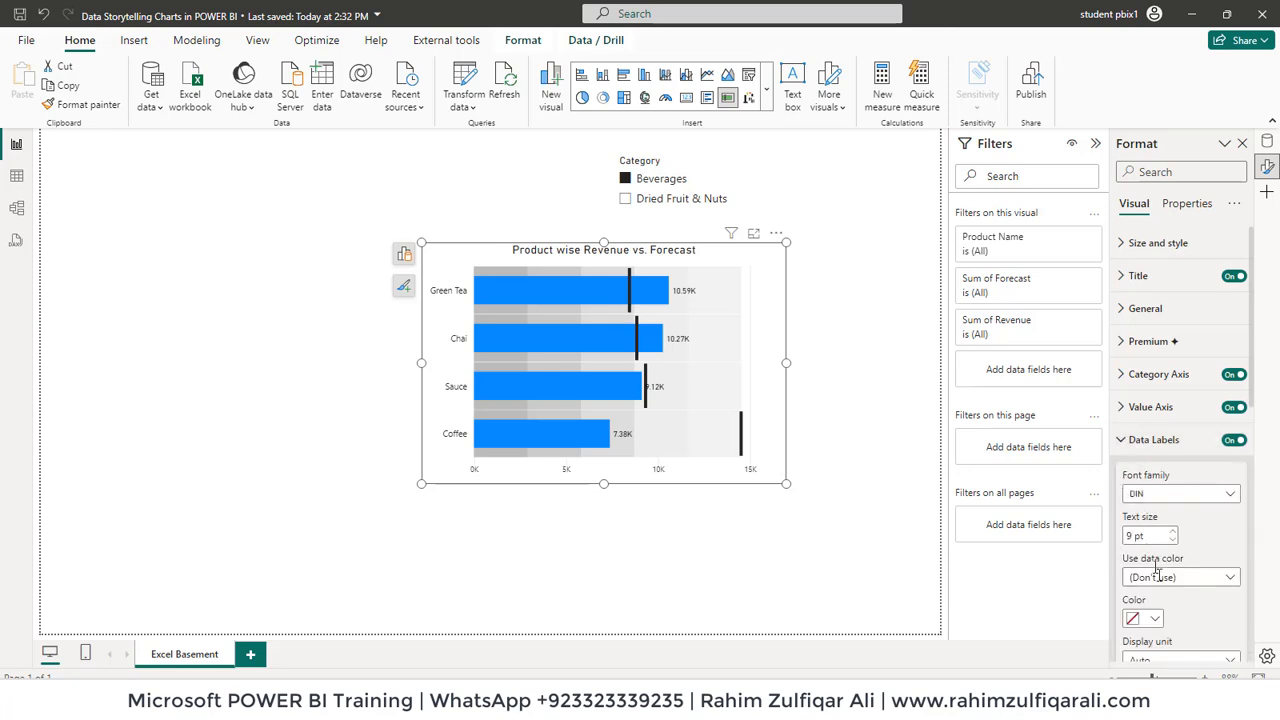
click(1174, 532)
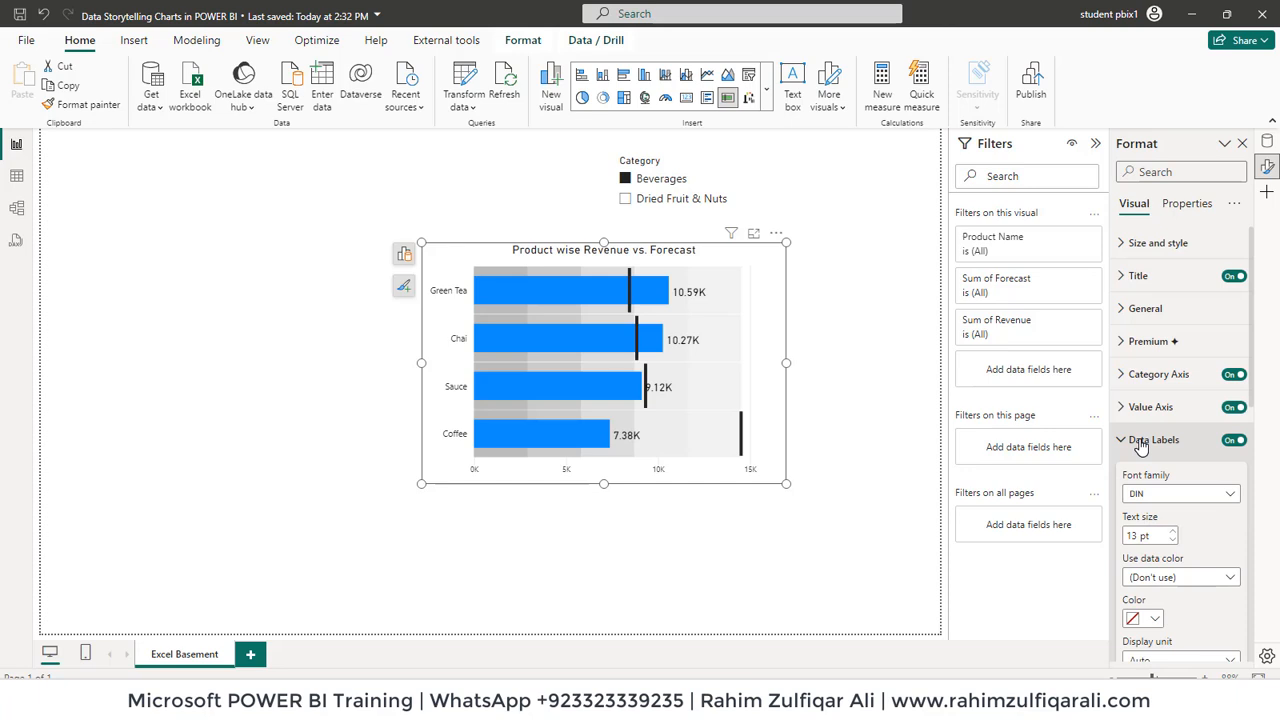
click(1152, 440)
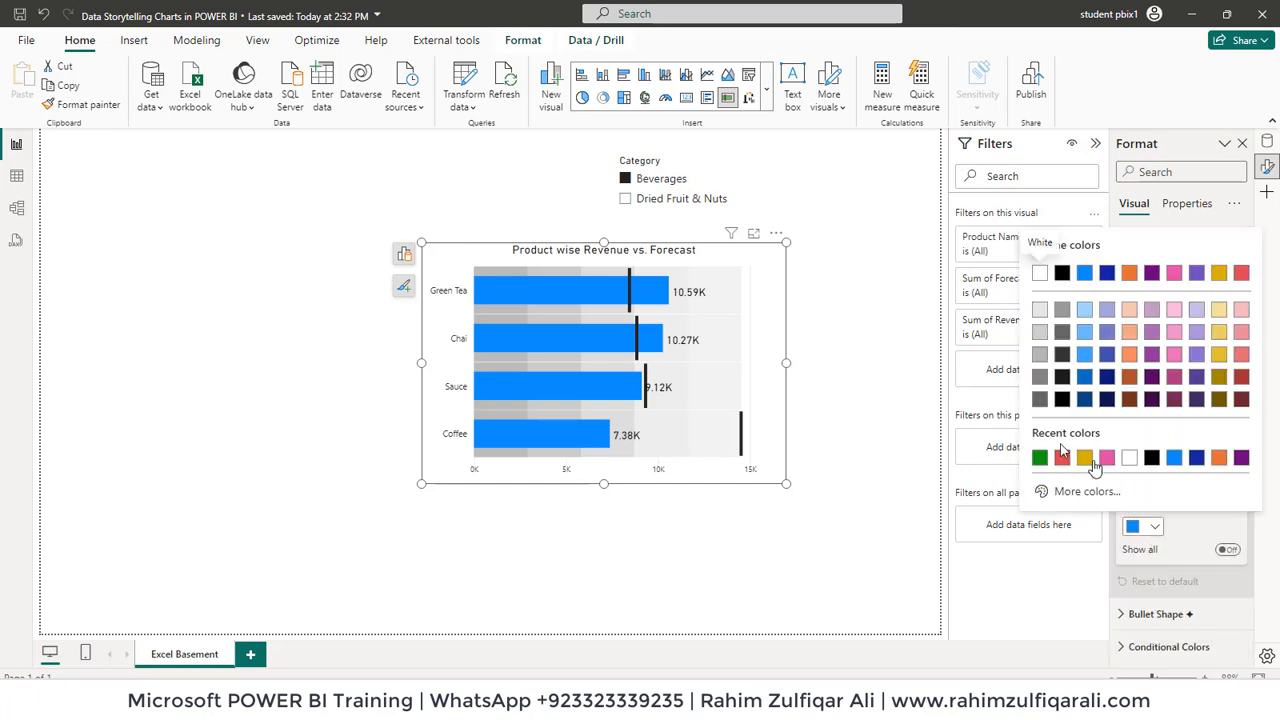
Under Data Colors, change the revenue bars from blue to green.
click(1040, 456)
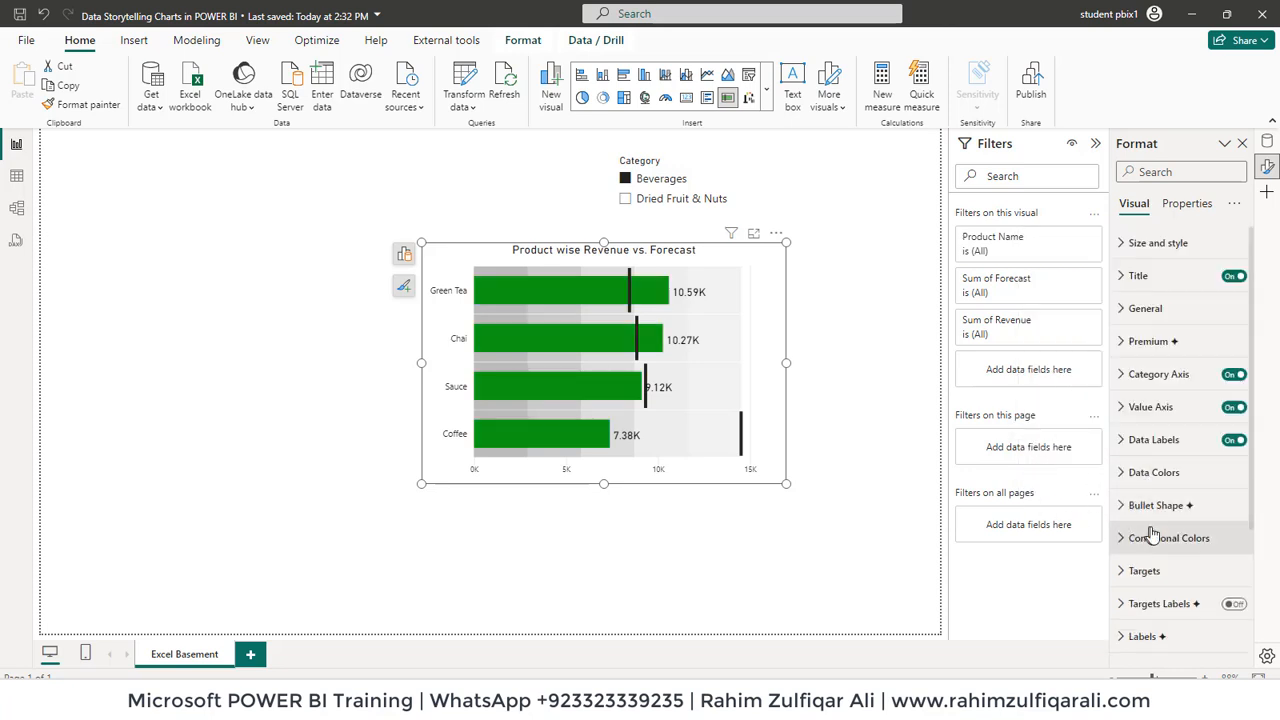
mouse_move(1168, 520)
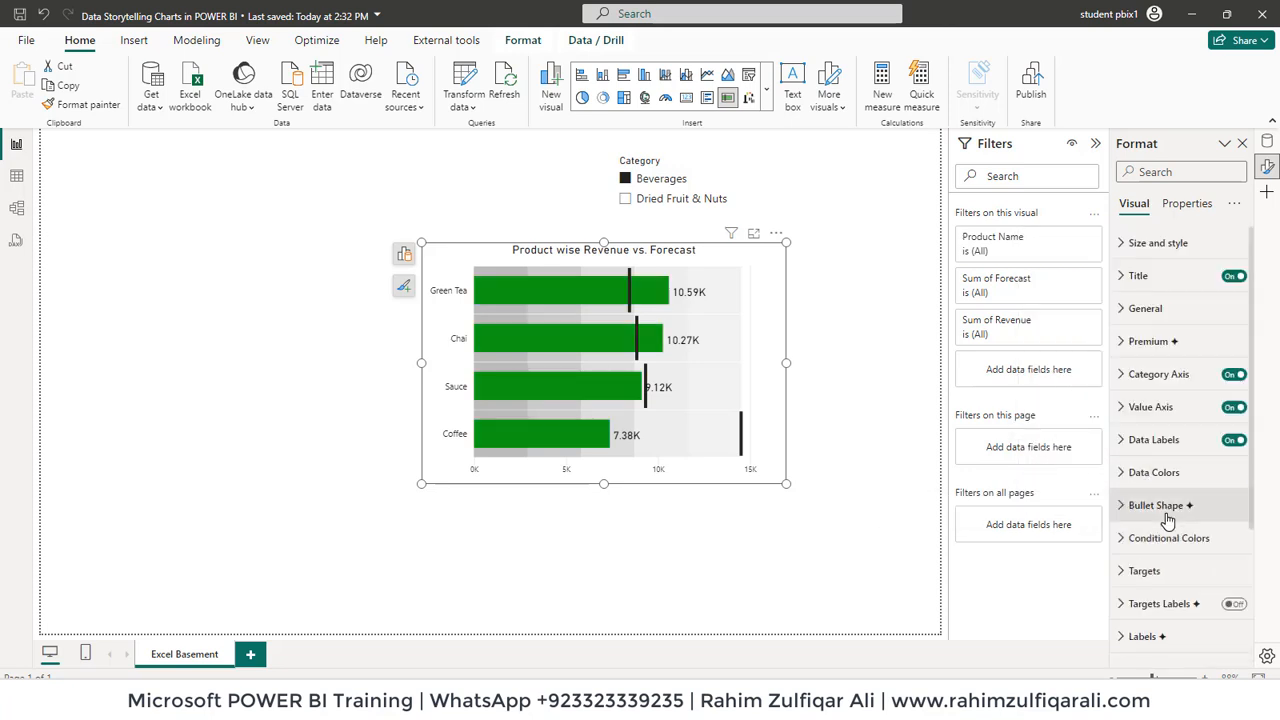
click(1168, 538)
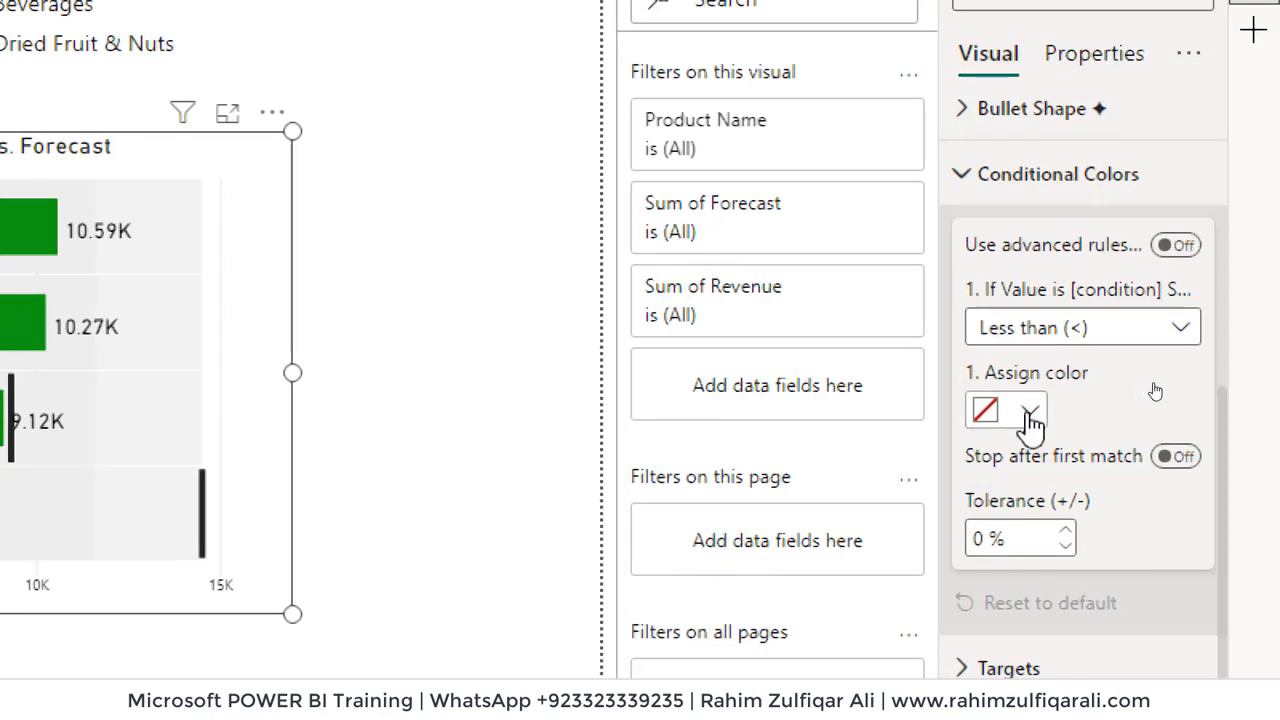
Assign red to the Less than condition, keep Targets Labels off, switch States off and enlarge the chart.
click(1028, 410)
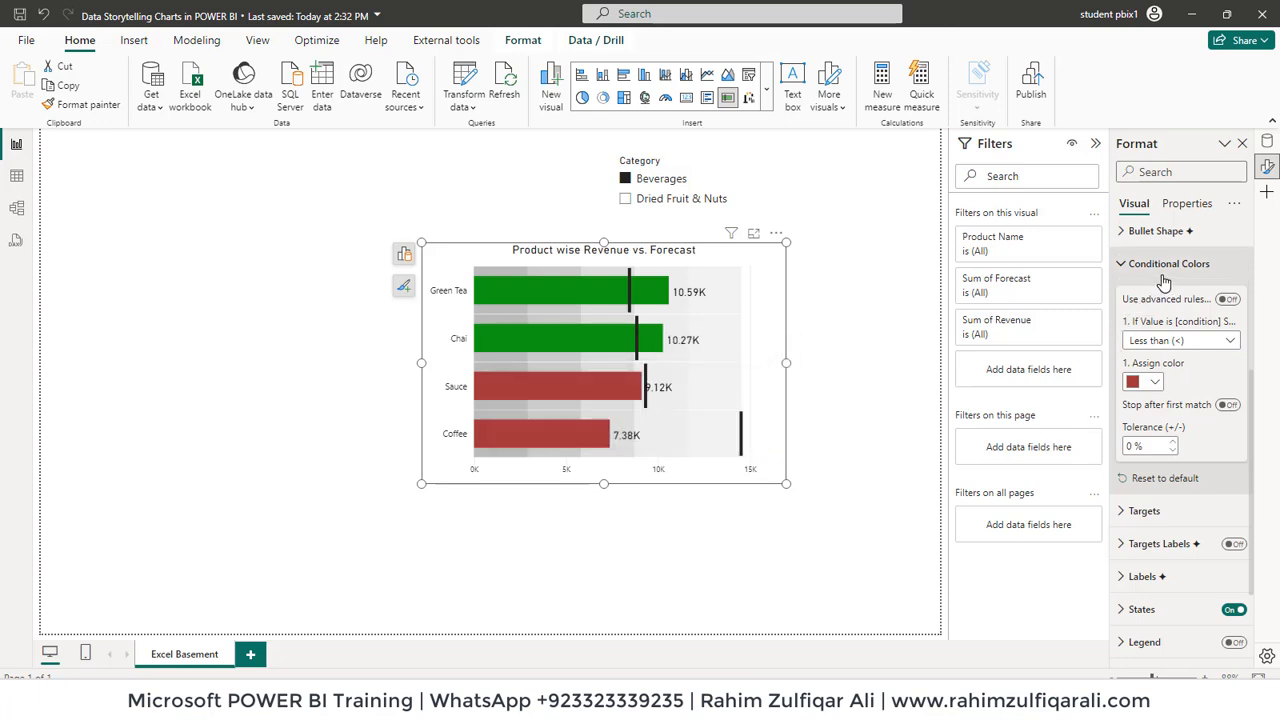
click(1168, 264)
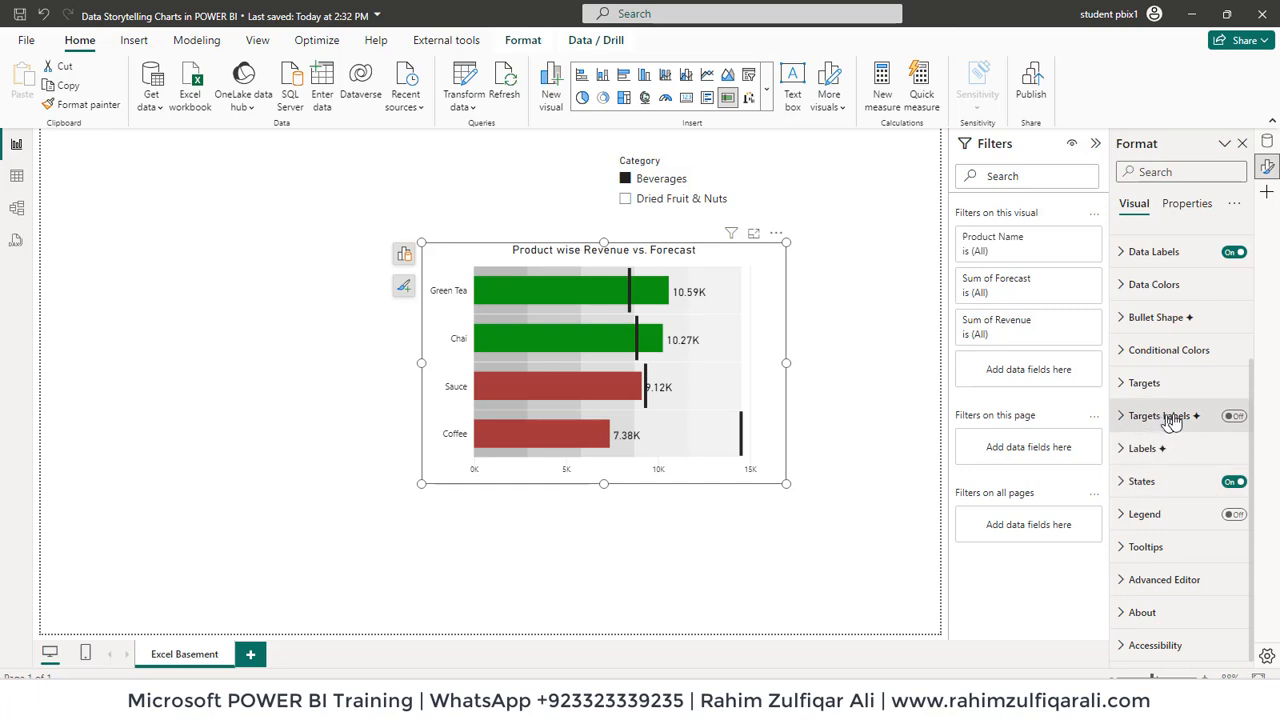
mouse_move(740, 432)
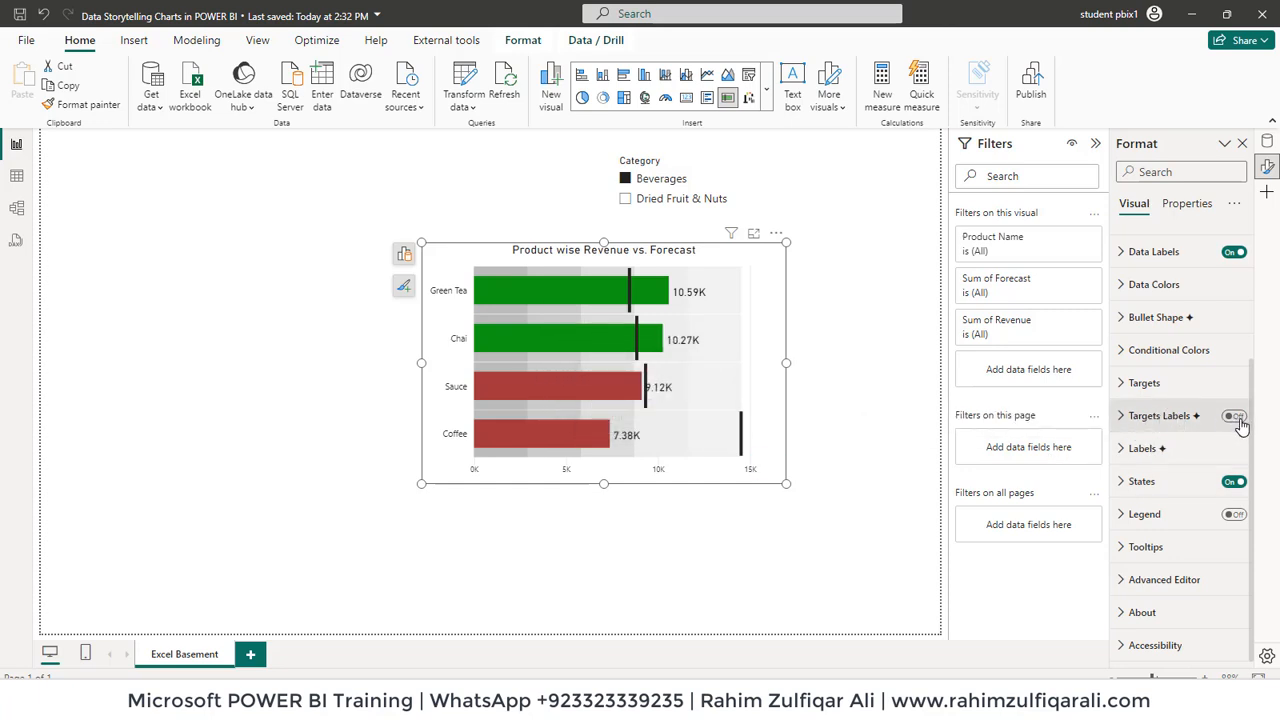
click(1232, 414)
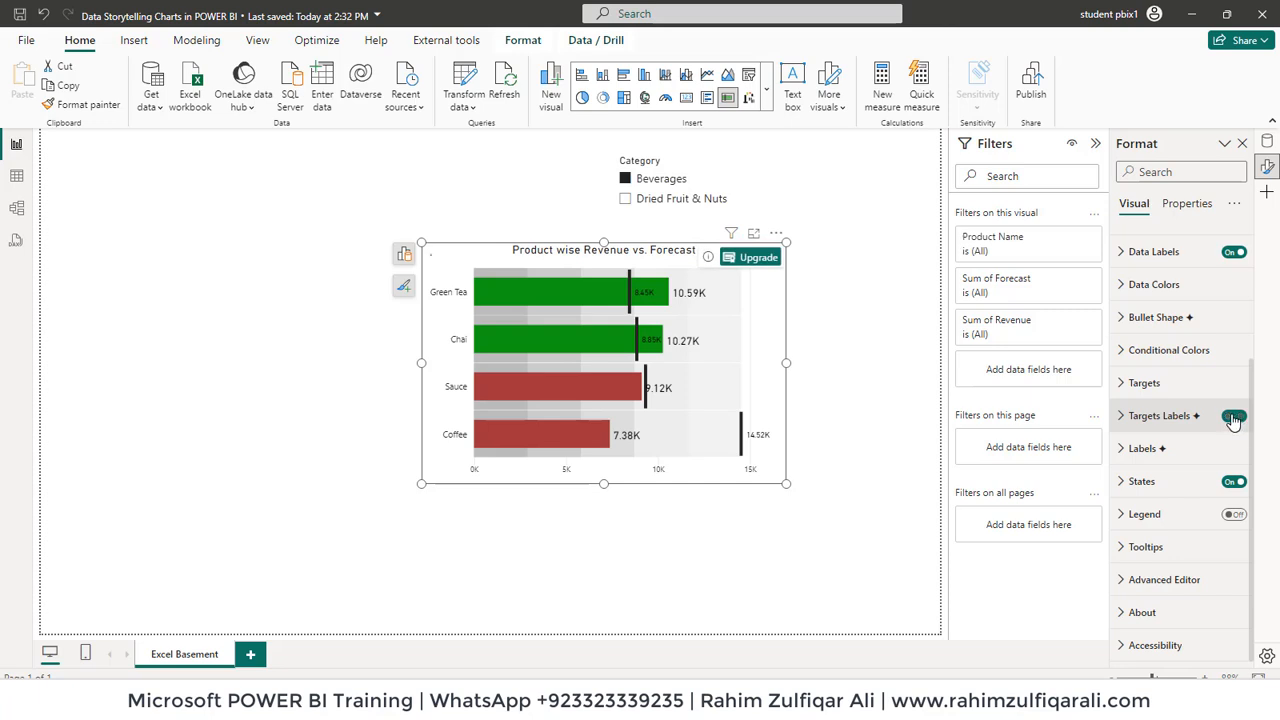
click(1234, 414)
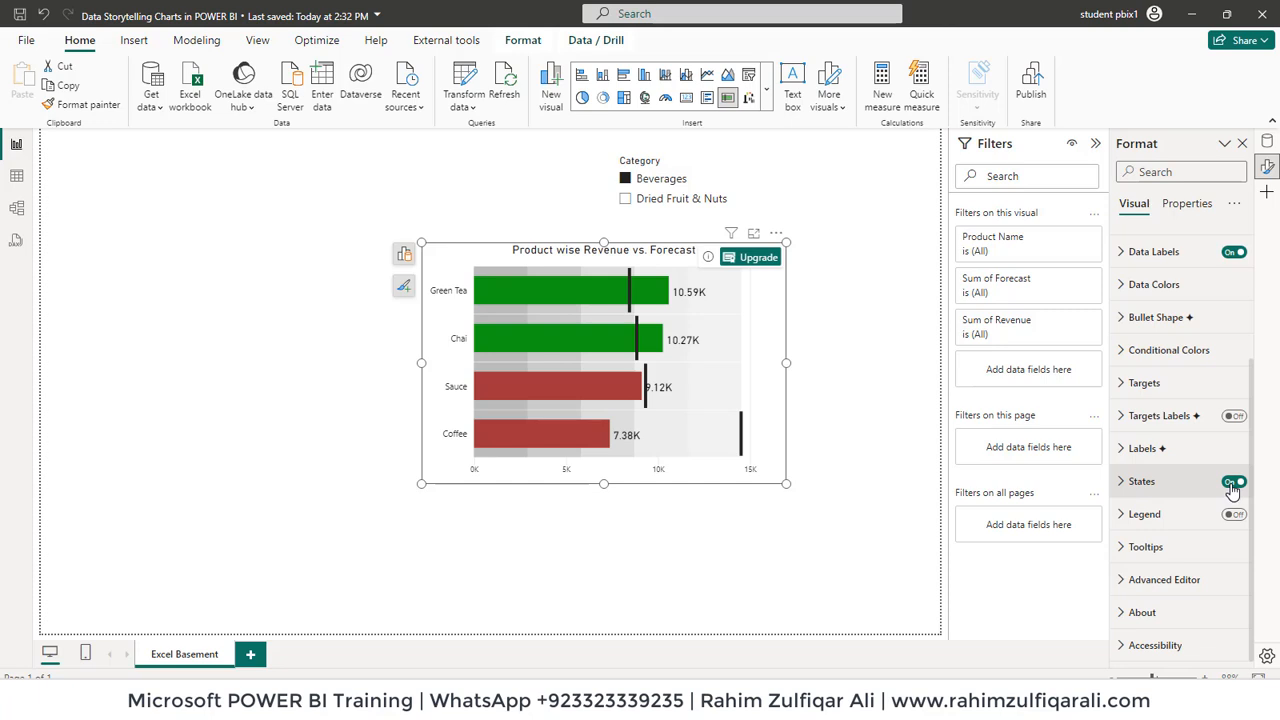
click(1234, 480)
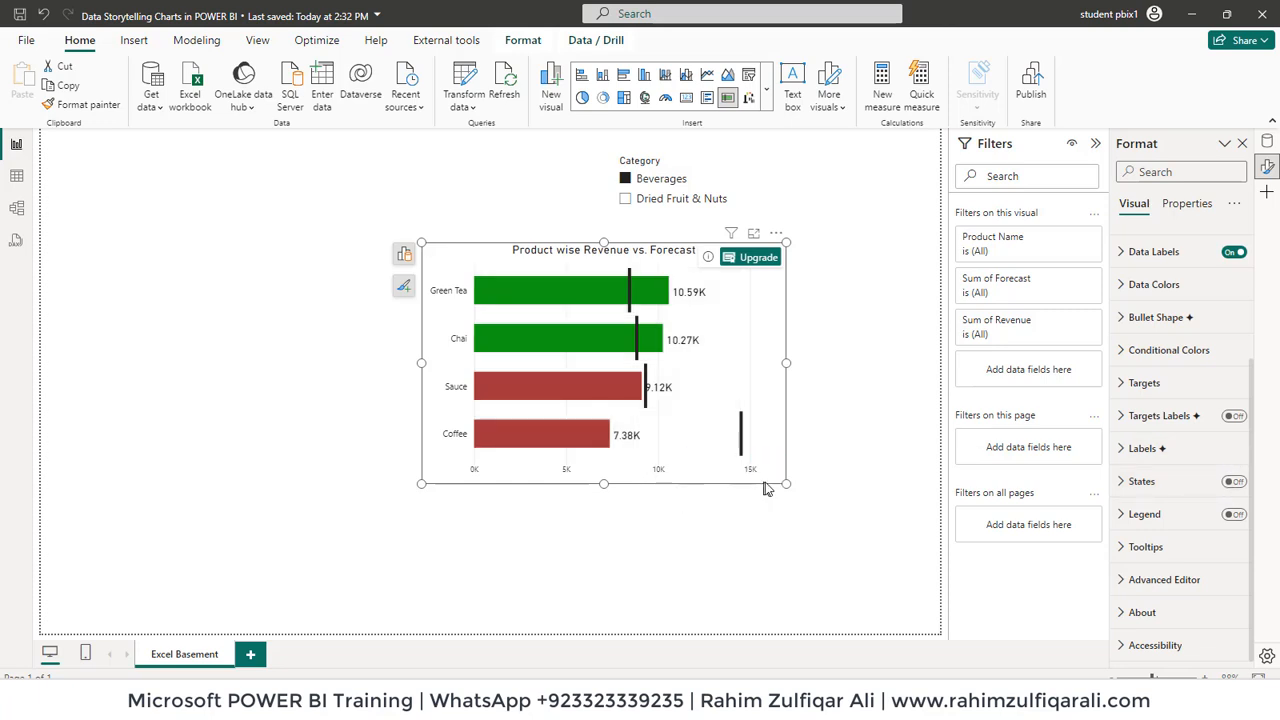
drag(786, 484, 862, 536)
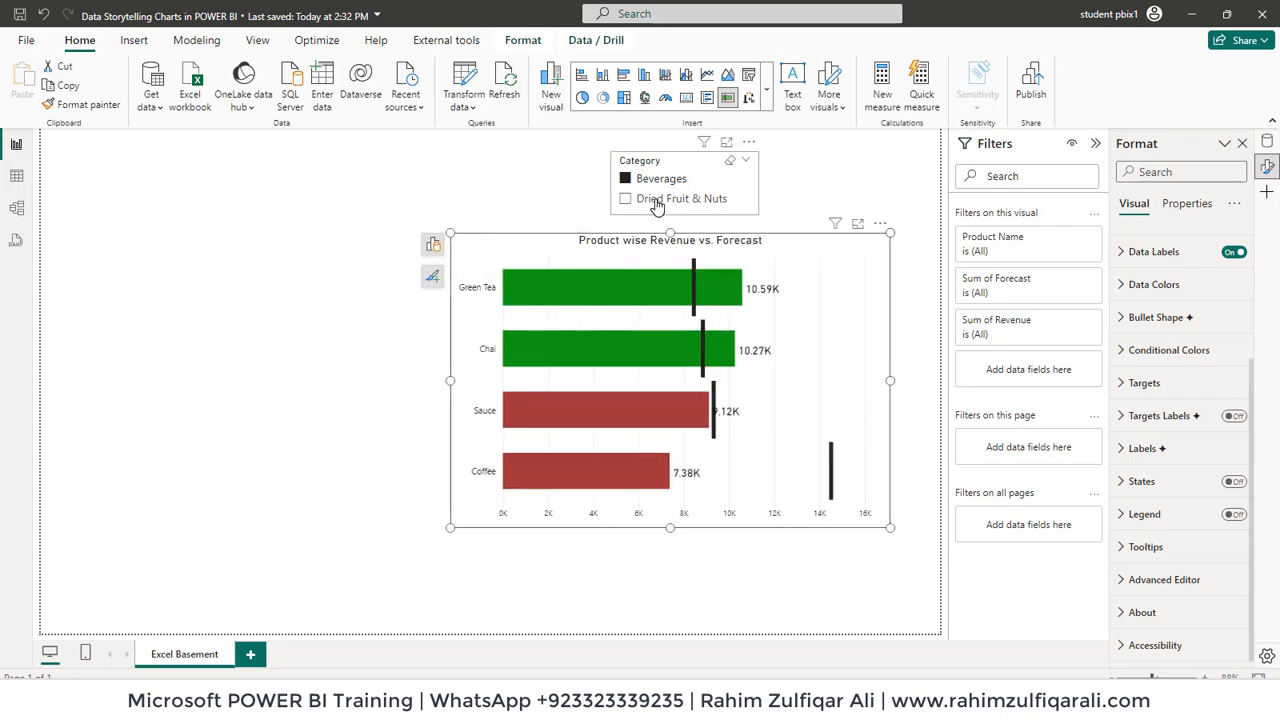
Alternate the slicer between Beverages and Dried Fruit & Nuts to watch the bullet chart update.
click(624, 198)
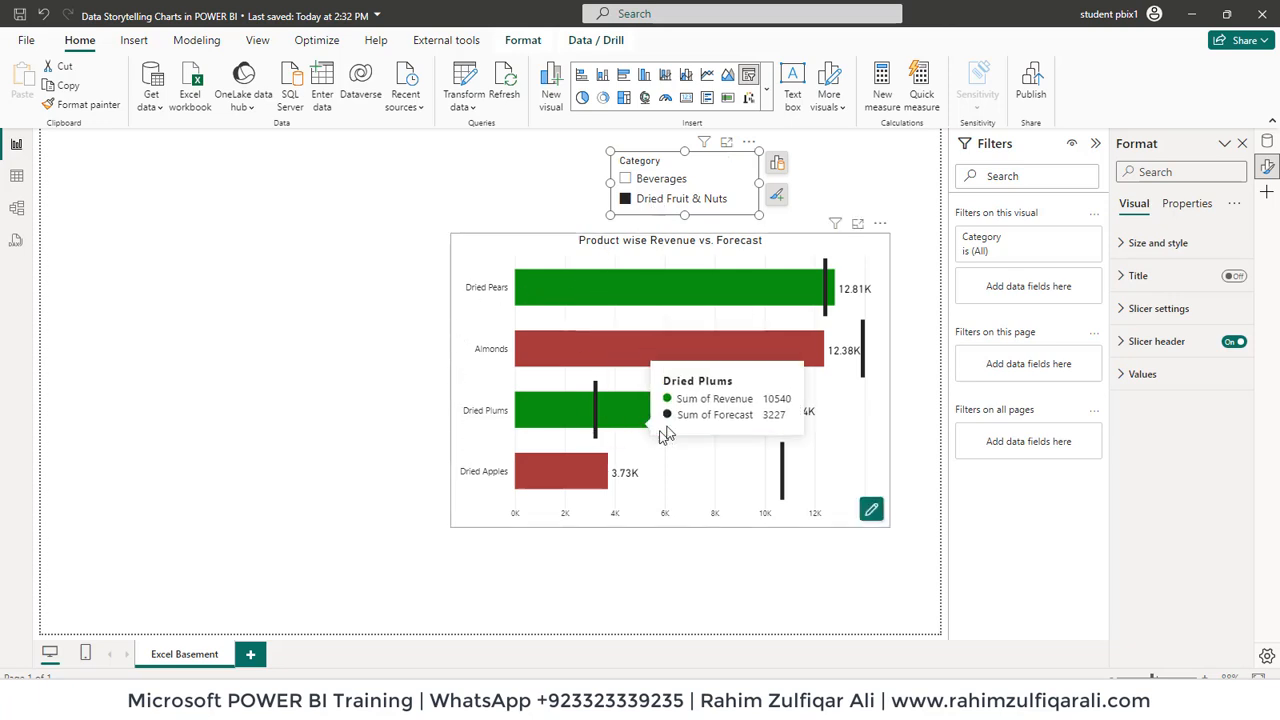
mouse_move(824, 284)
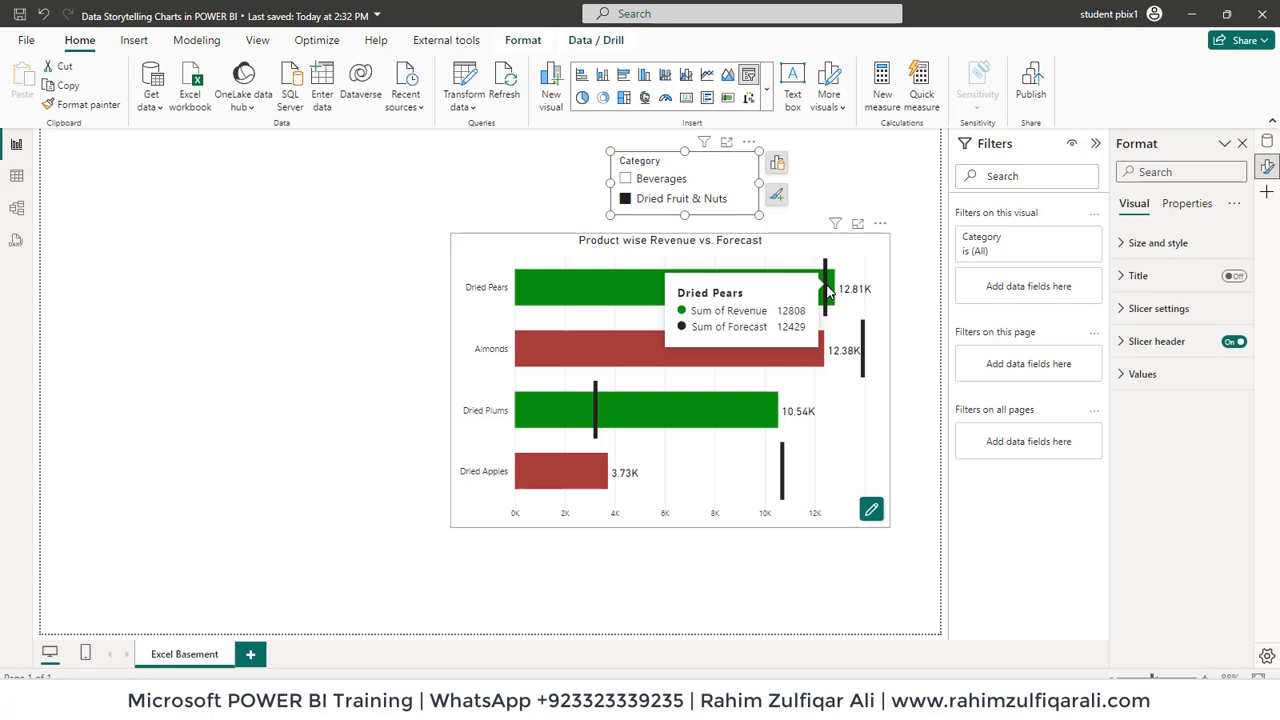
mouse_move(596, 410)
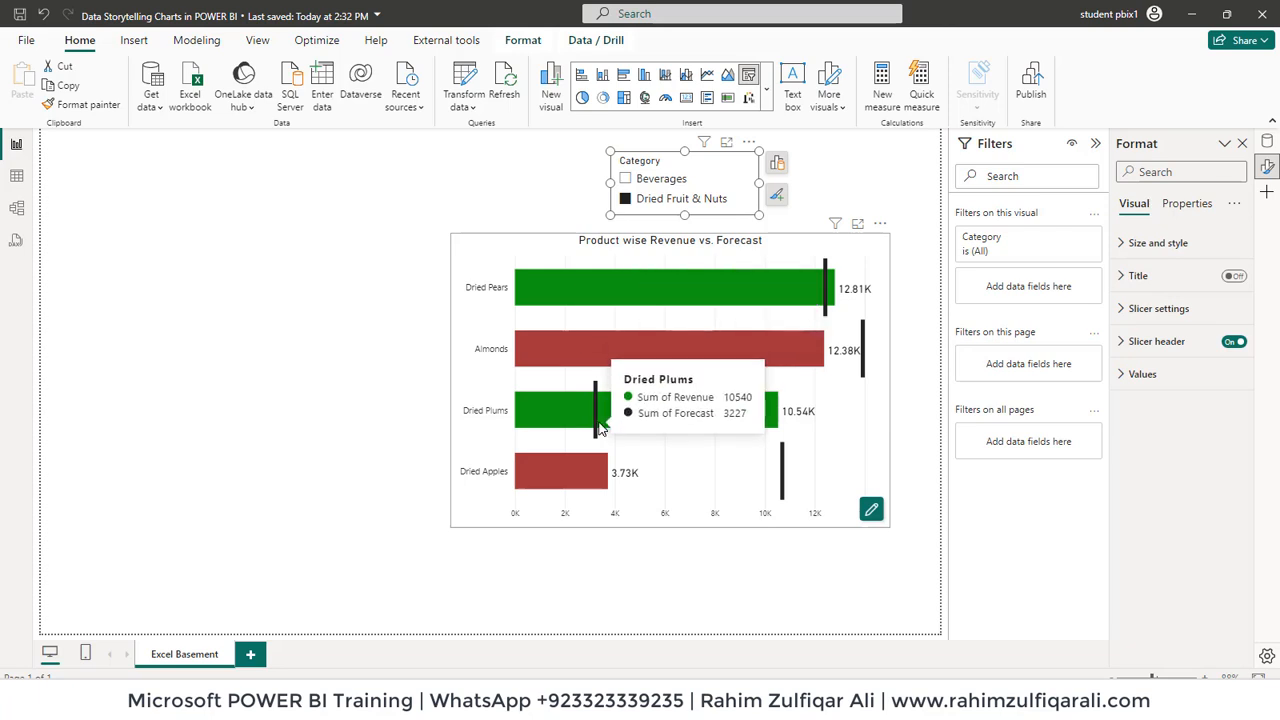
mouse_move(780, 242)
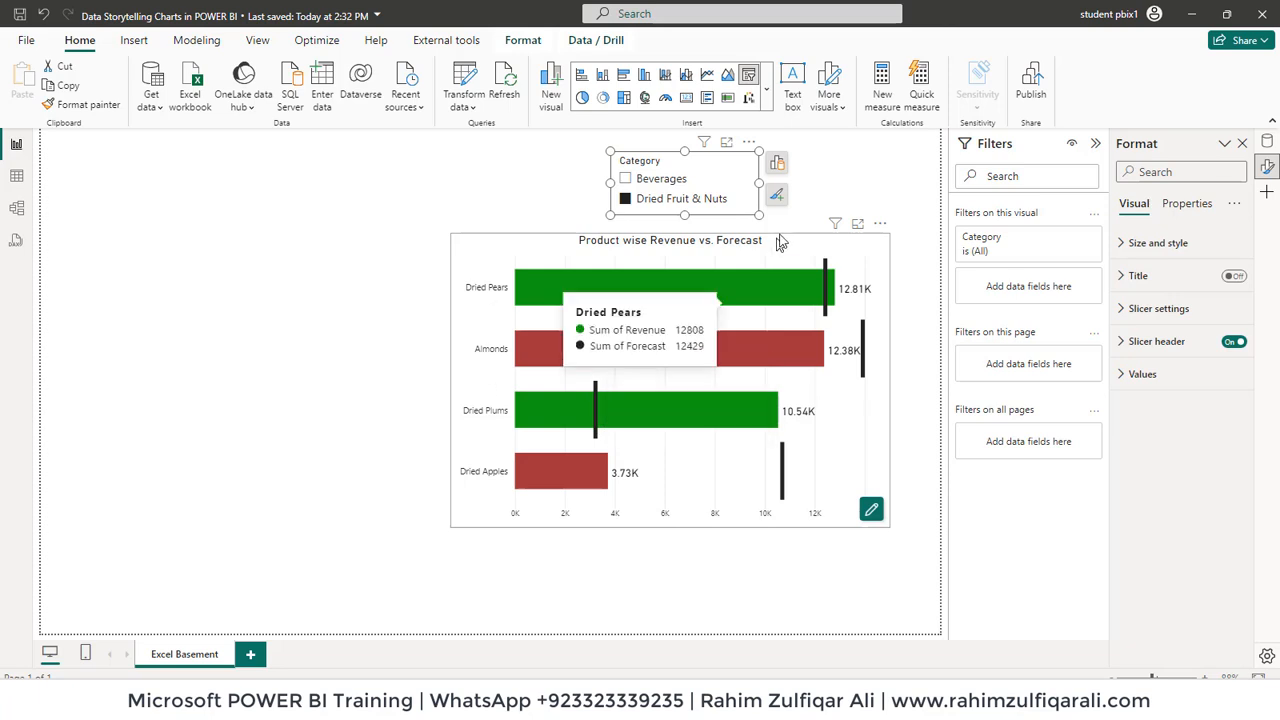
mouse_move(730, 350)
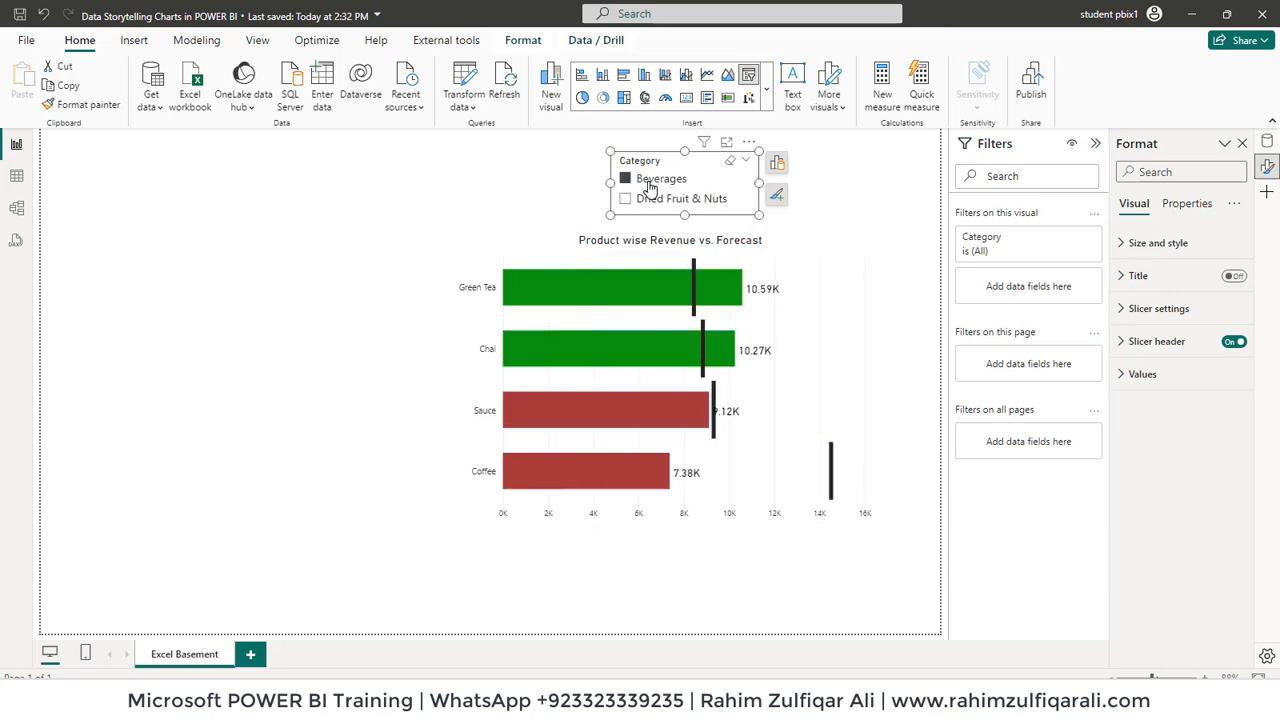
click(624, 198)
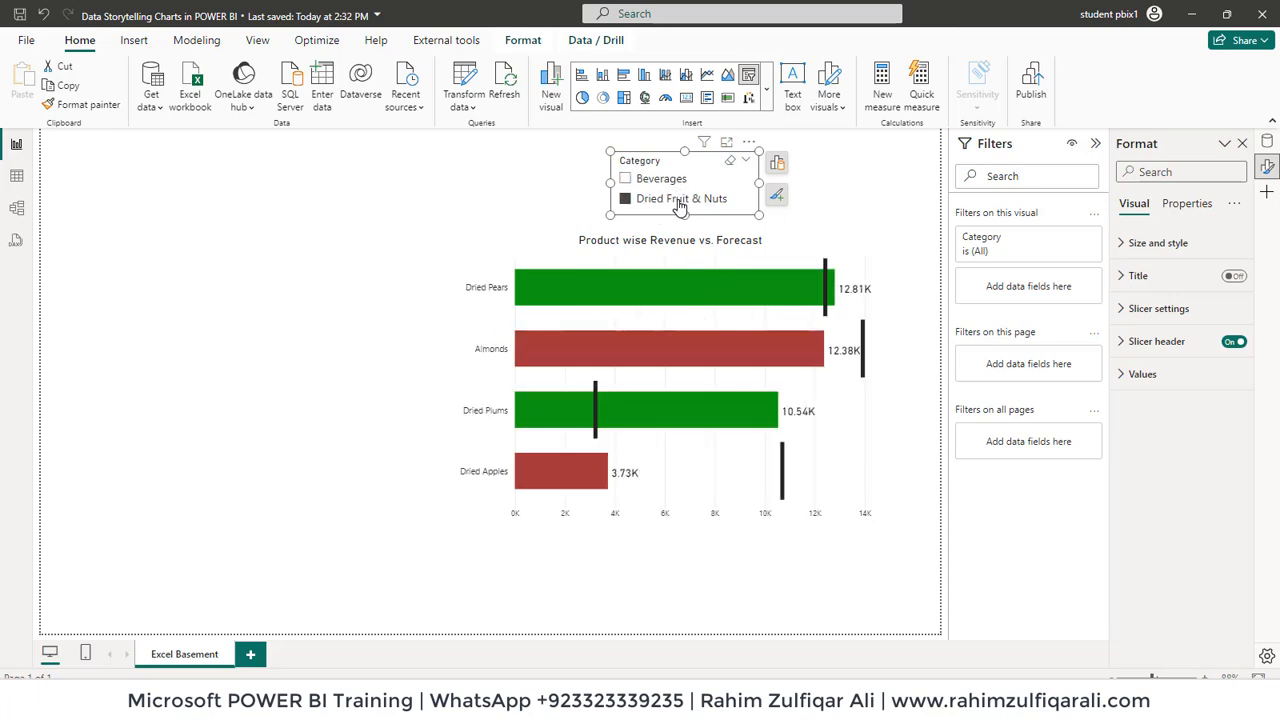
click(660, 178)
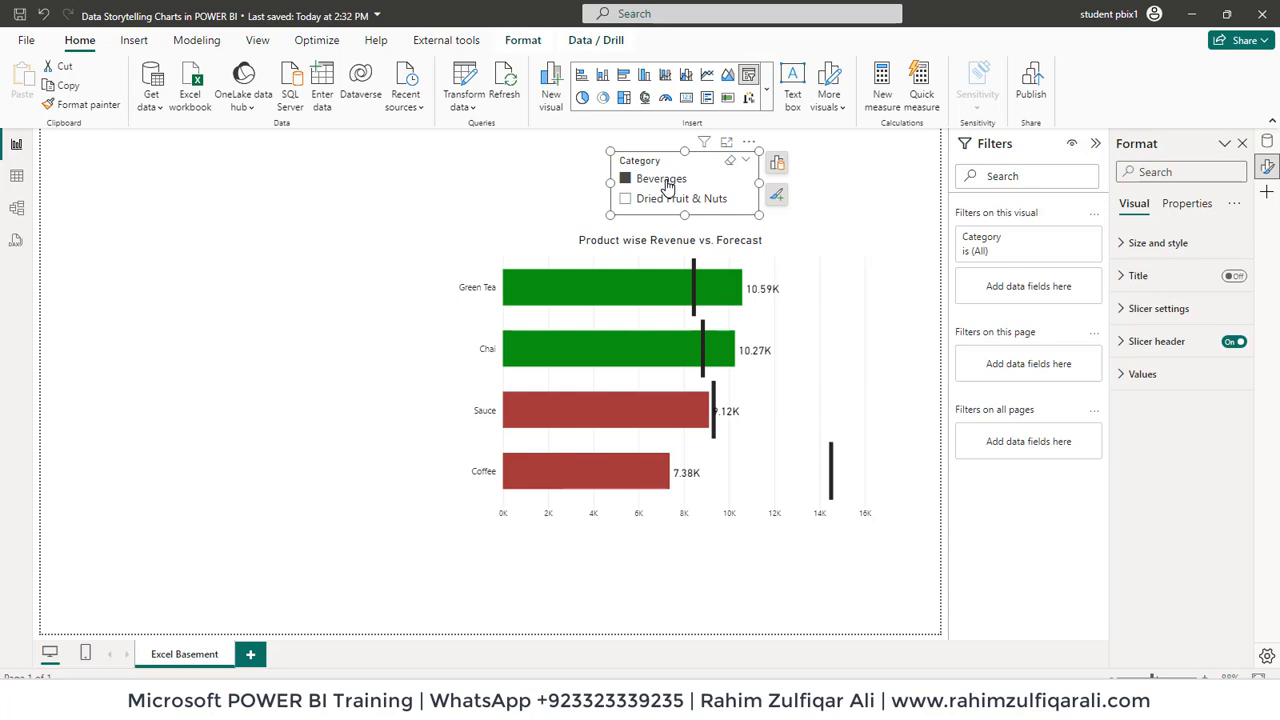
mouse_move(668, 192)
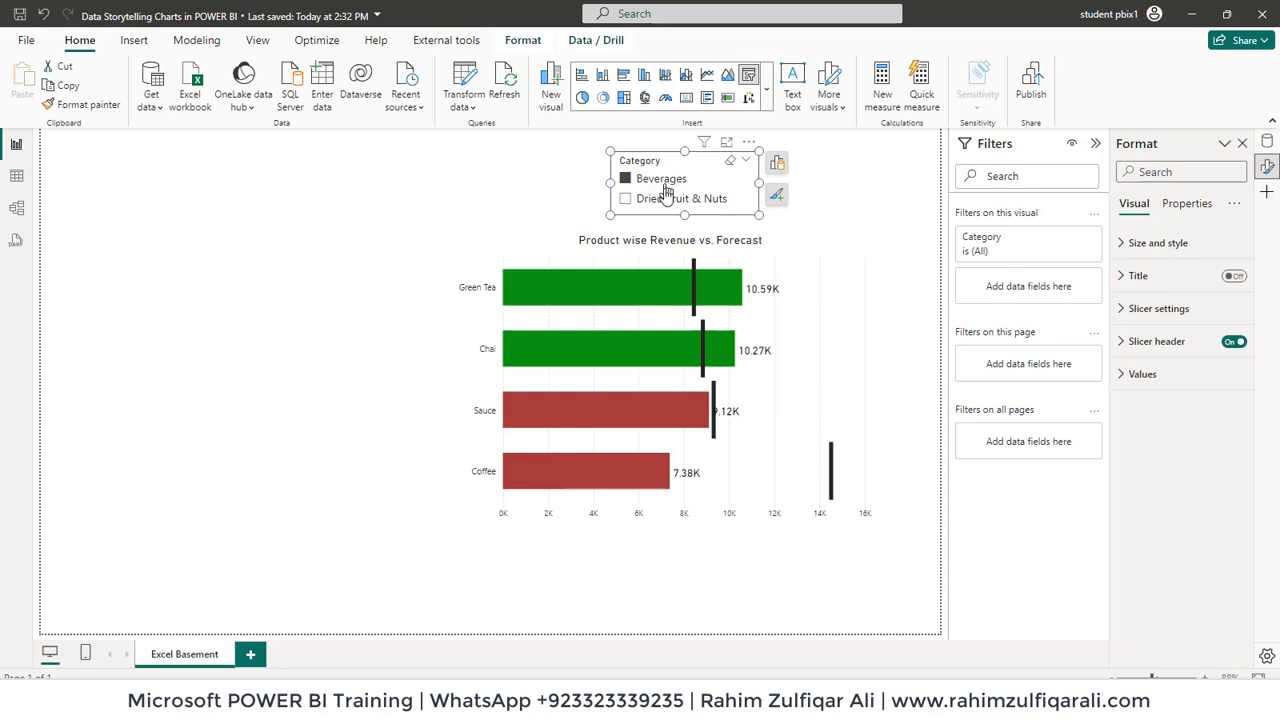
click(624, 198)
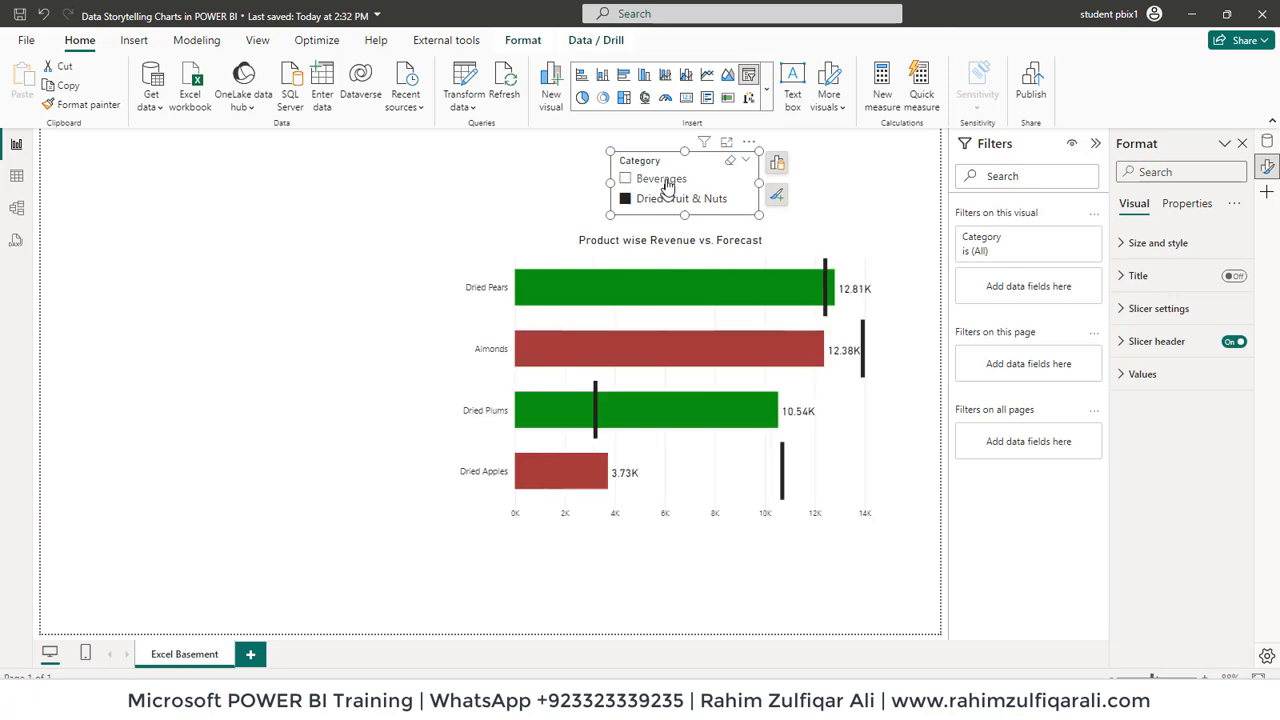
click(624, 178)
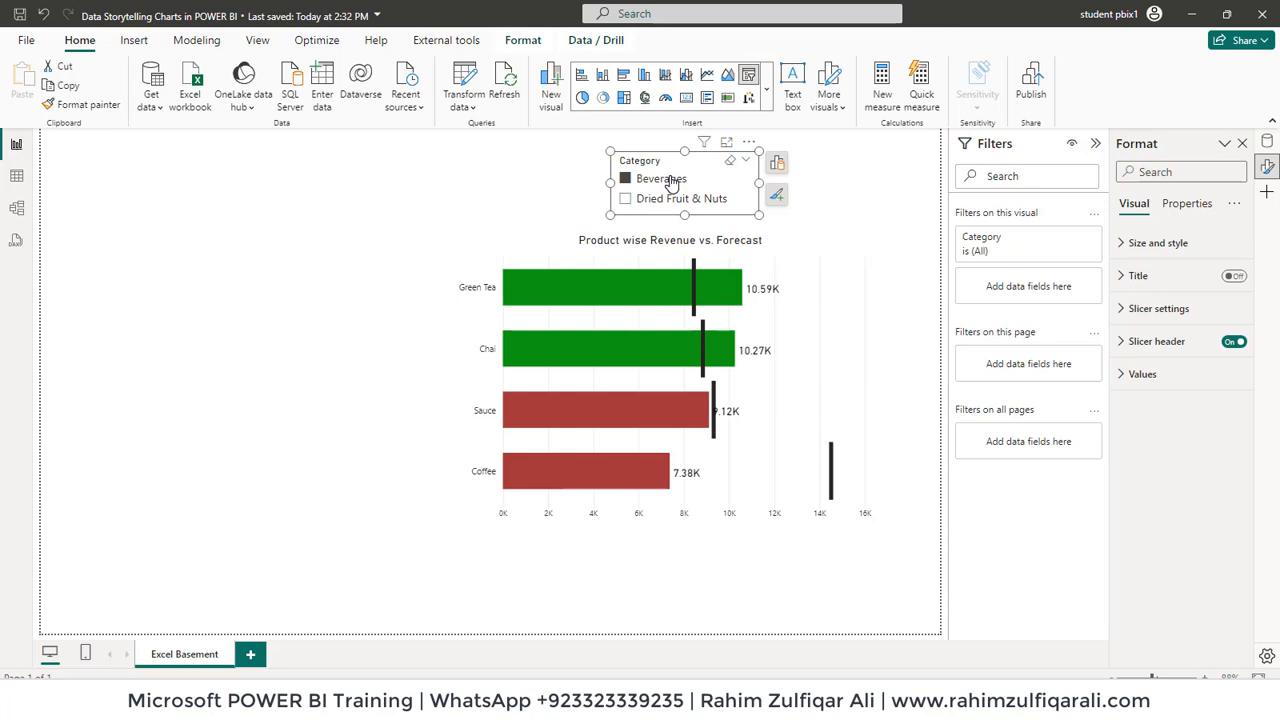
click(550, 80)
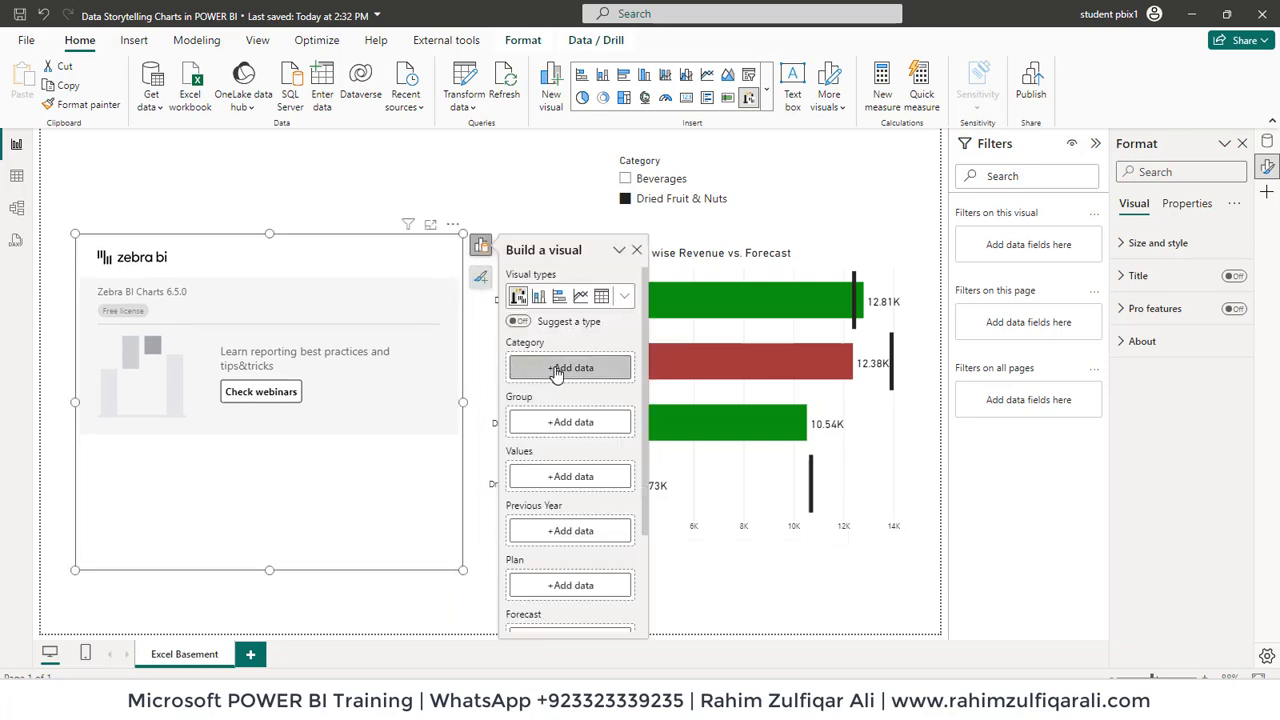
Set Product Name as the Zebra BI categories and Revenue as its values.
click(570, 368)
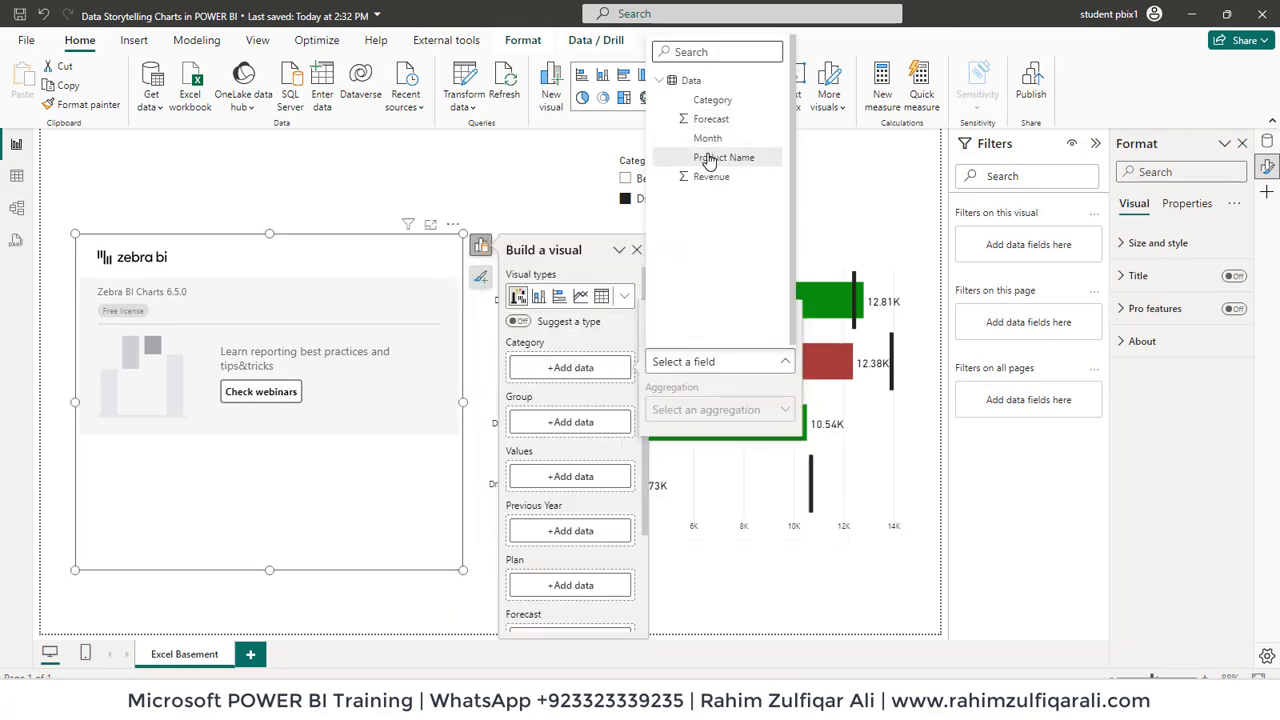
click(724, 156)
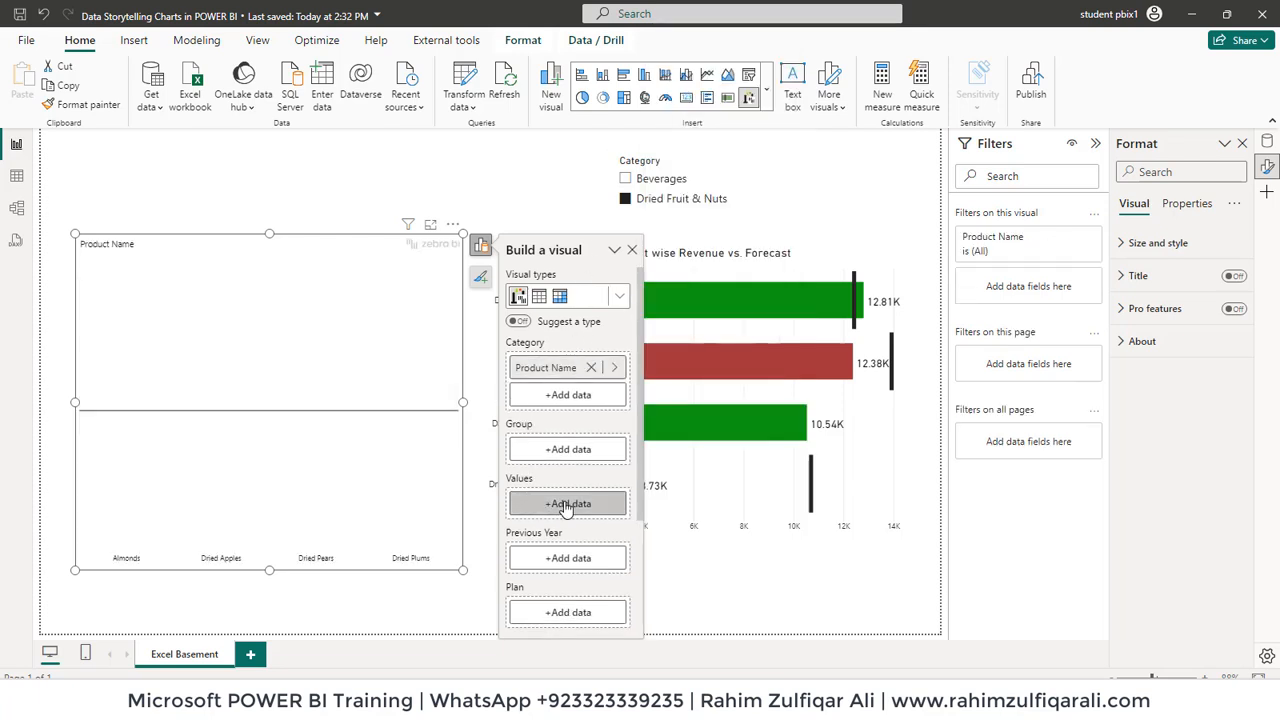
click(568, 504)
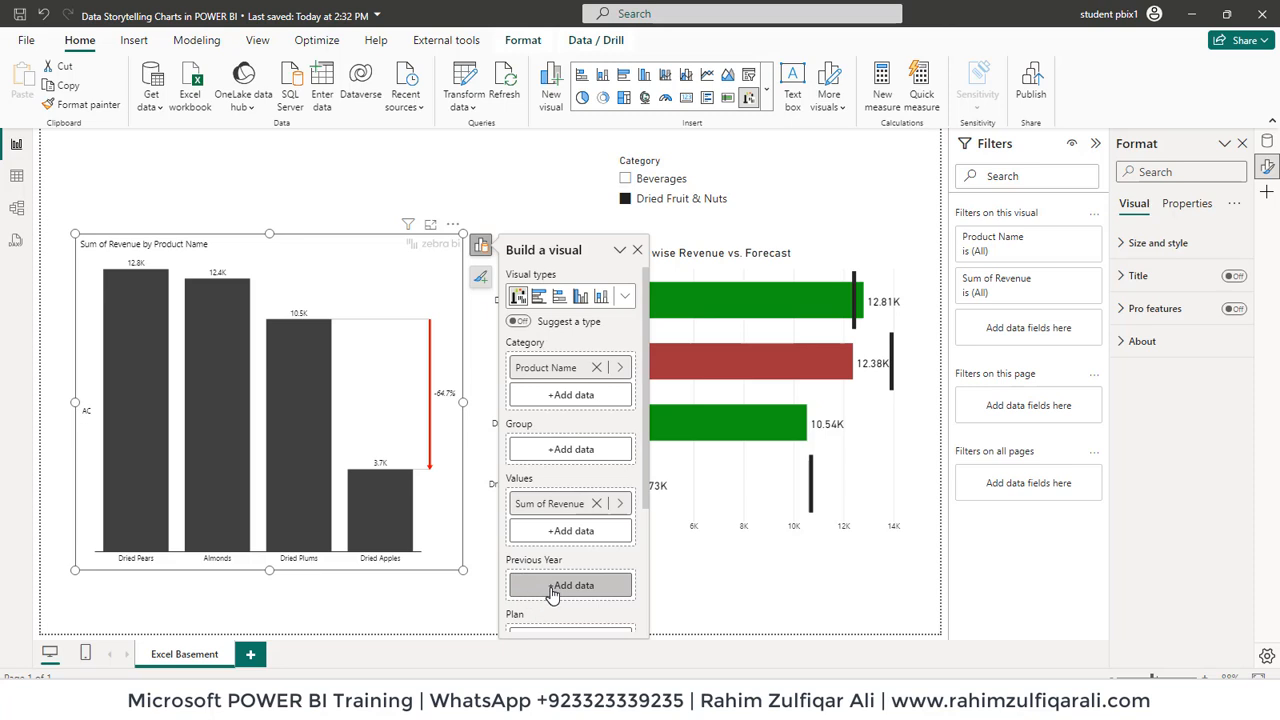
Add the forecast field to the Plan comparison slot of the Zebra BI chart.
click(570, 584)
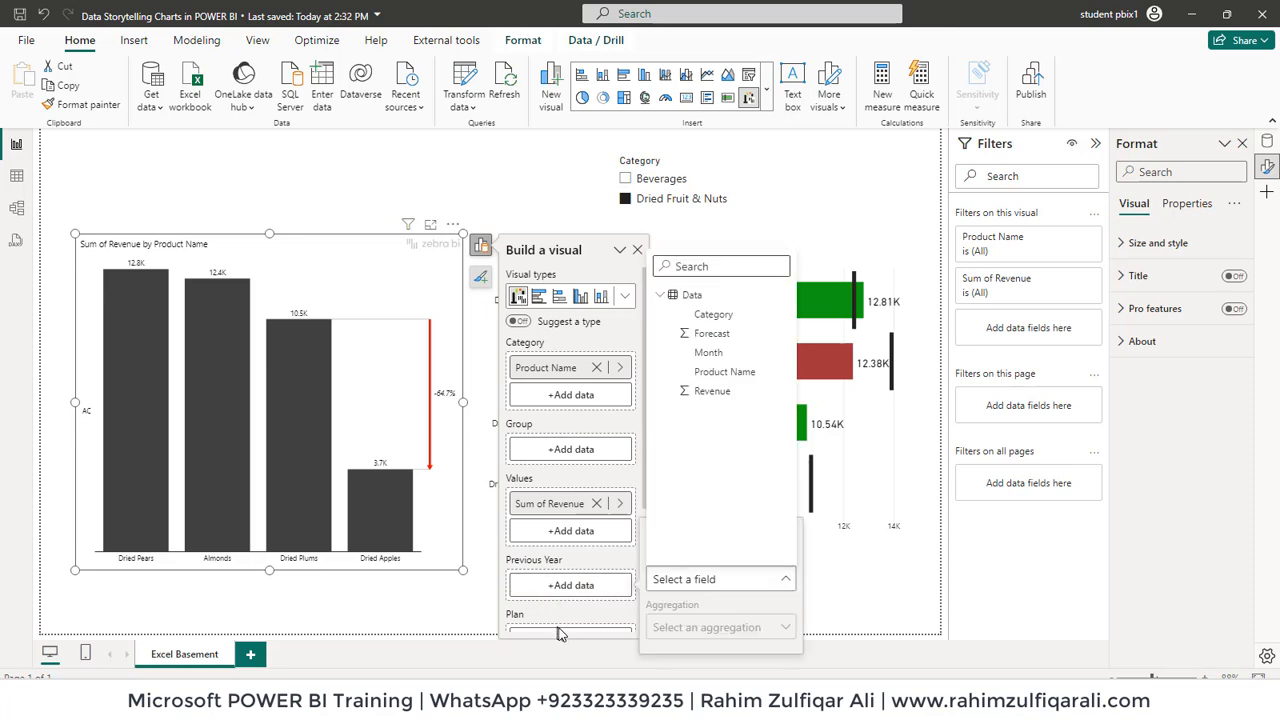
mouse_move(644, 488)
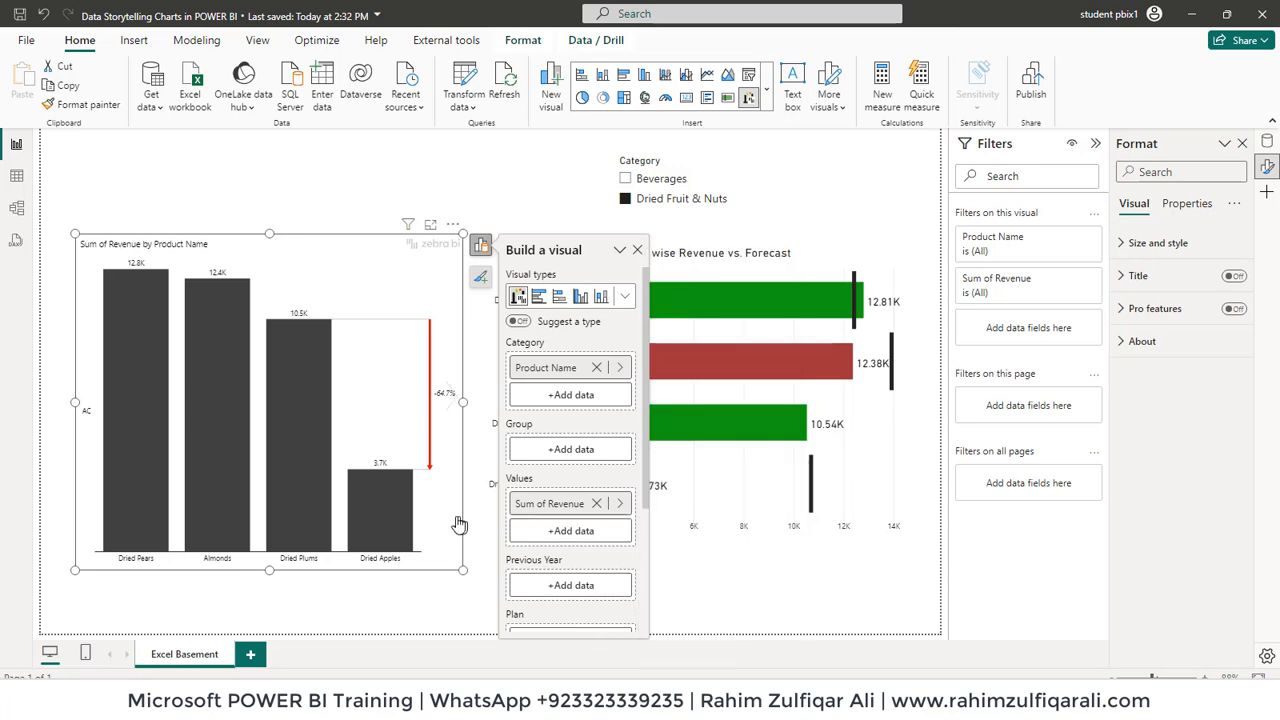
mouse_move(650, 490)
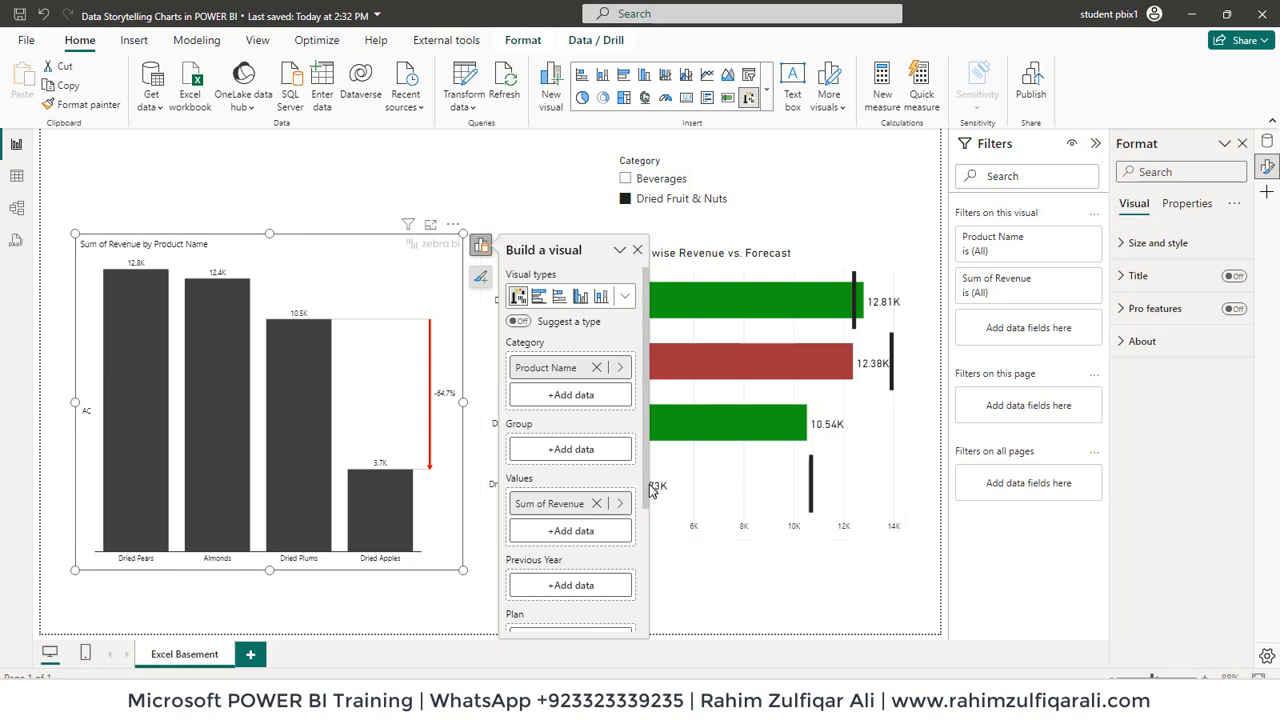
scroll(down, 3)
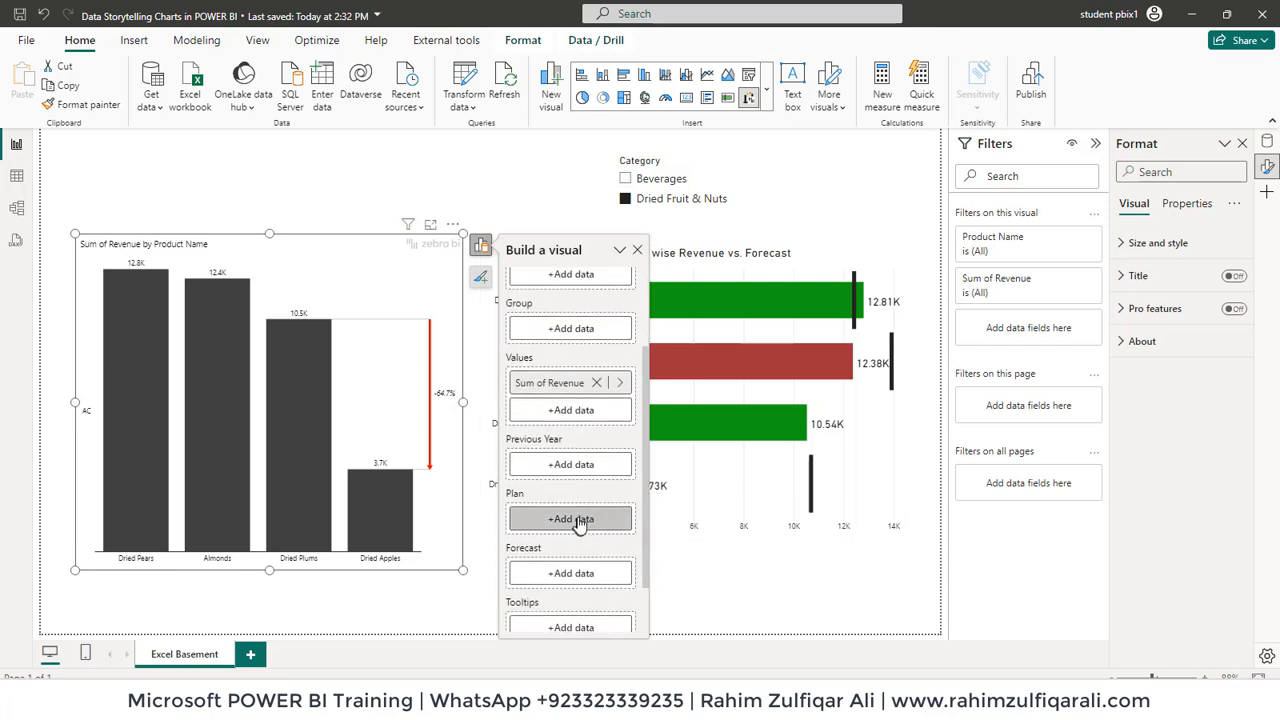
click(570, 518)
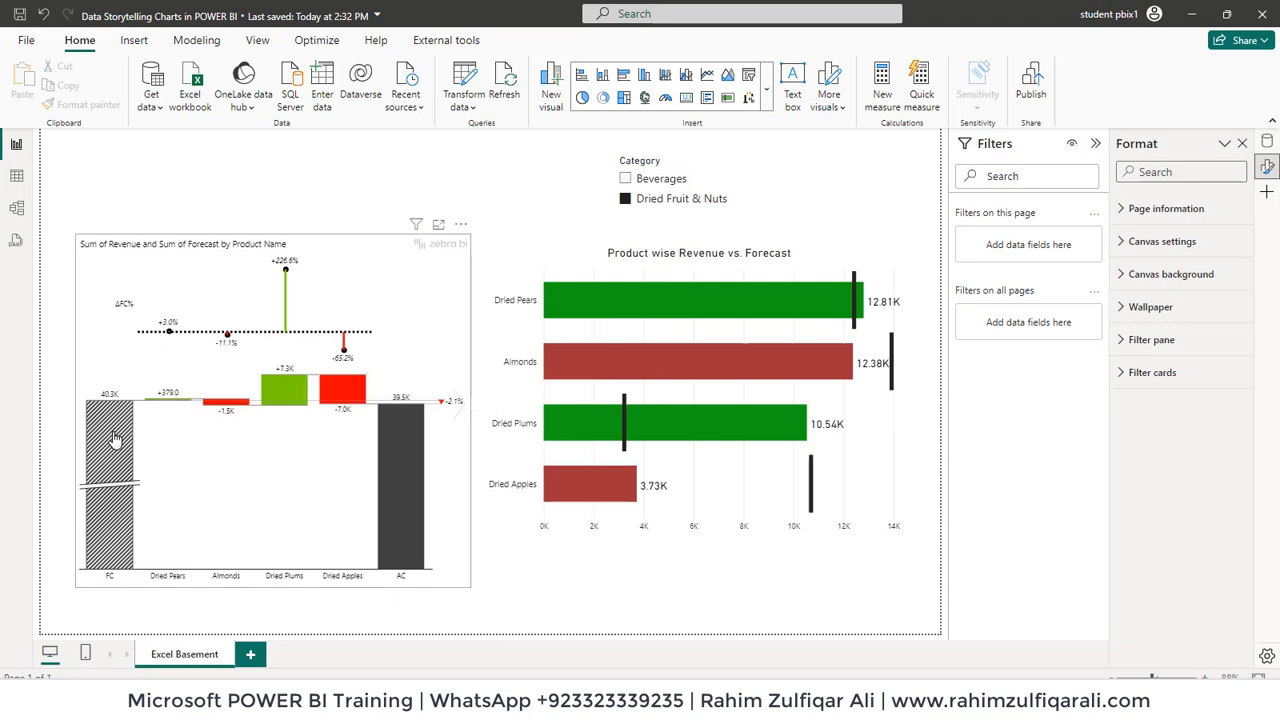
mouse_move(392, 488)
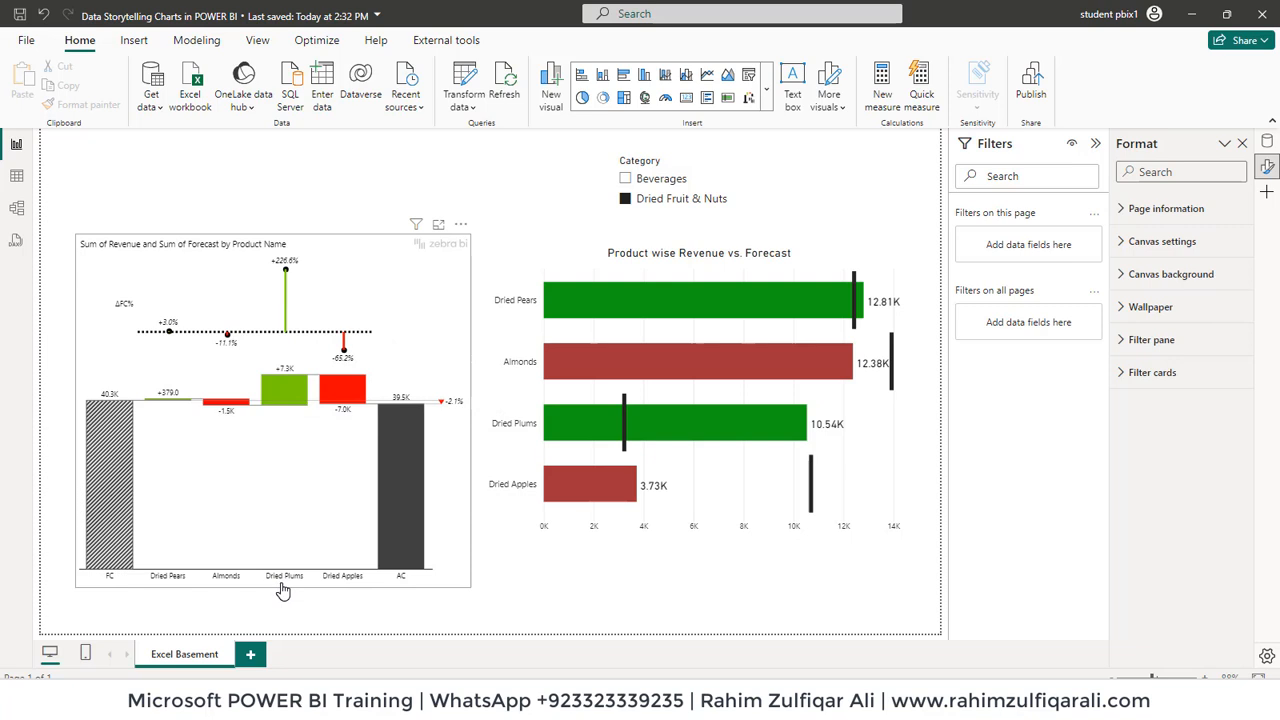
mouse_move(288, 390)
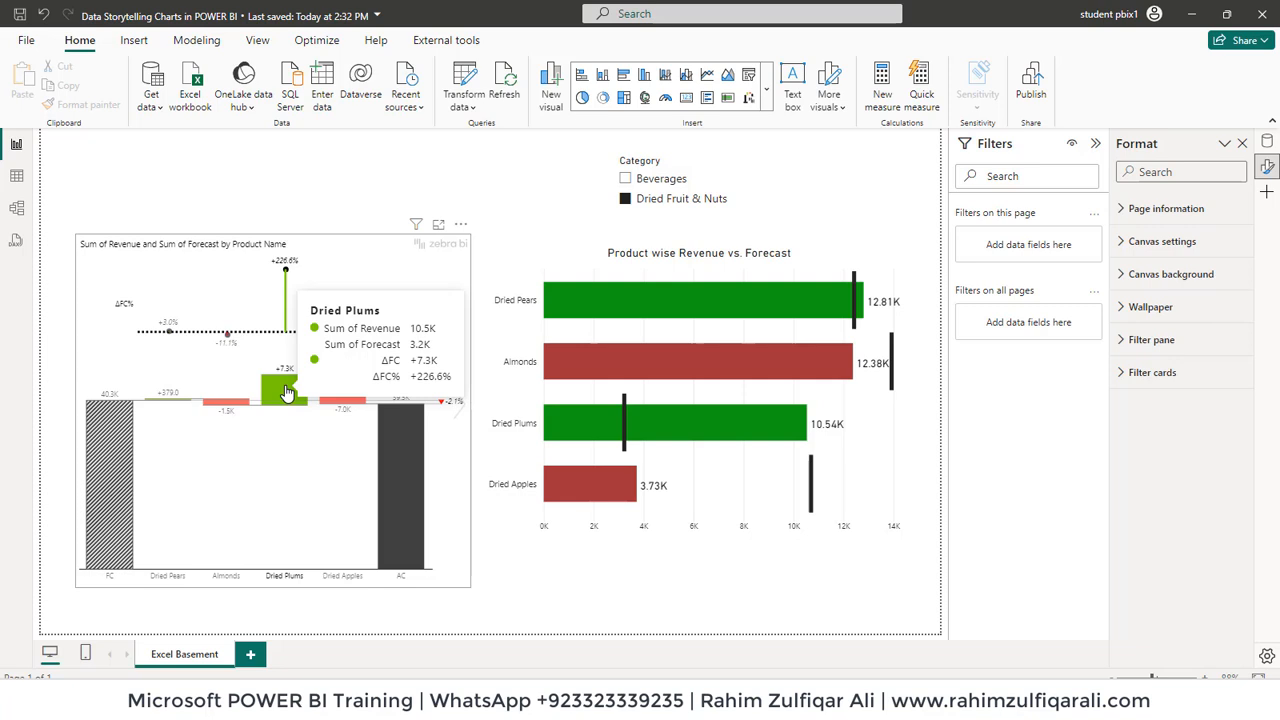
mouse_move(328, 400)
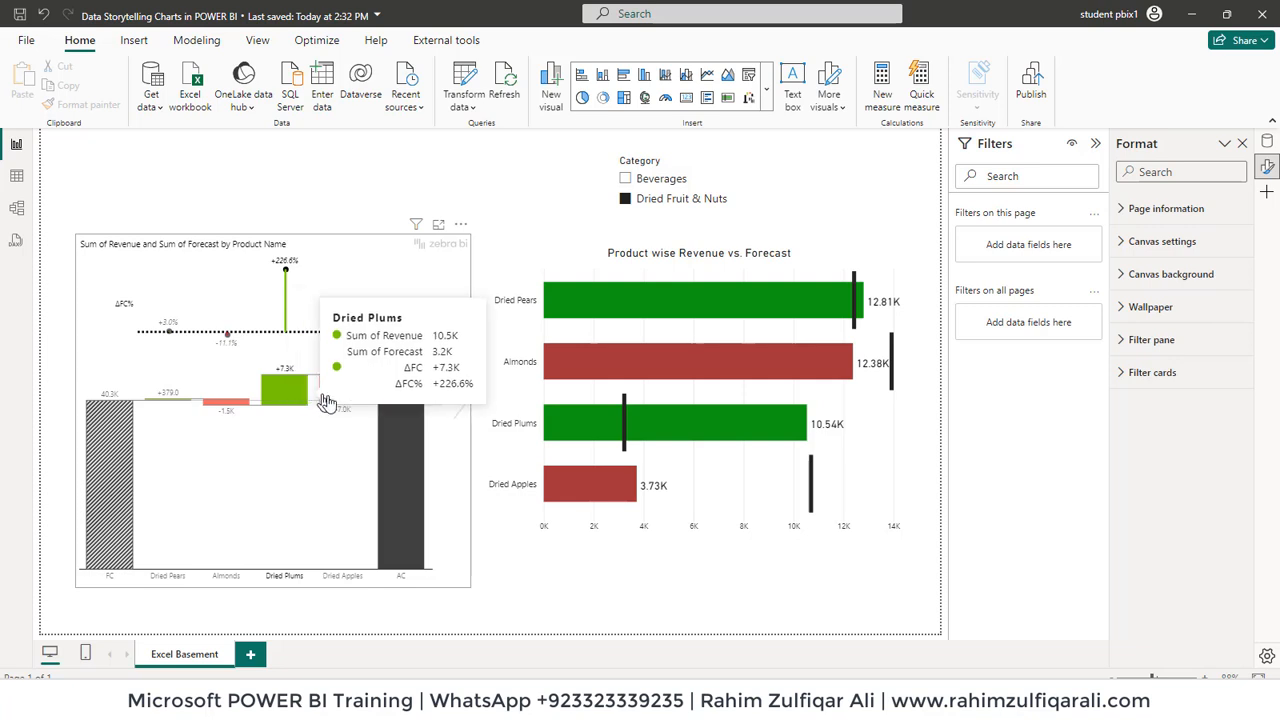
mouse_move(344, 390)
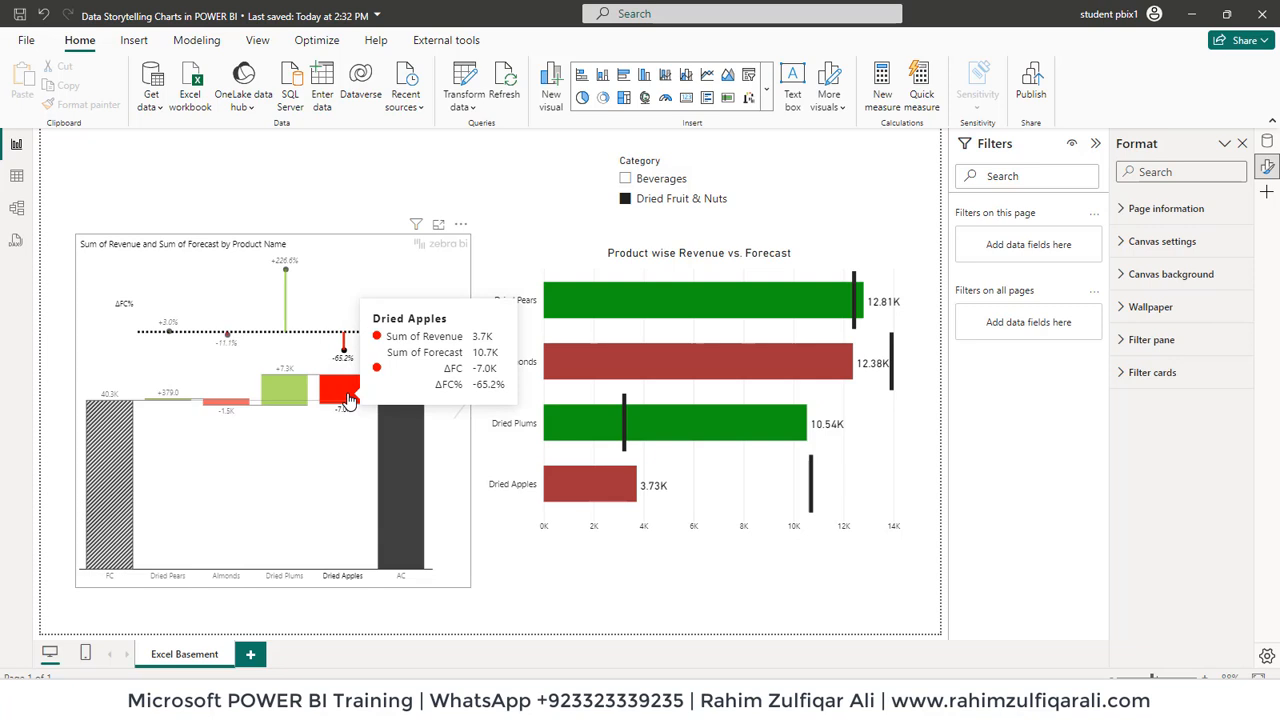
mouse_move(284, 390)
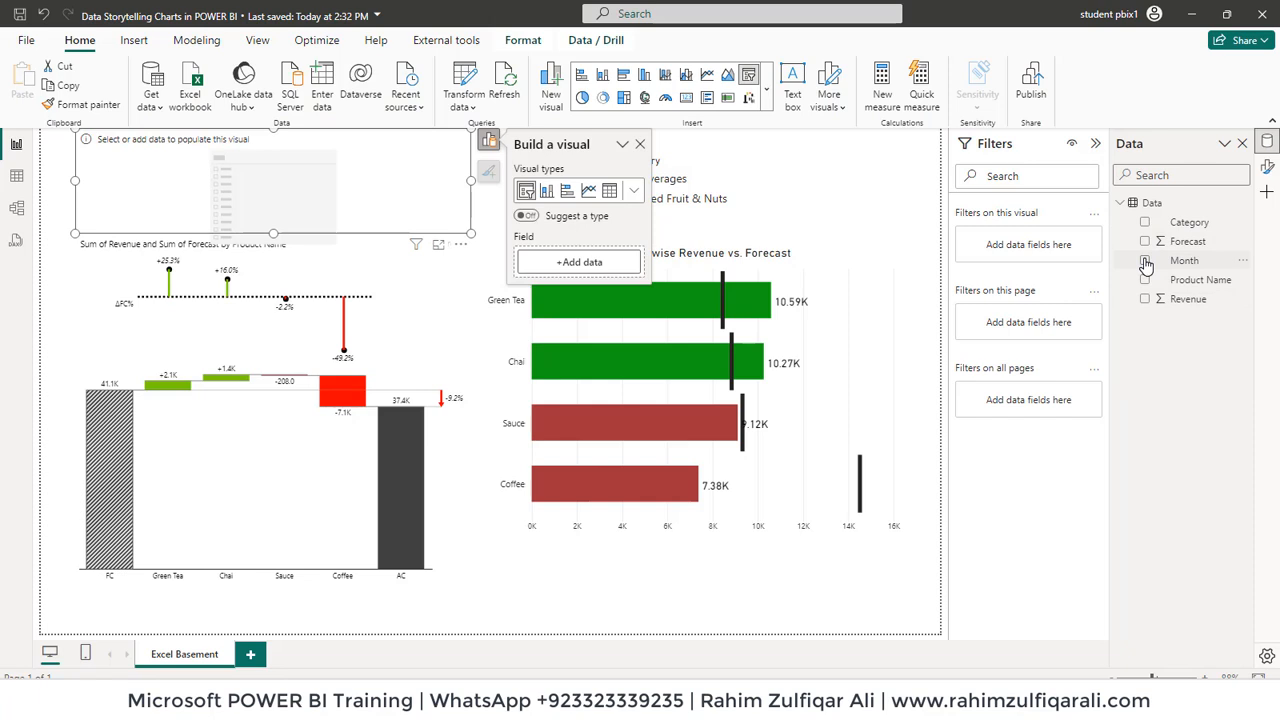
Build a new slicer on the Month field.
click(1144, 260)
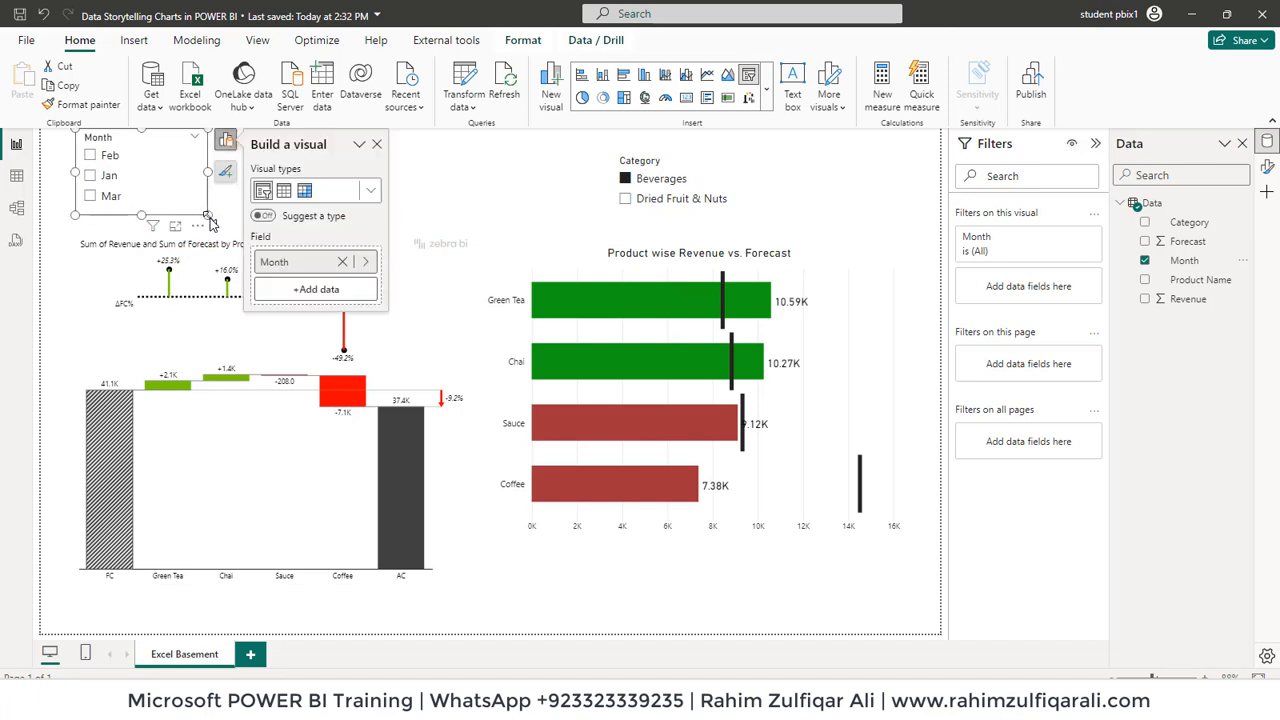
click(60, 214)
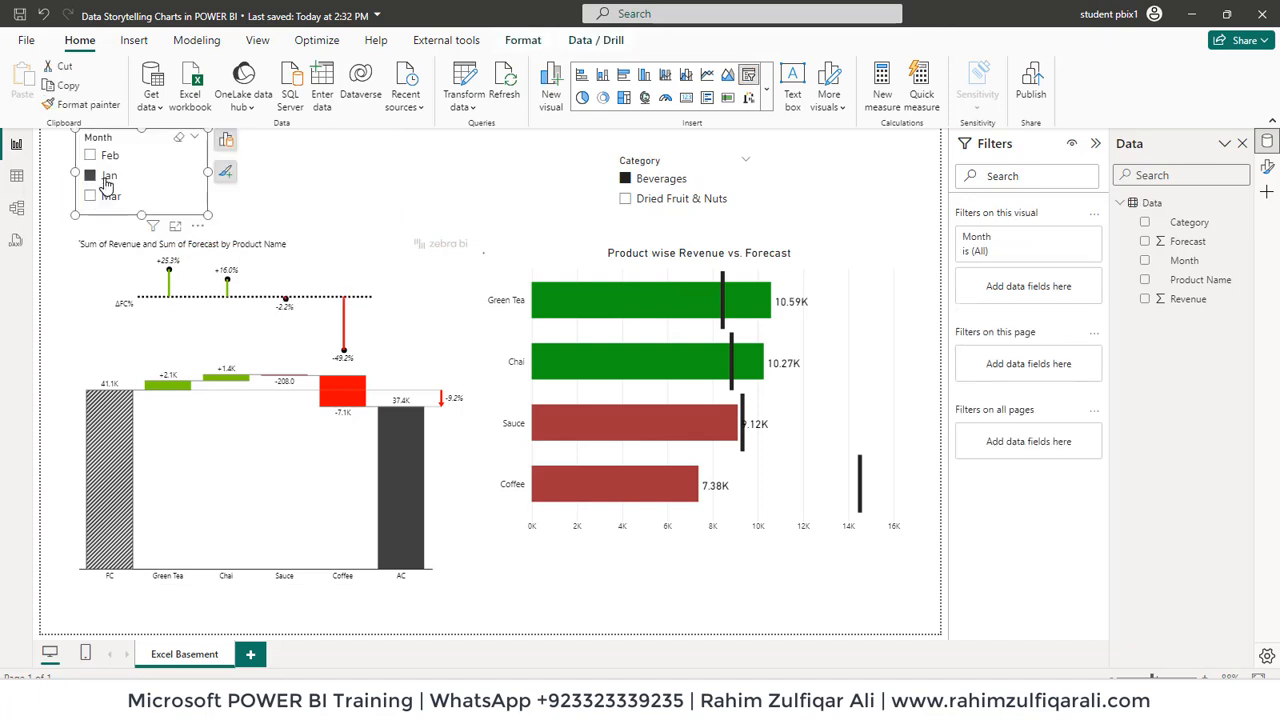
Filter the report to January, then to March, updating both charts.
click(1146, 260)
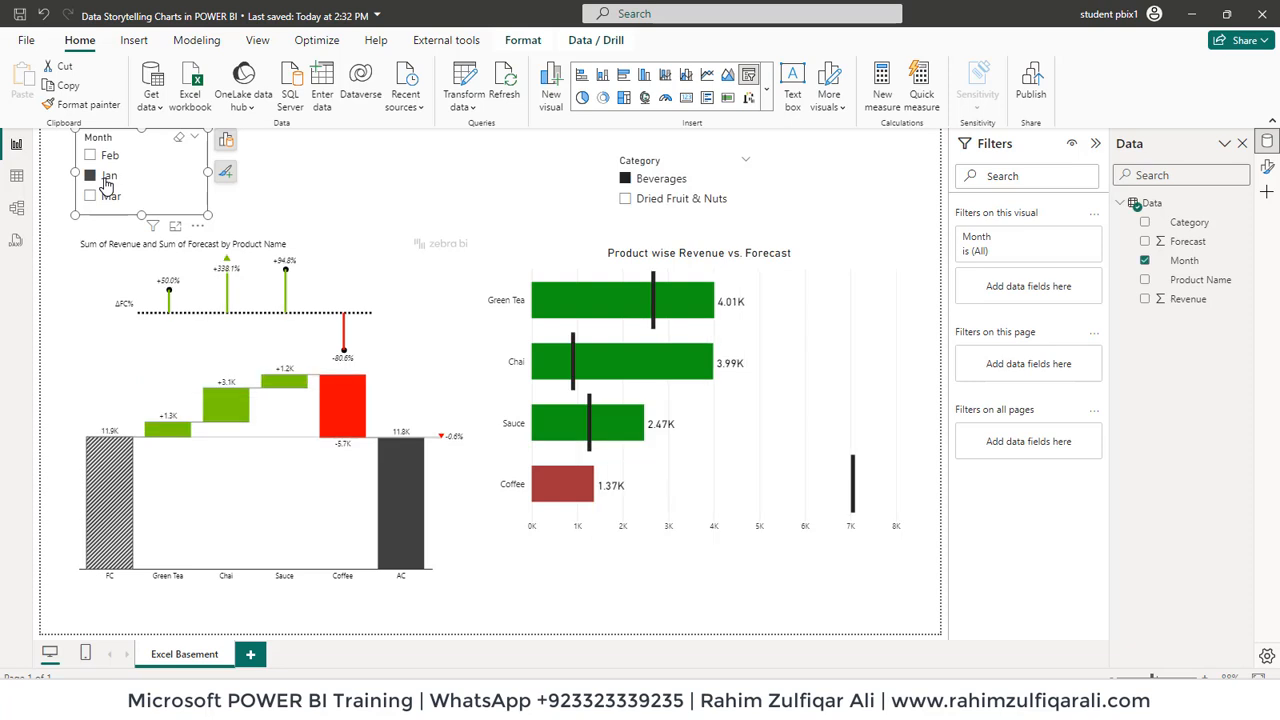
click(90, 156)
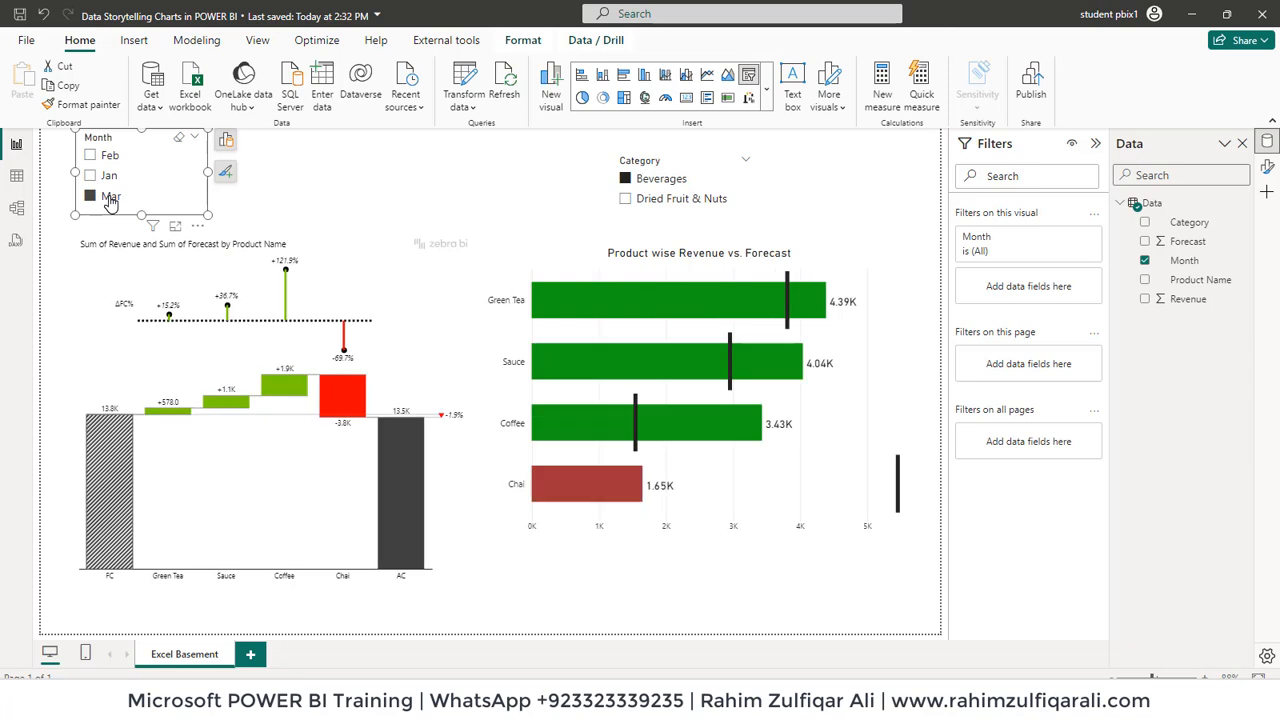
click(90, 196)
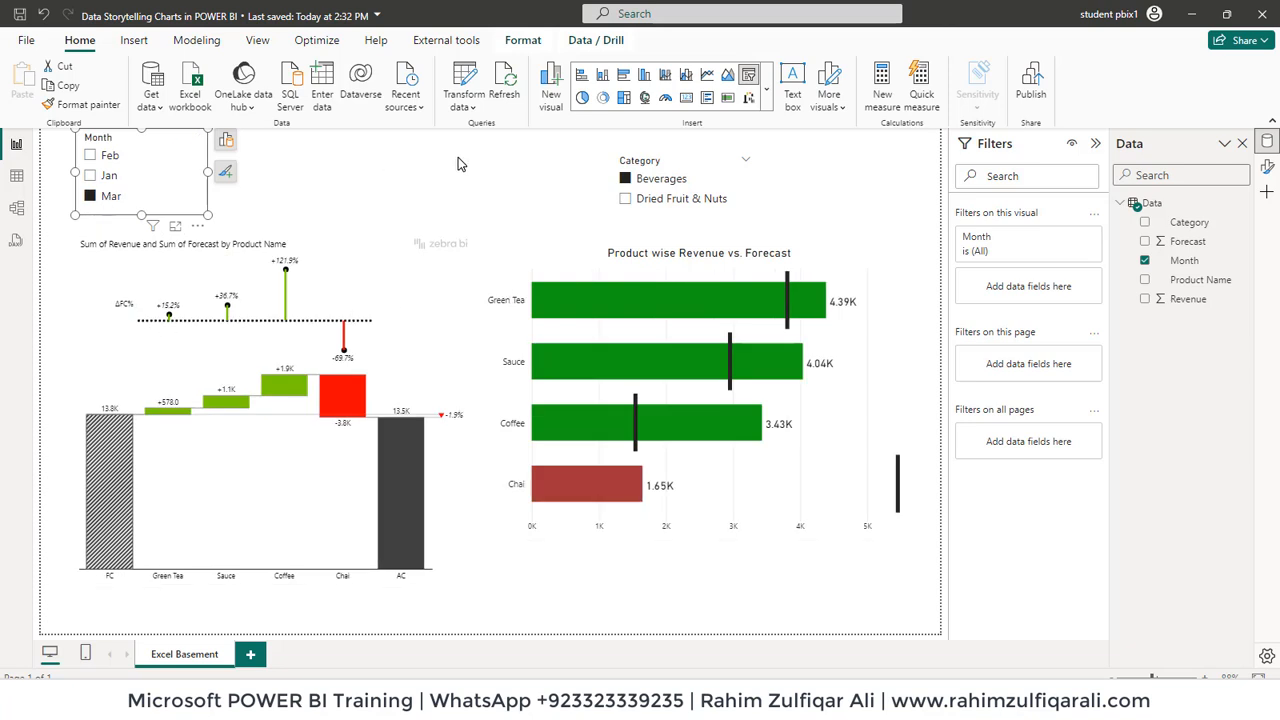